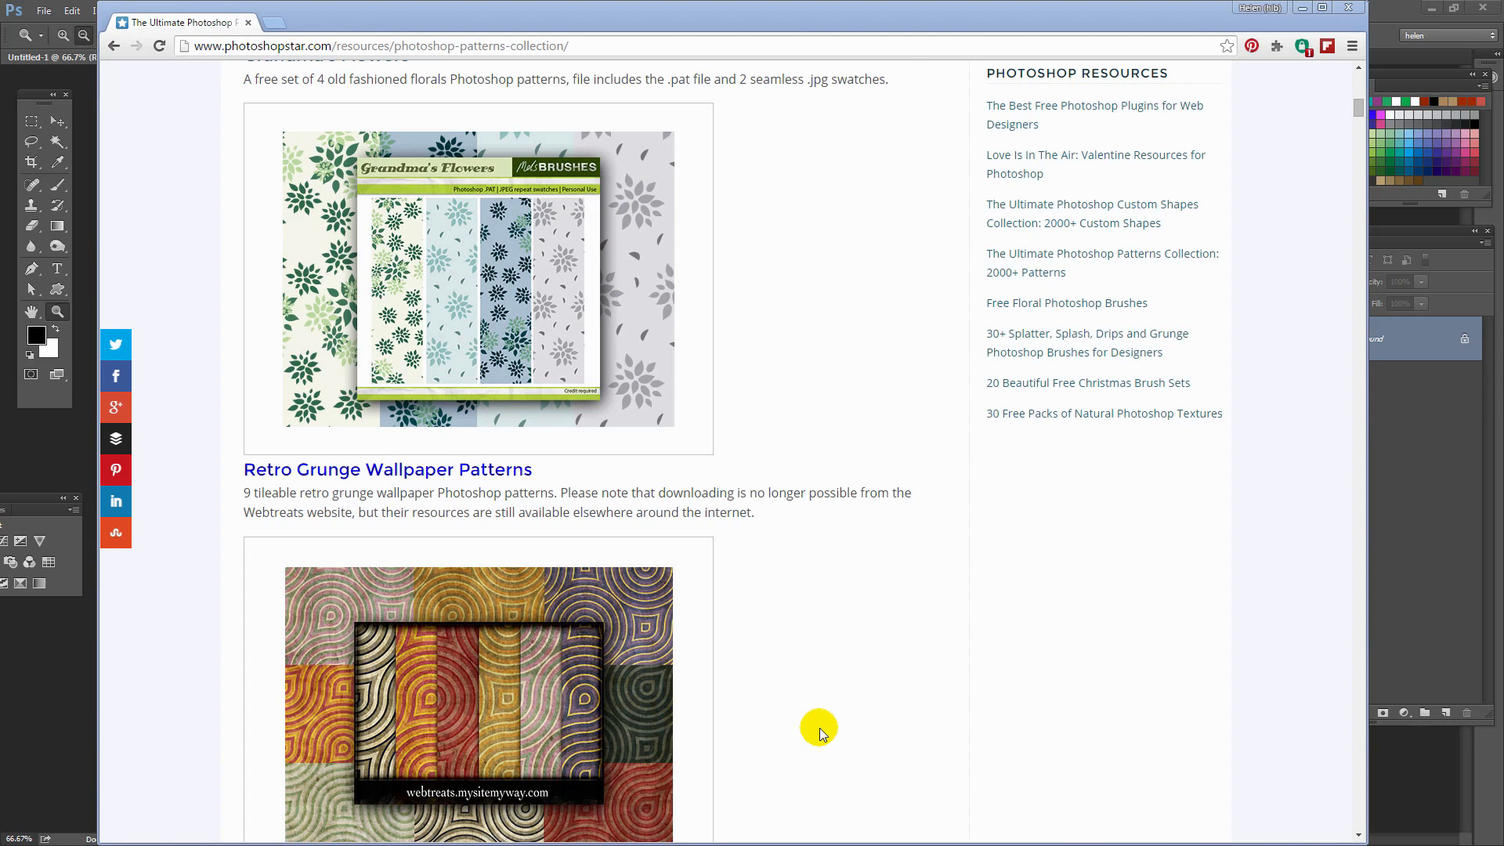
pyautogui.moveTo(837, 689)
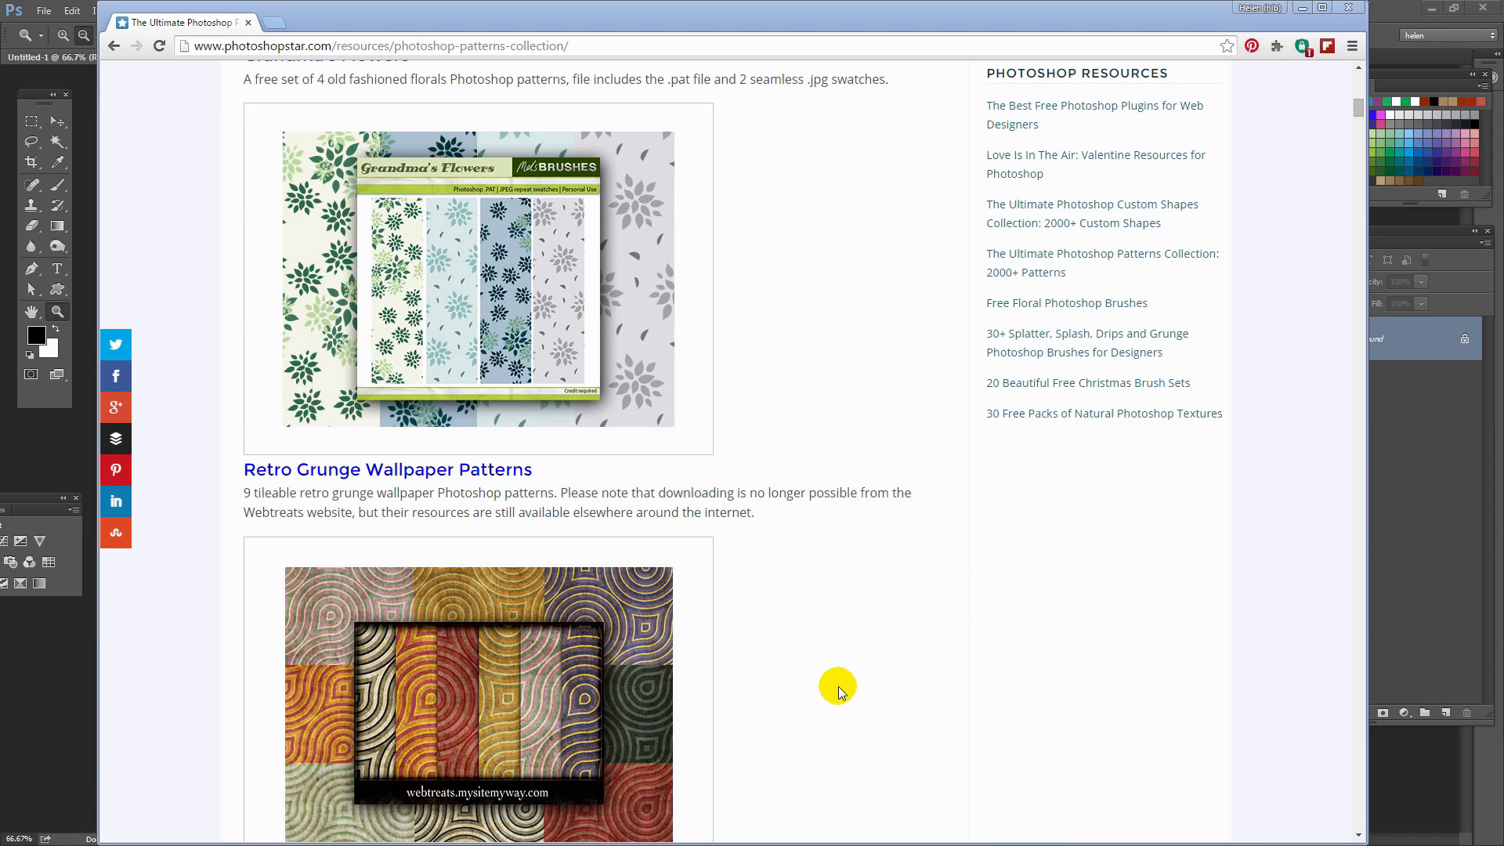
pyautogui.moveTo(829, 692)
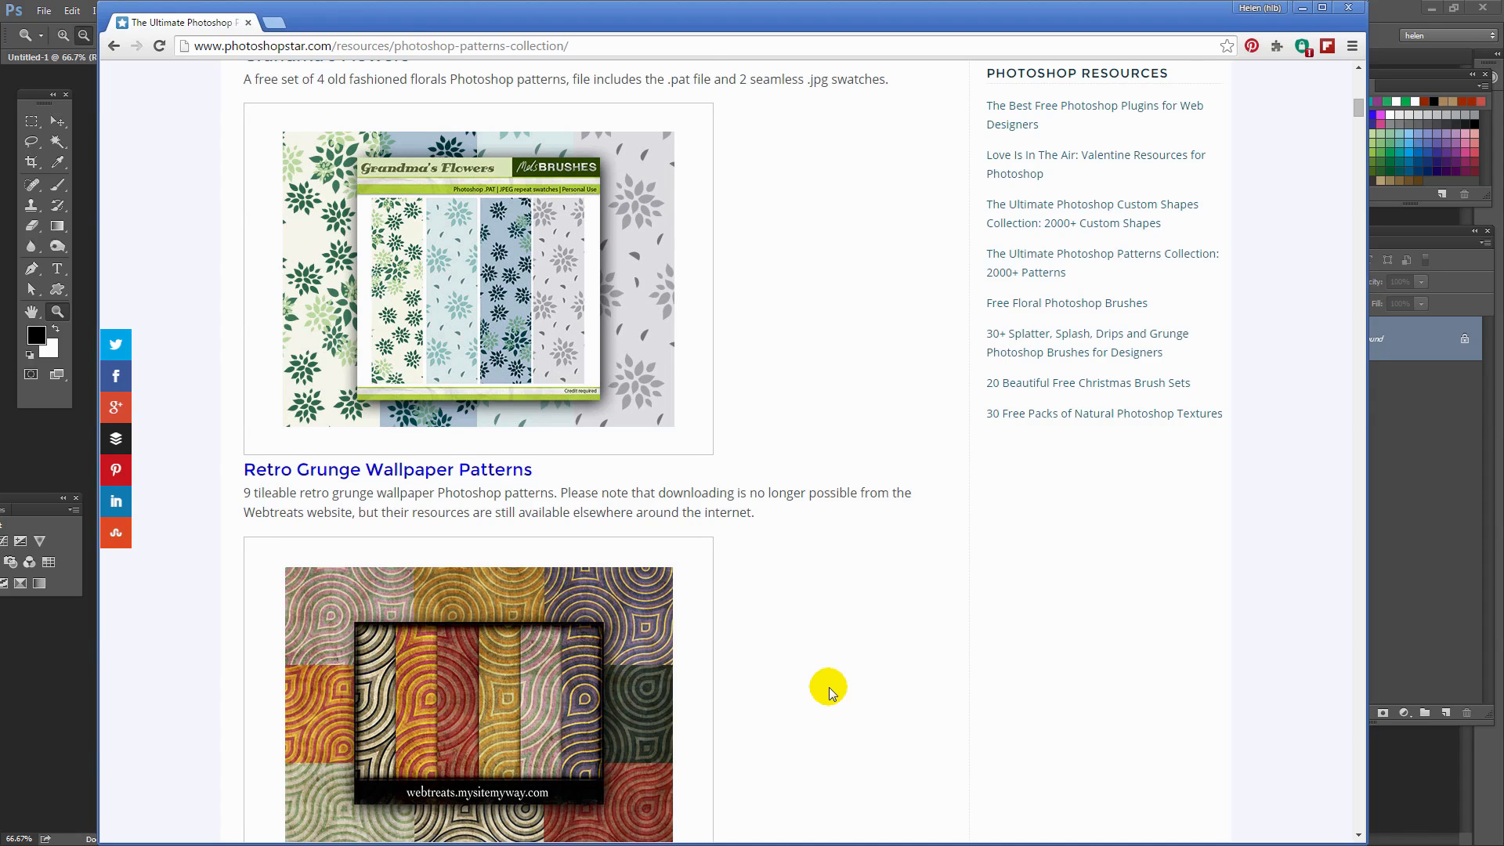
# Step: Scroll through the Grandma's Flowers zip in Explorer to find GrandmasFlowers_by_melsbrushes.pat
pyautogui.scroll(-3)
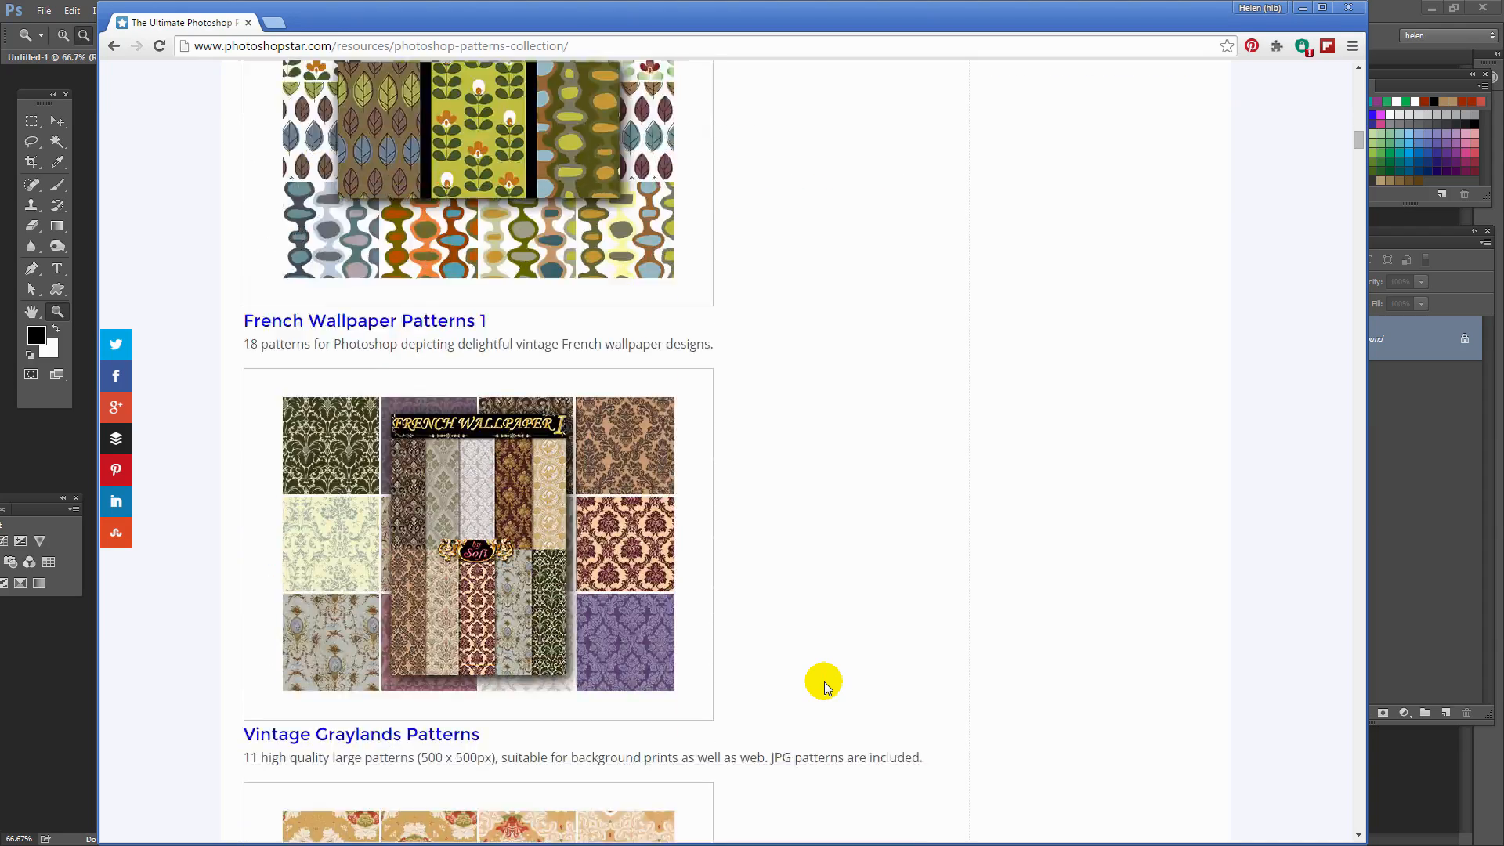
pyautogui.scroll(-3)
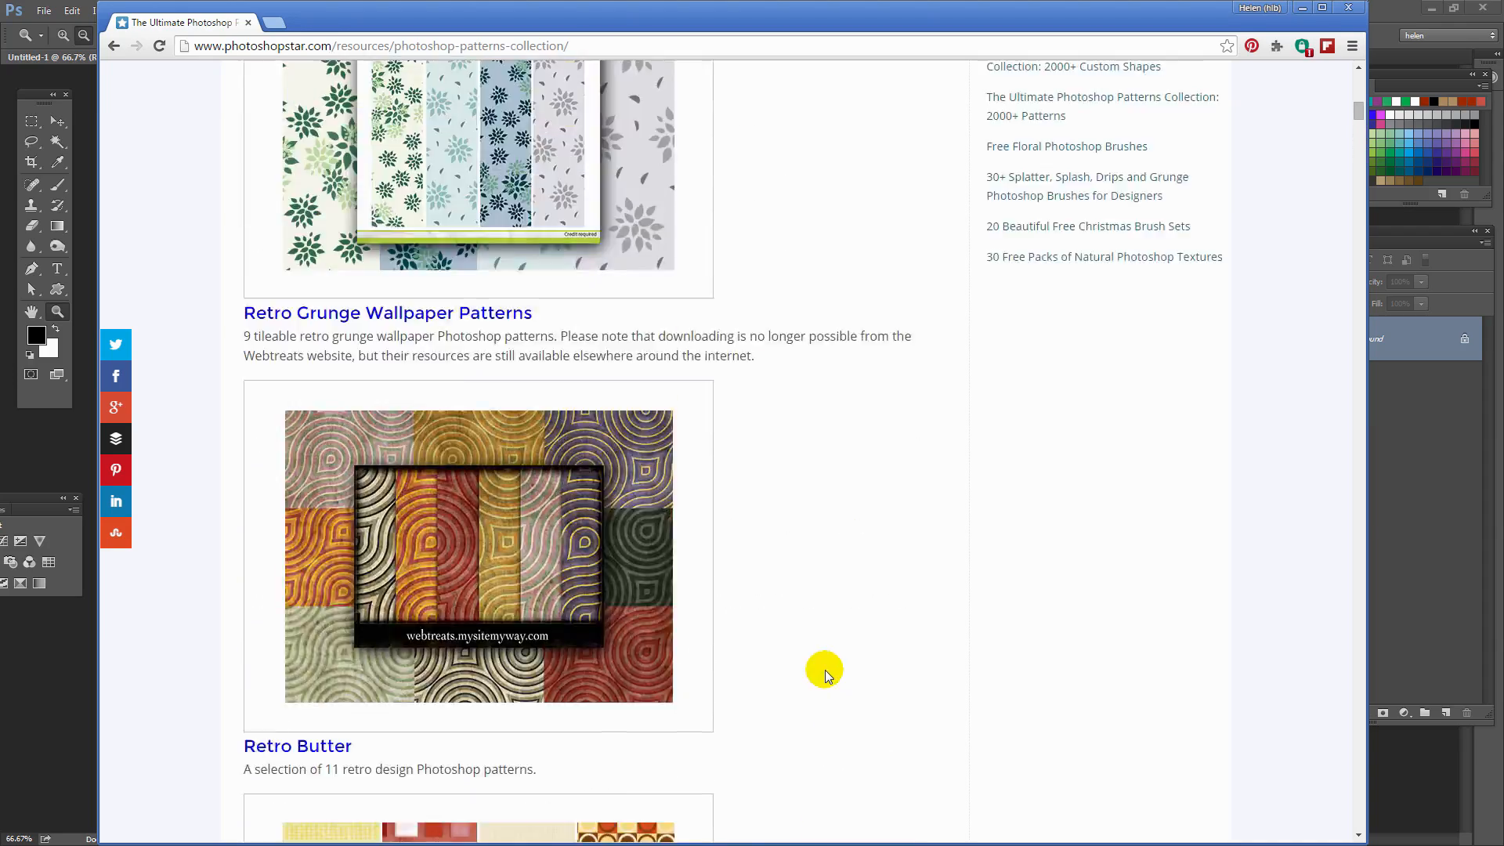
pyautogui.scroll(3)
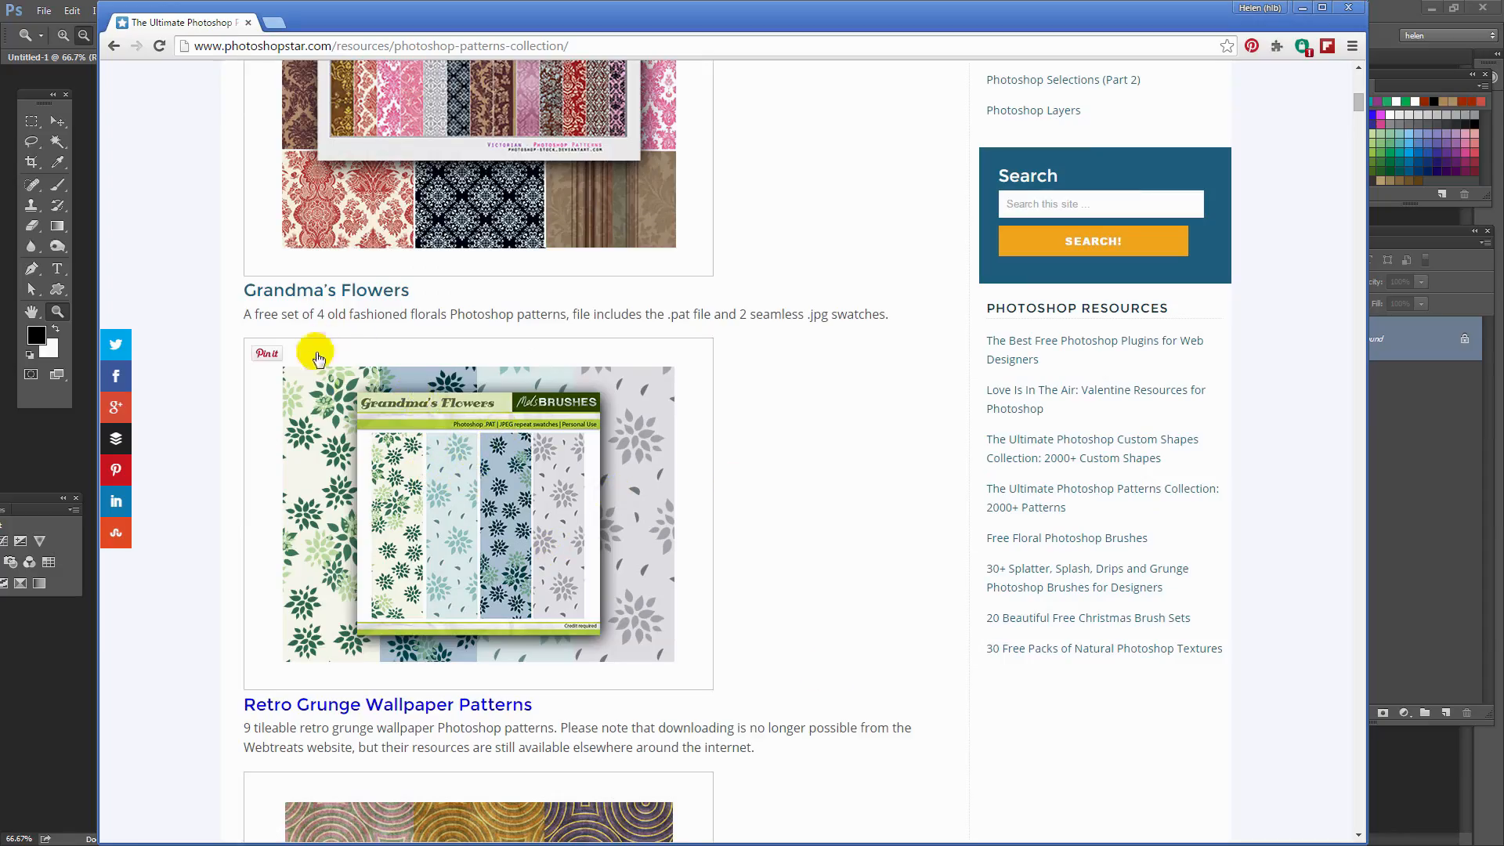
pyautogui.moveTo(702, 501)
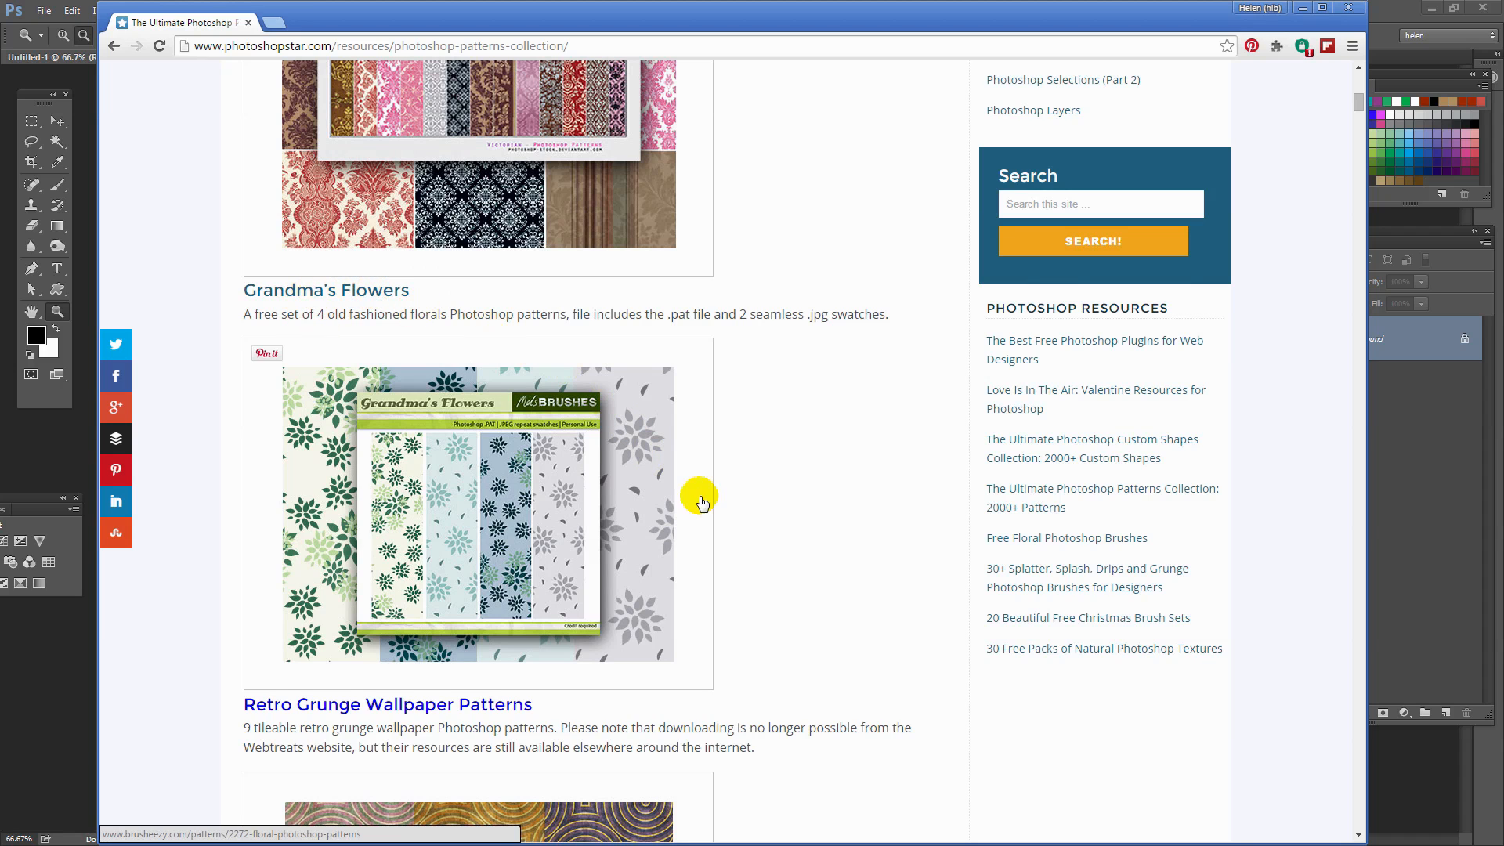
pyautogui.scroll(-3)
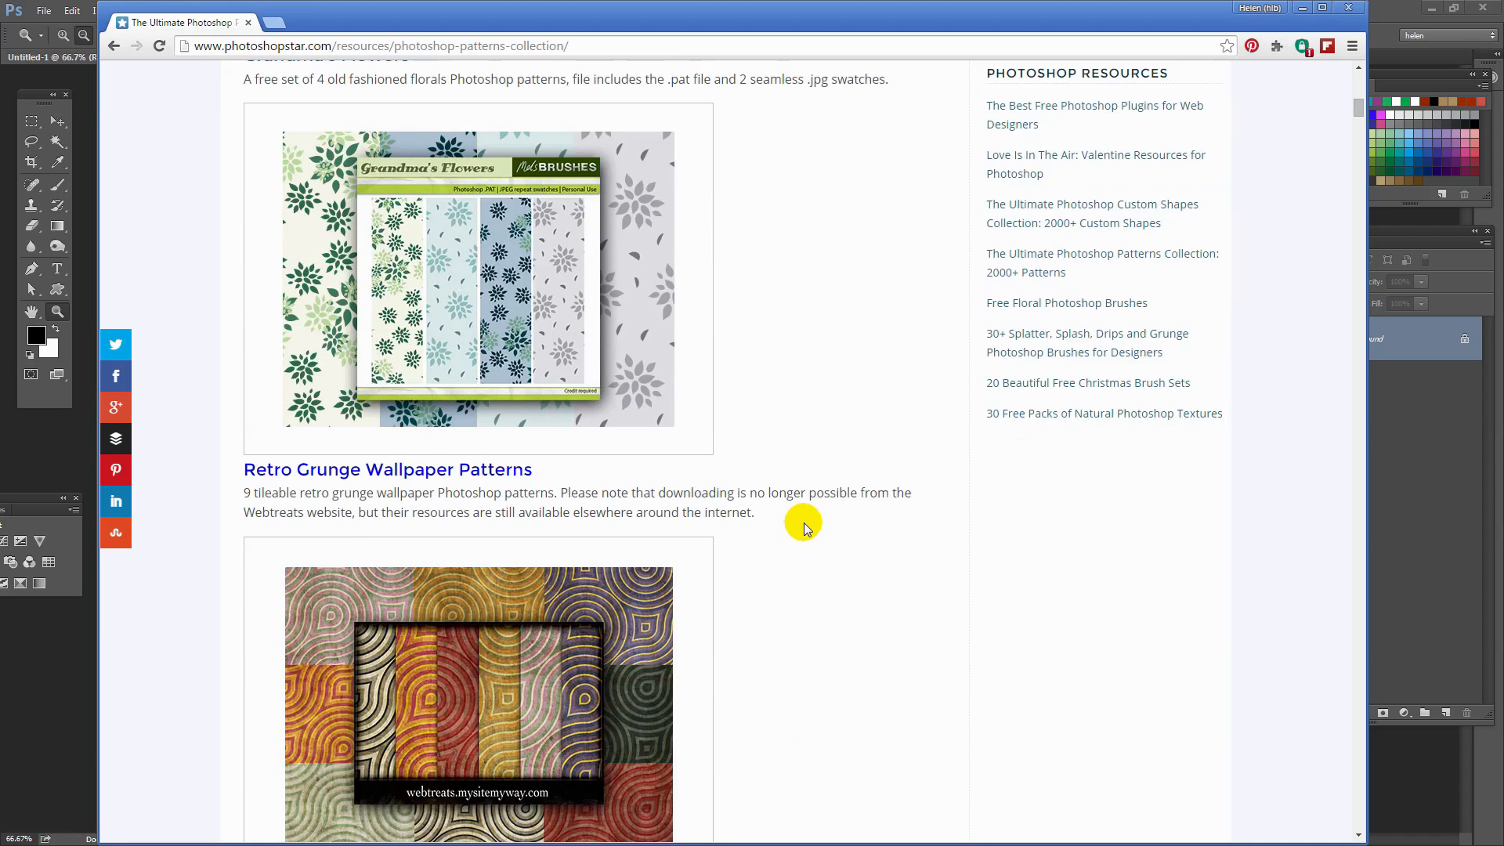
pyautogui.scroll(-3)
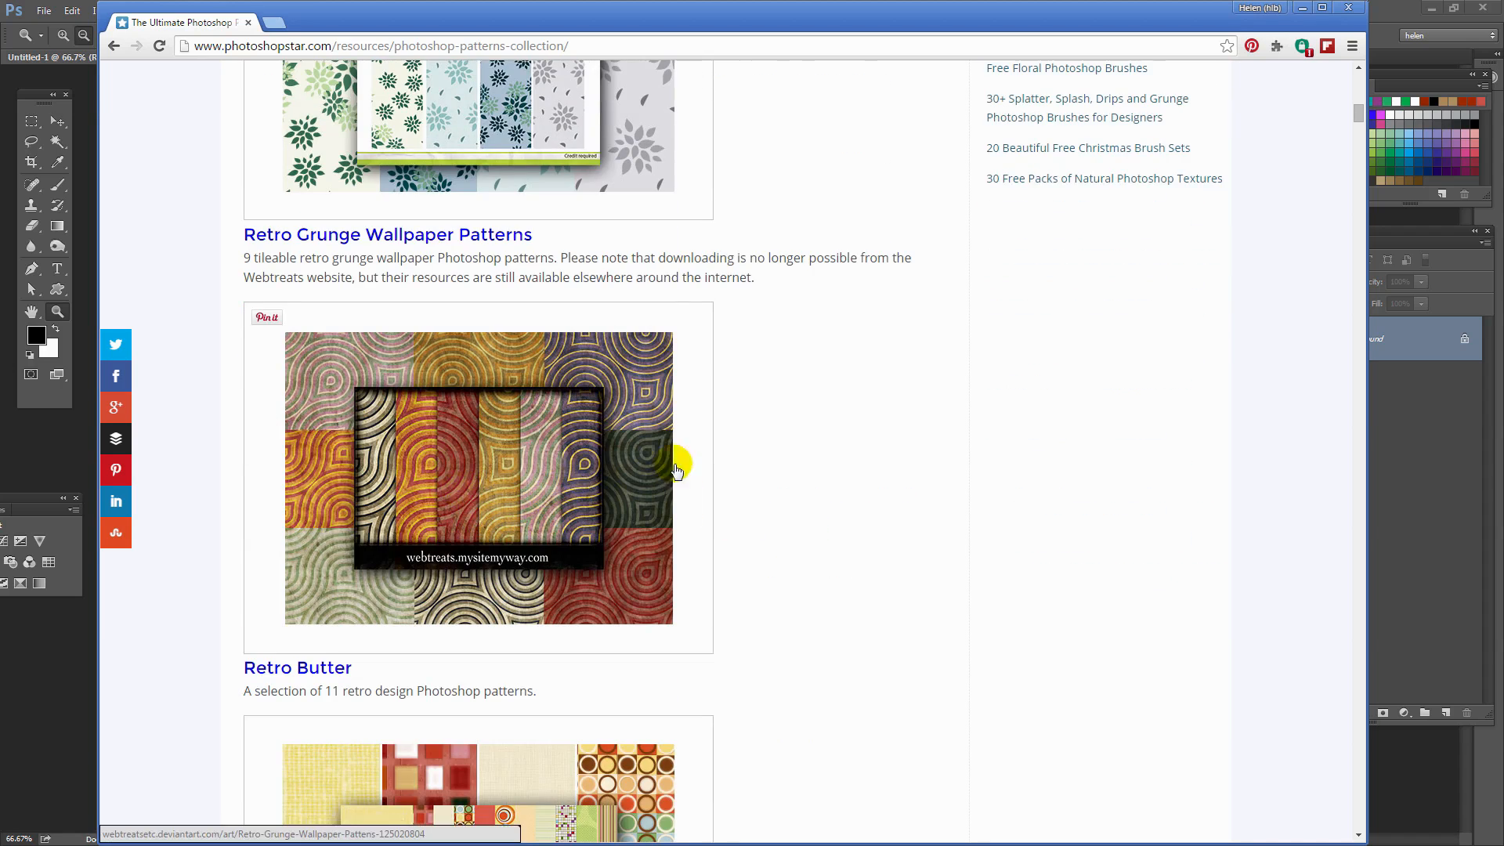
pyautogui.scroll(-3)
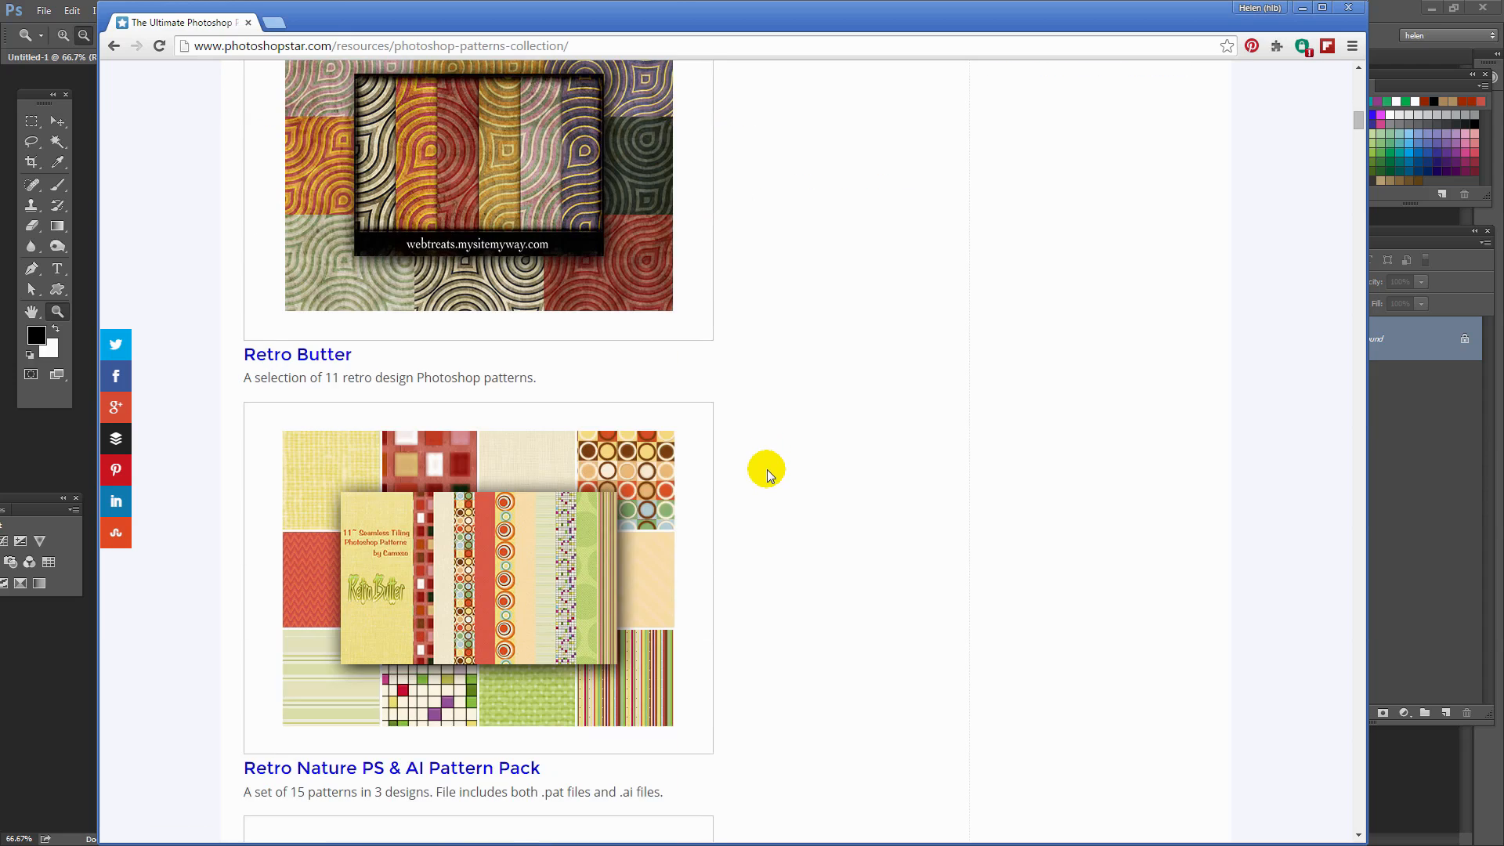
pyautogui.scroll(-3)
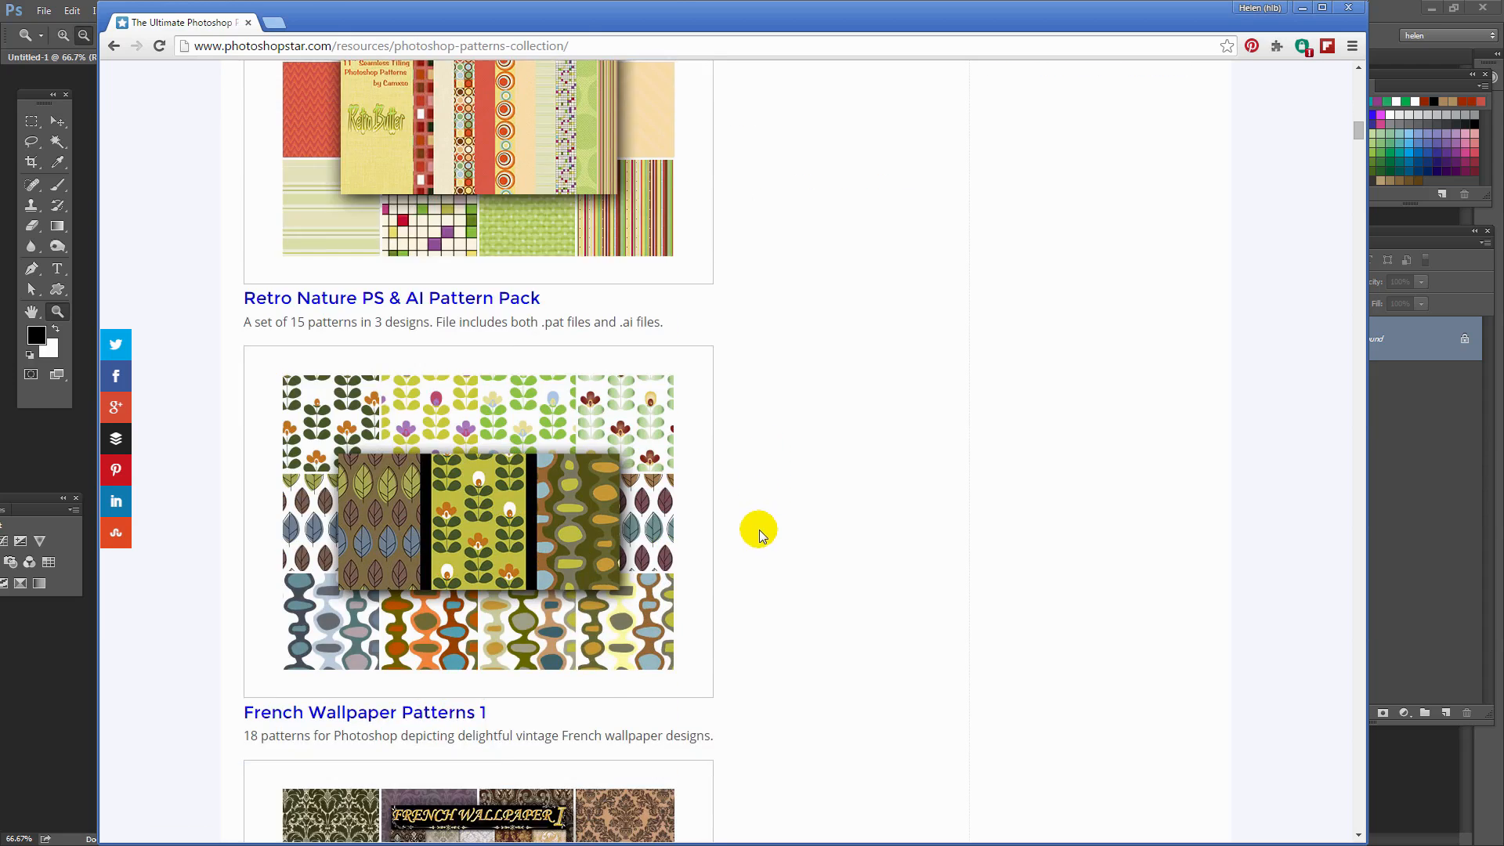
pyautogui.scroll(-3)
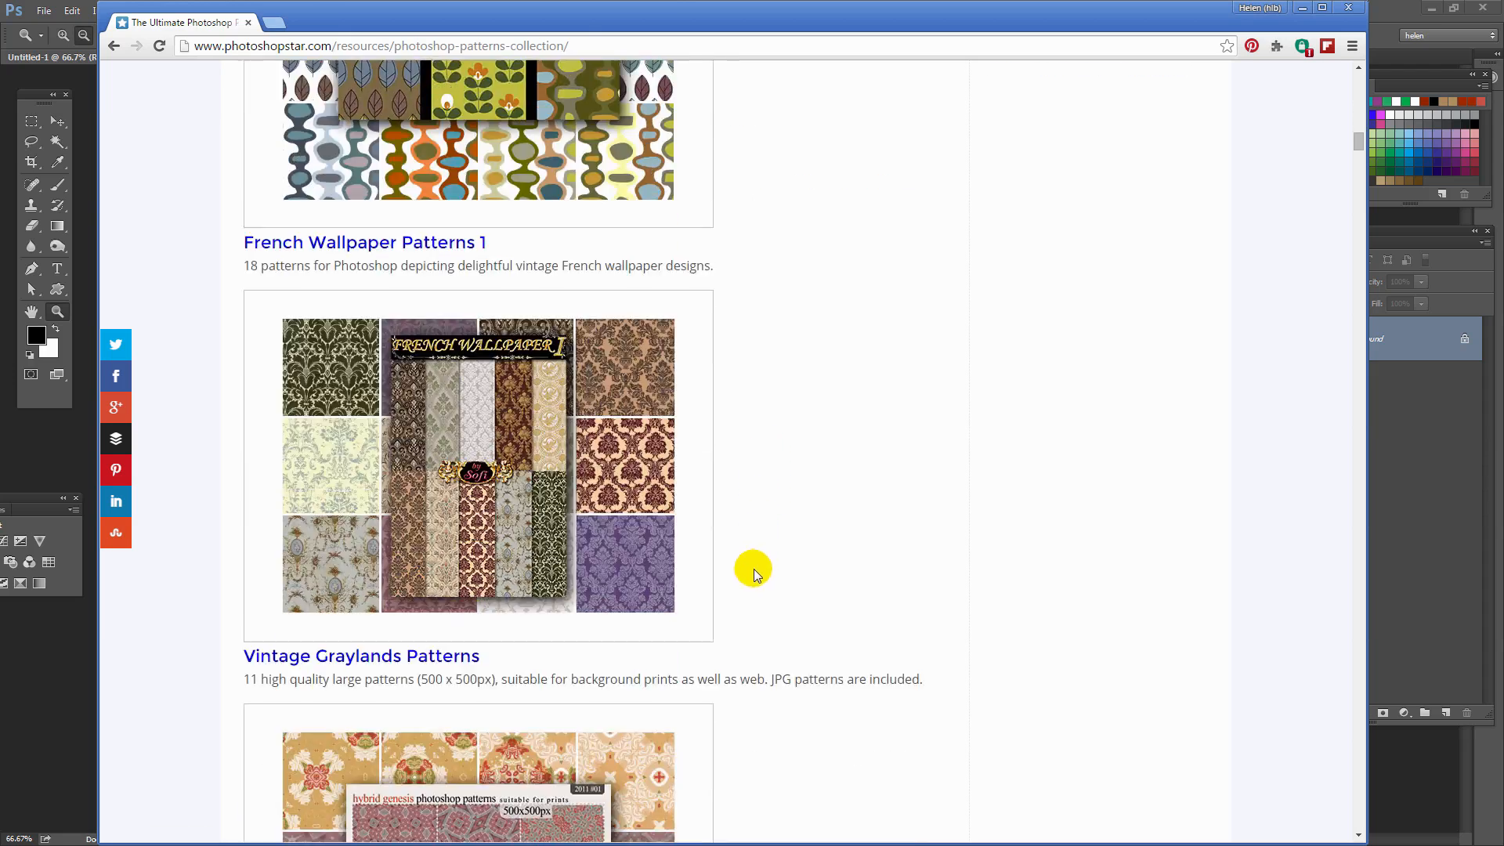
pyautogui.moveTo(402, 422)
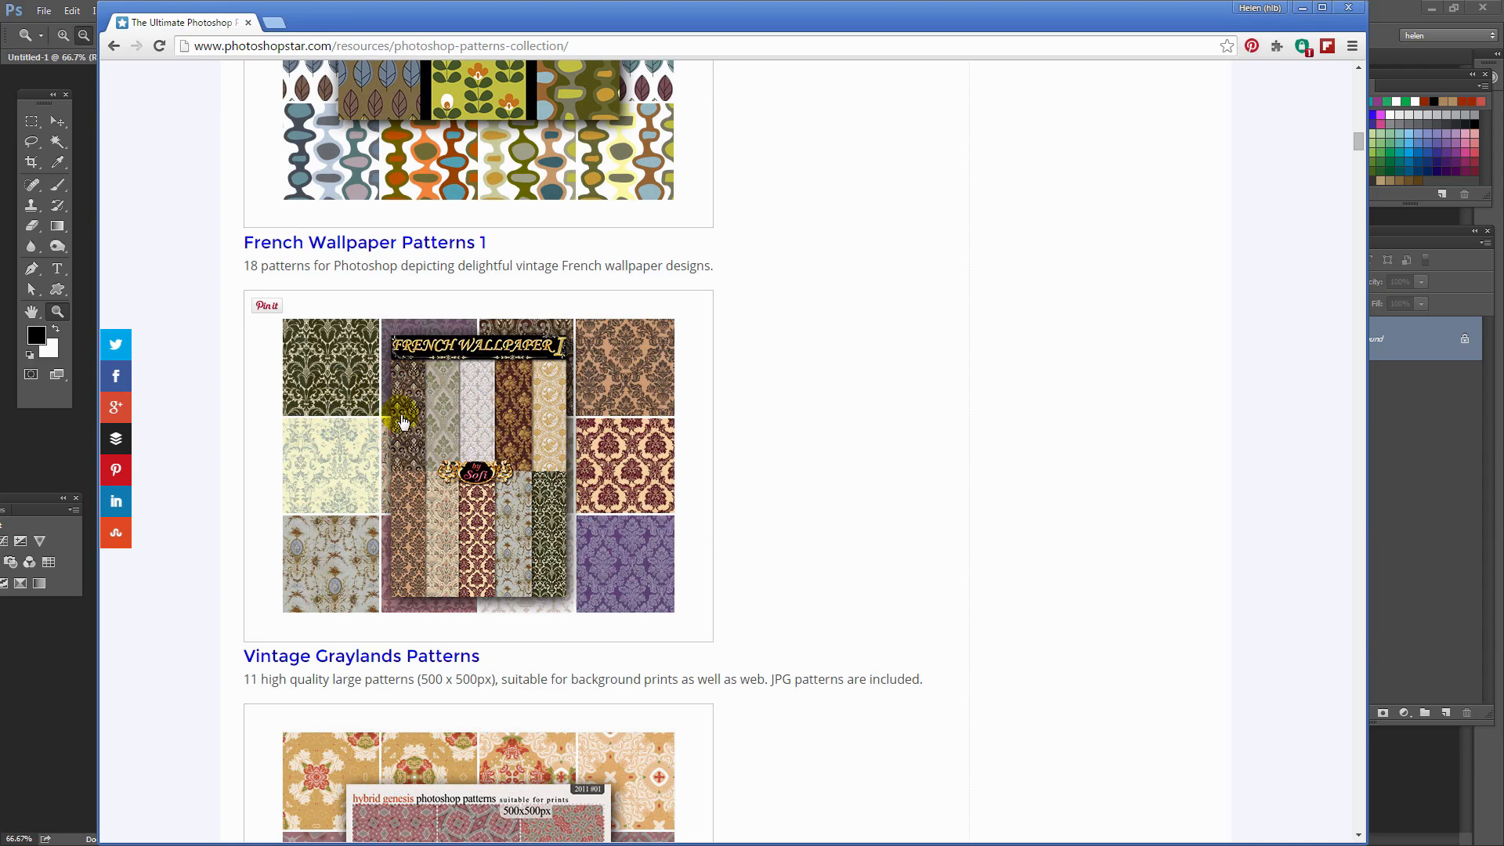
pyautogui.moveTo(444, 441)
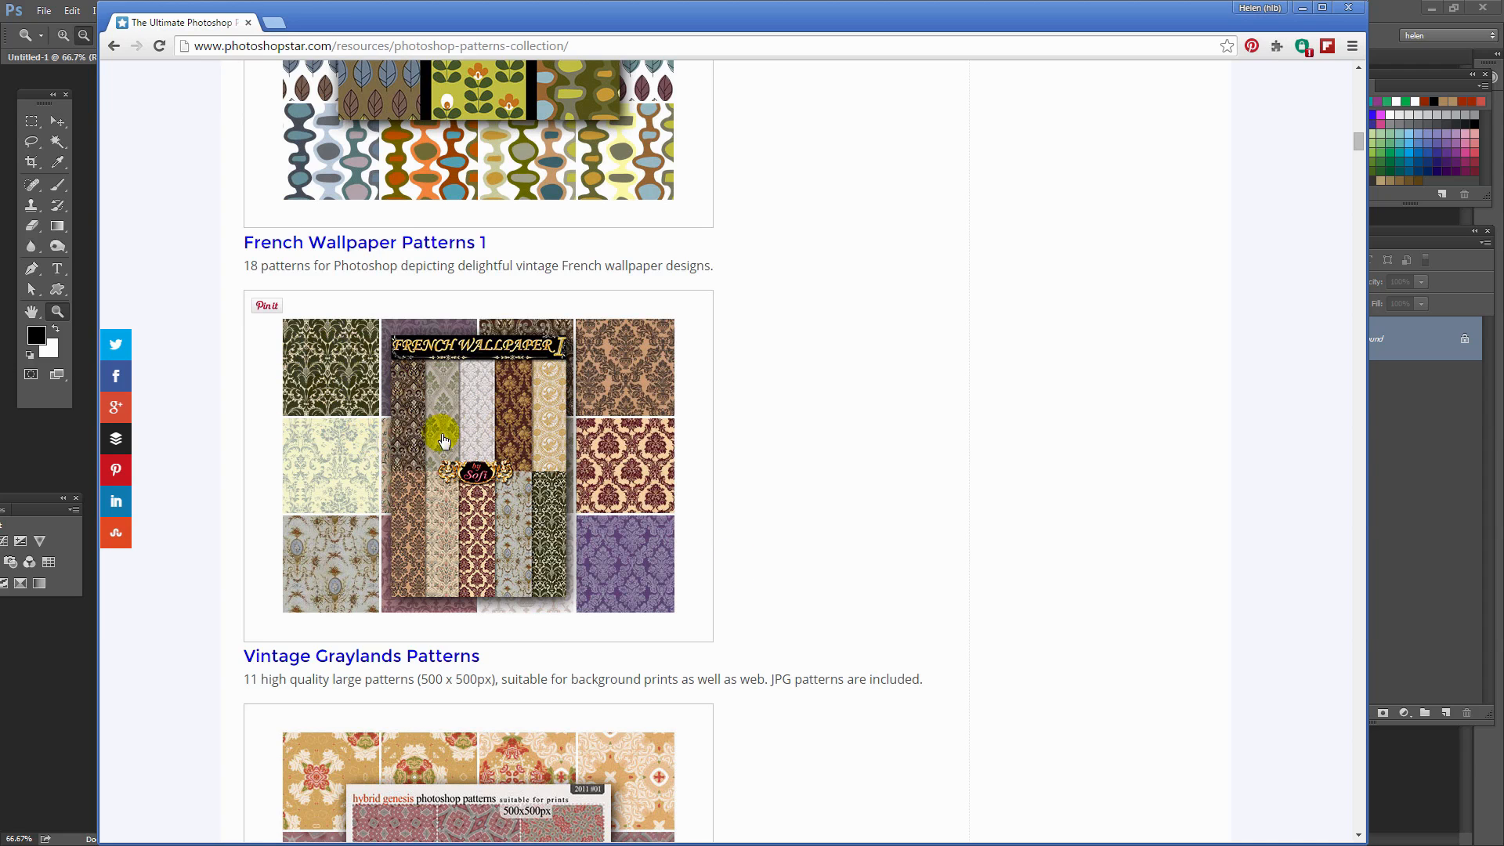
pyautogui.moveTo(671, 539)
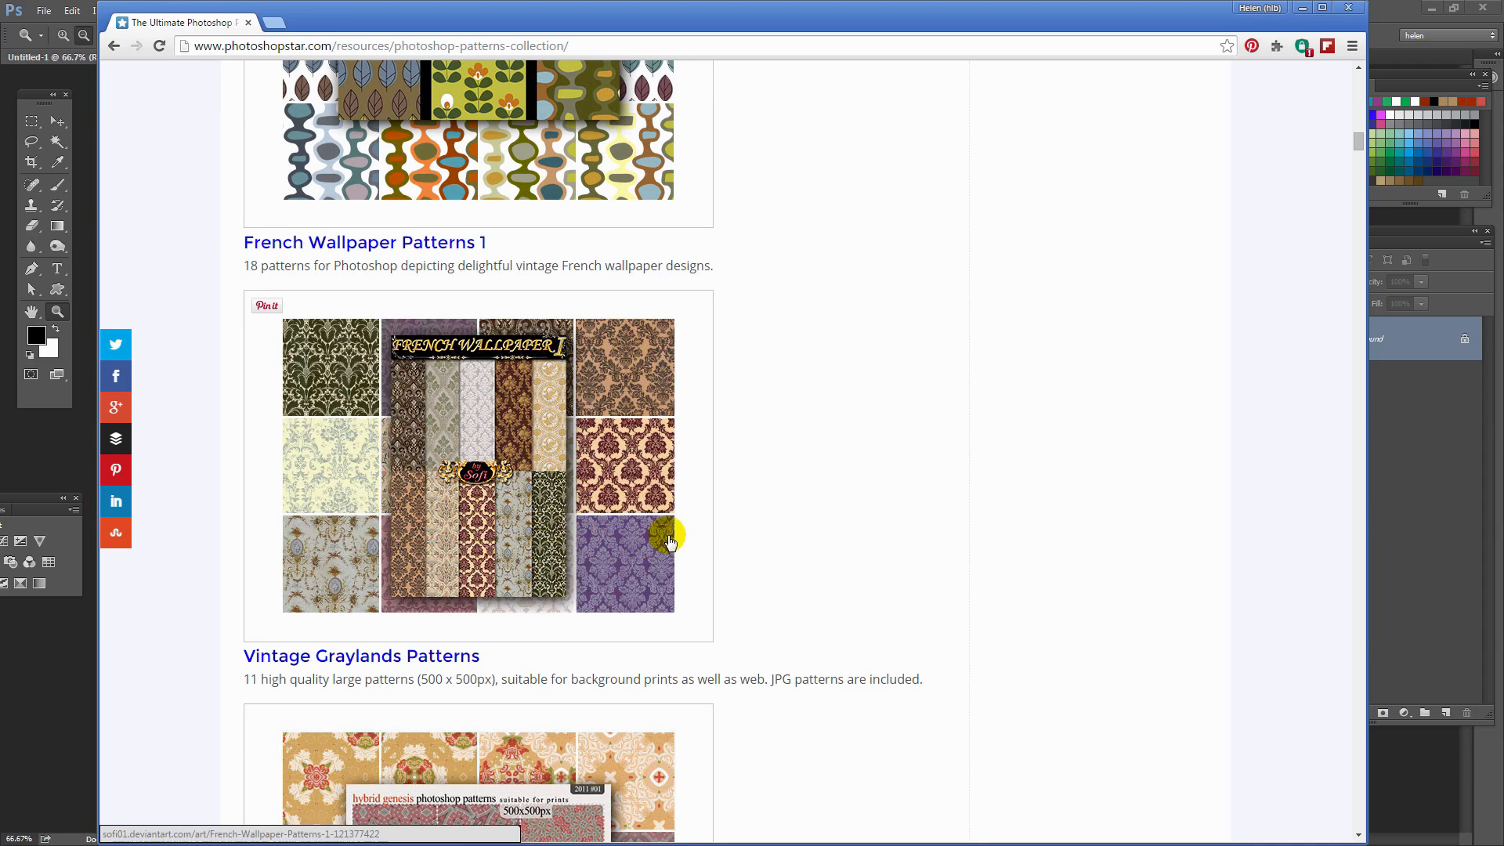
pyautogui.scroll(-3)
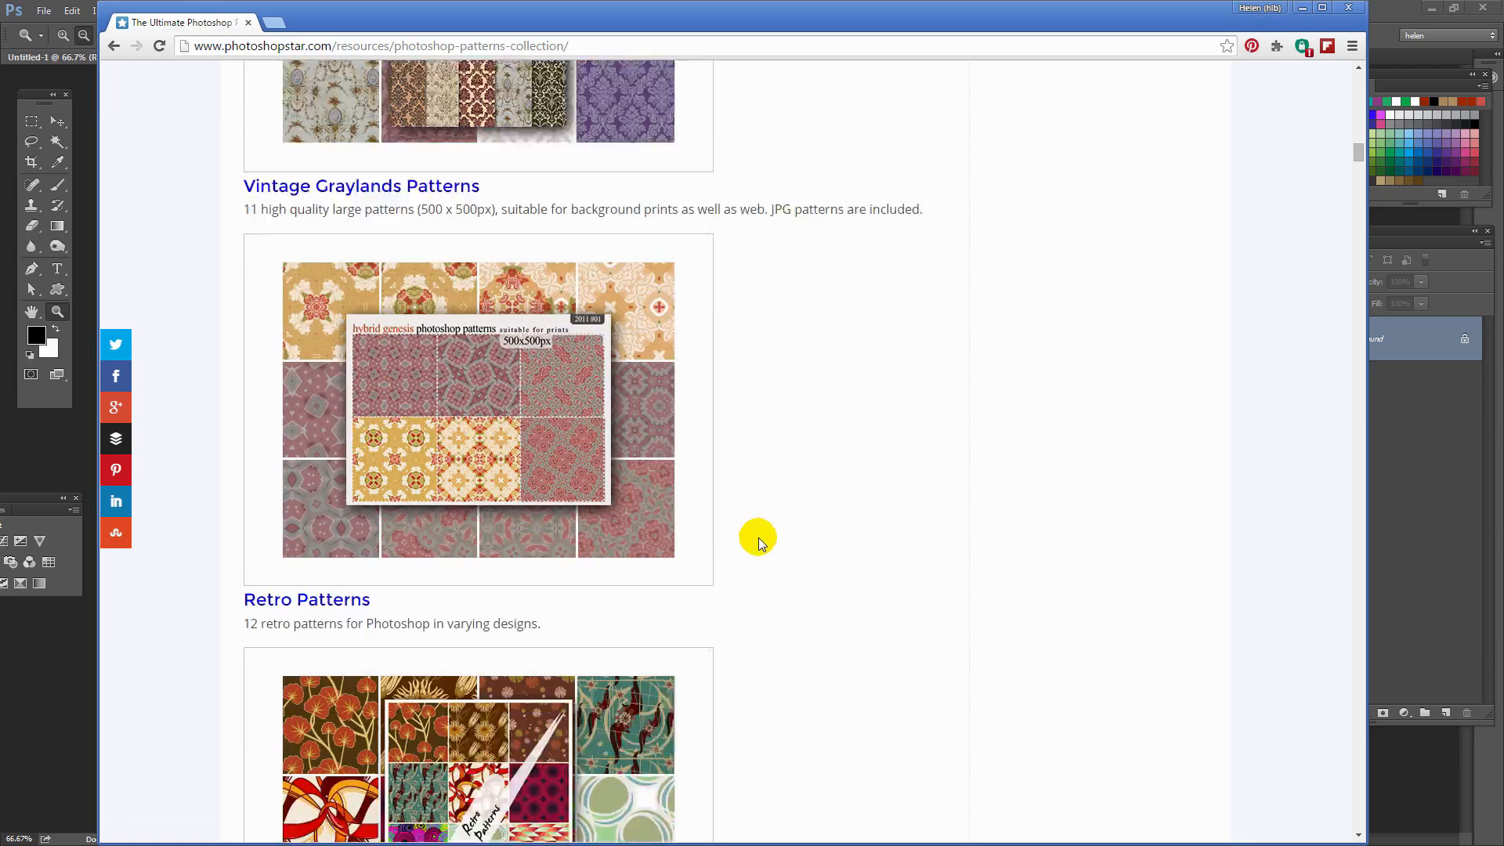
pyautogui.scroll(-3)
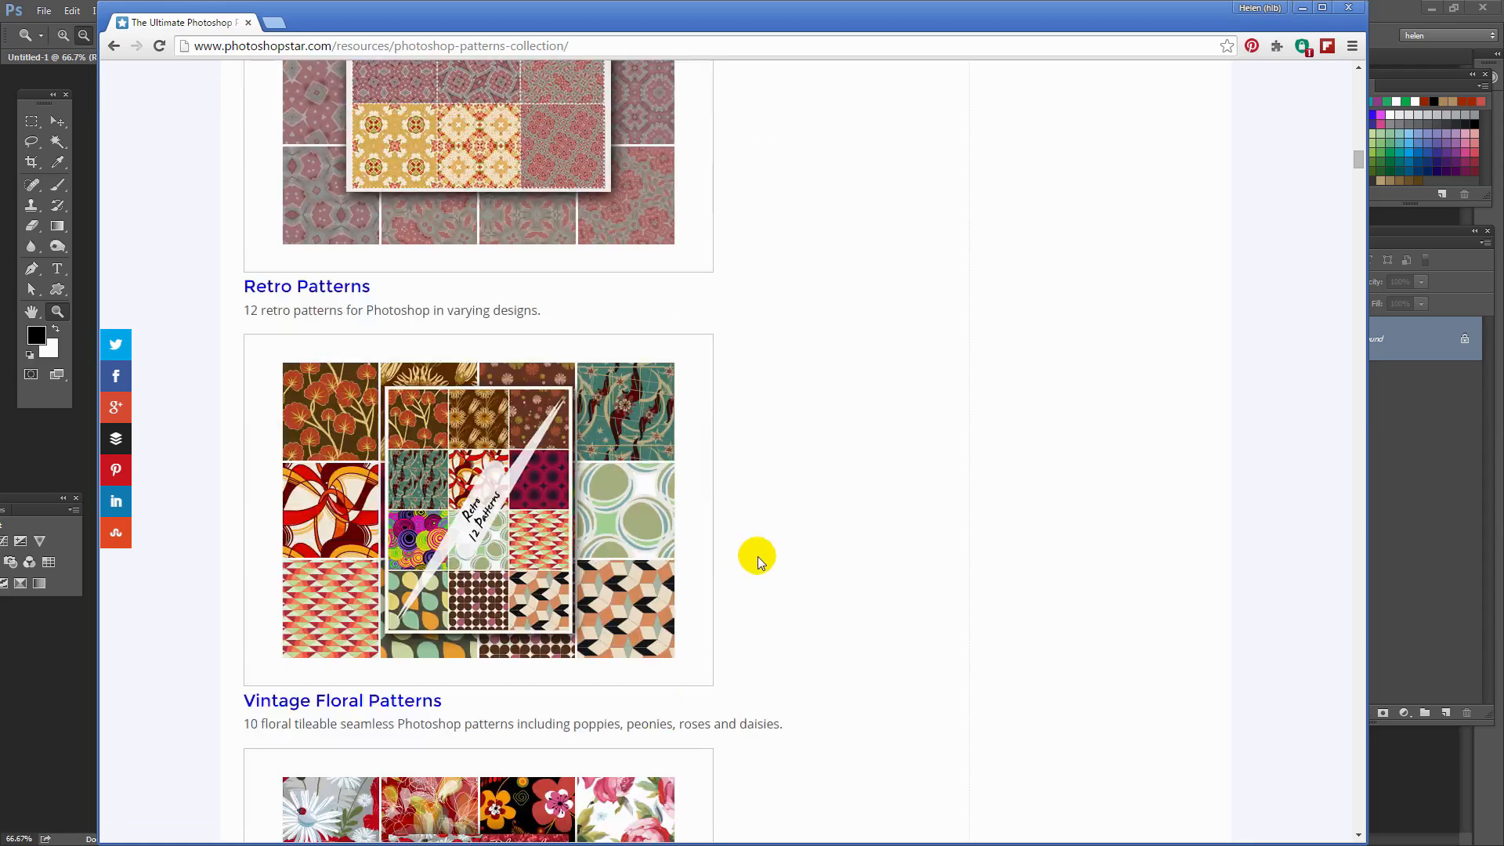
pyautogui.scroll(-3)
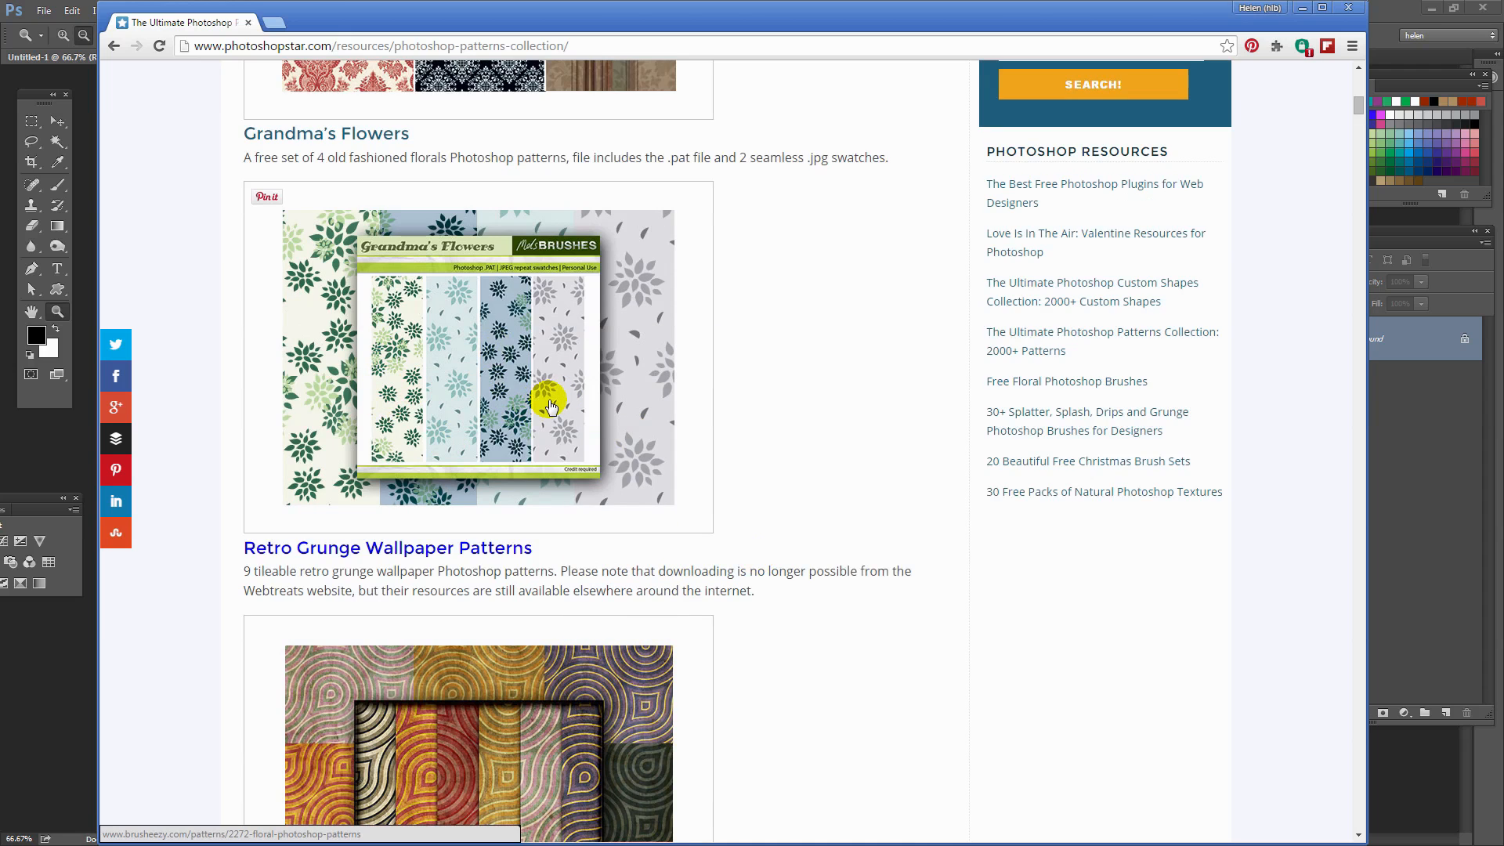
pyautogui.moveTo(480, 330)
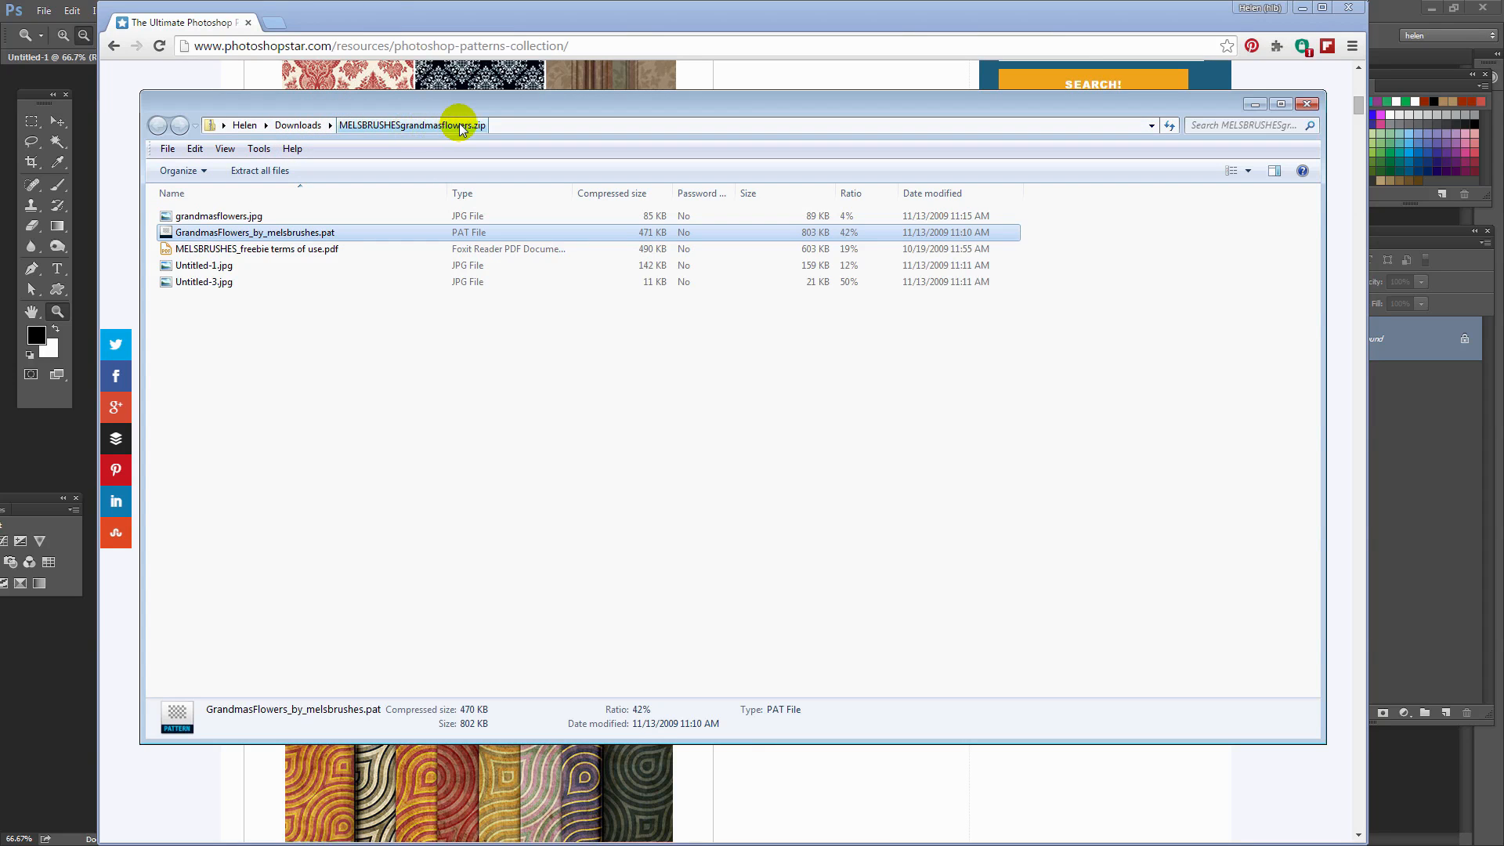
pyautogui.moveTo(274, 232)
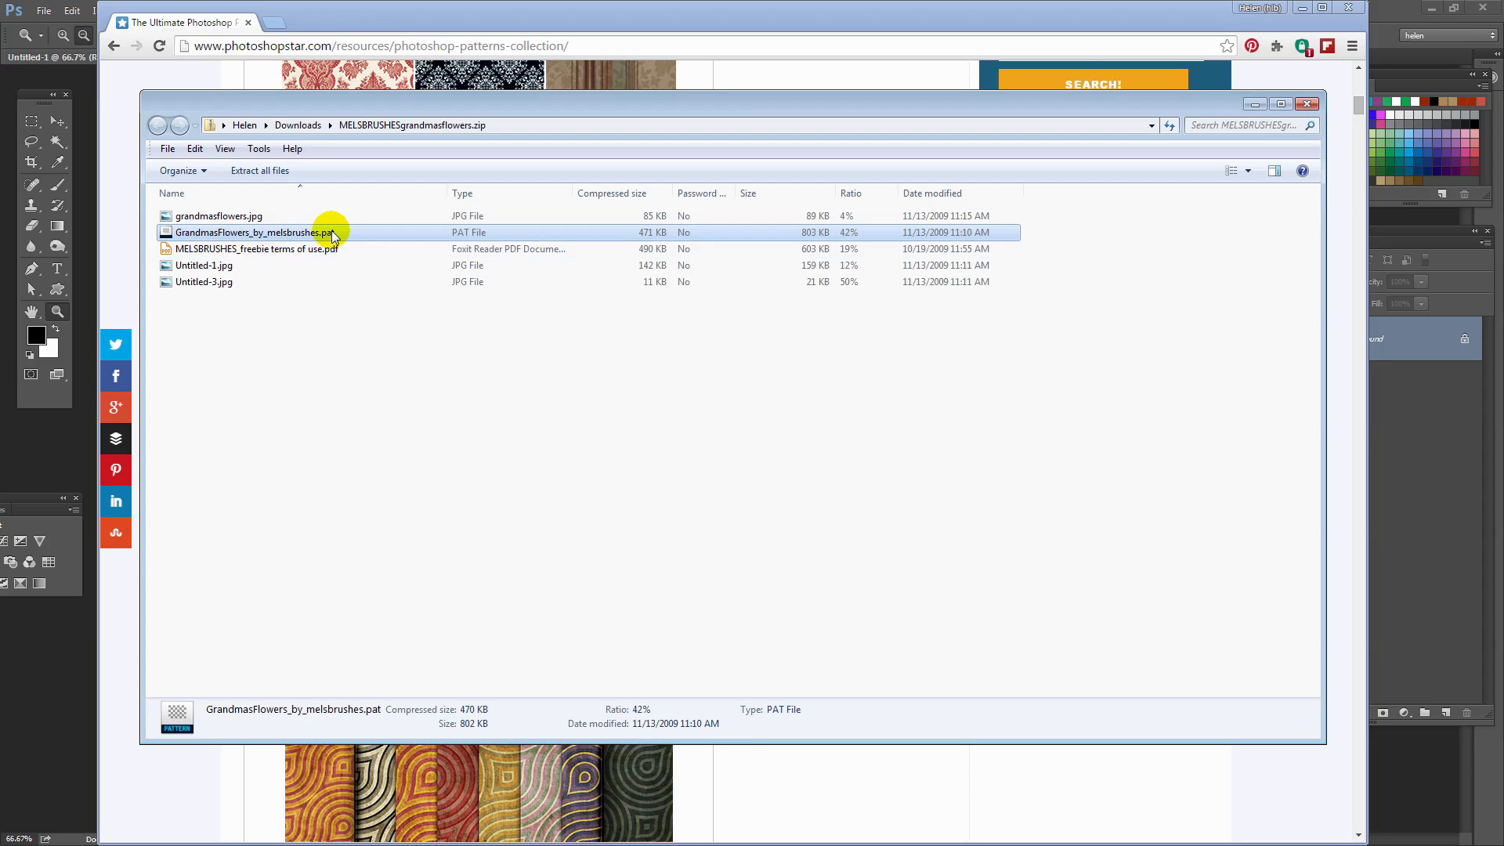
pyautogui.moveTo(291, 235)
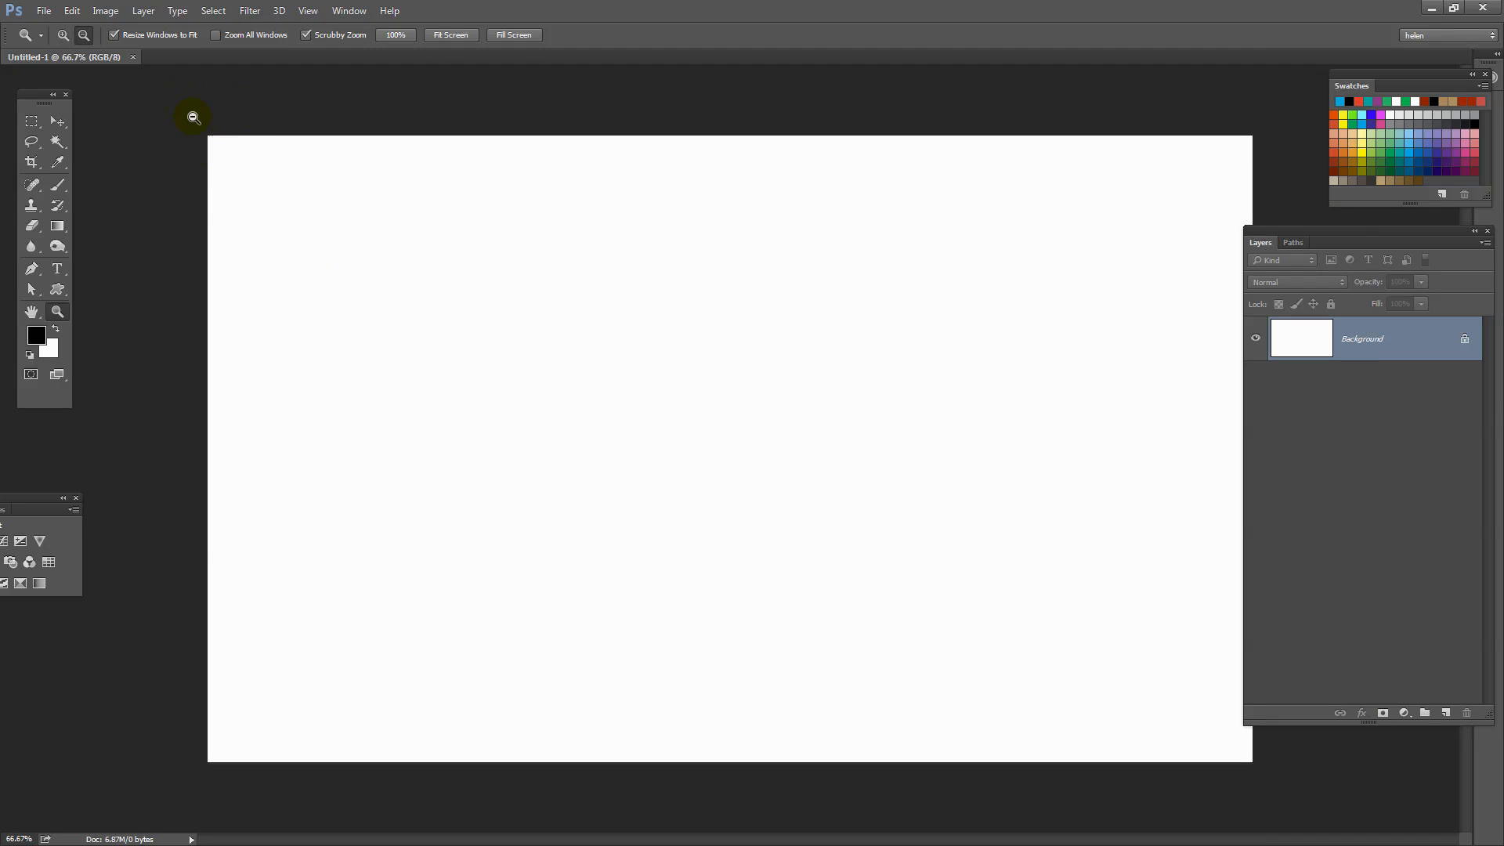
pyautogui.moveTo(174, 118)
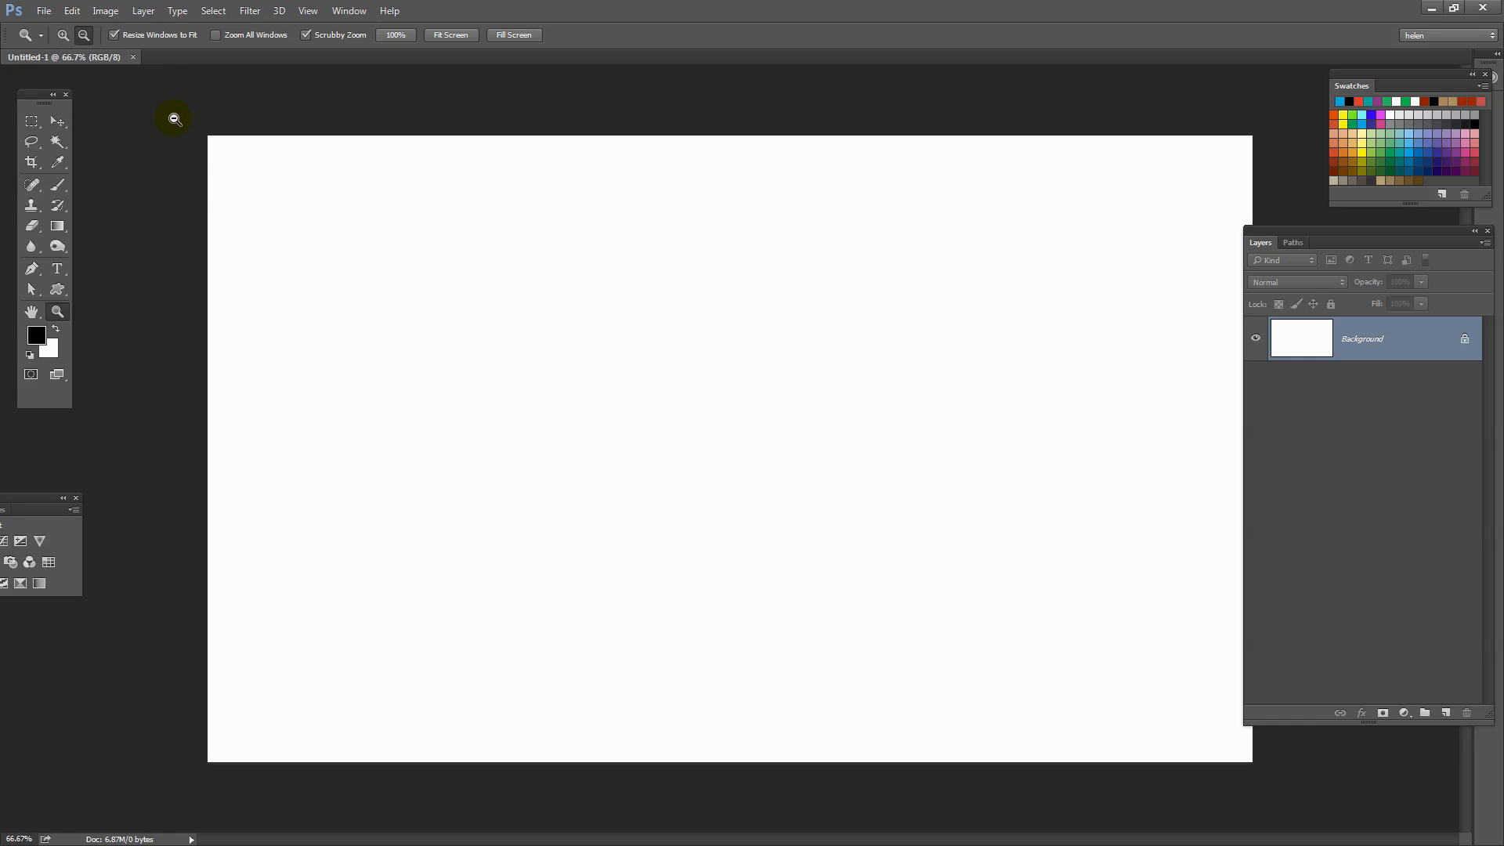
pyautogui.moveTo(218, 185)
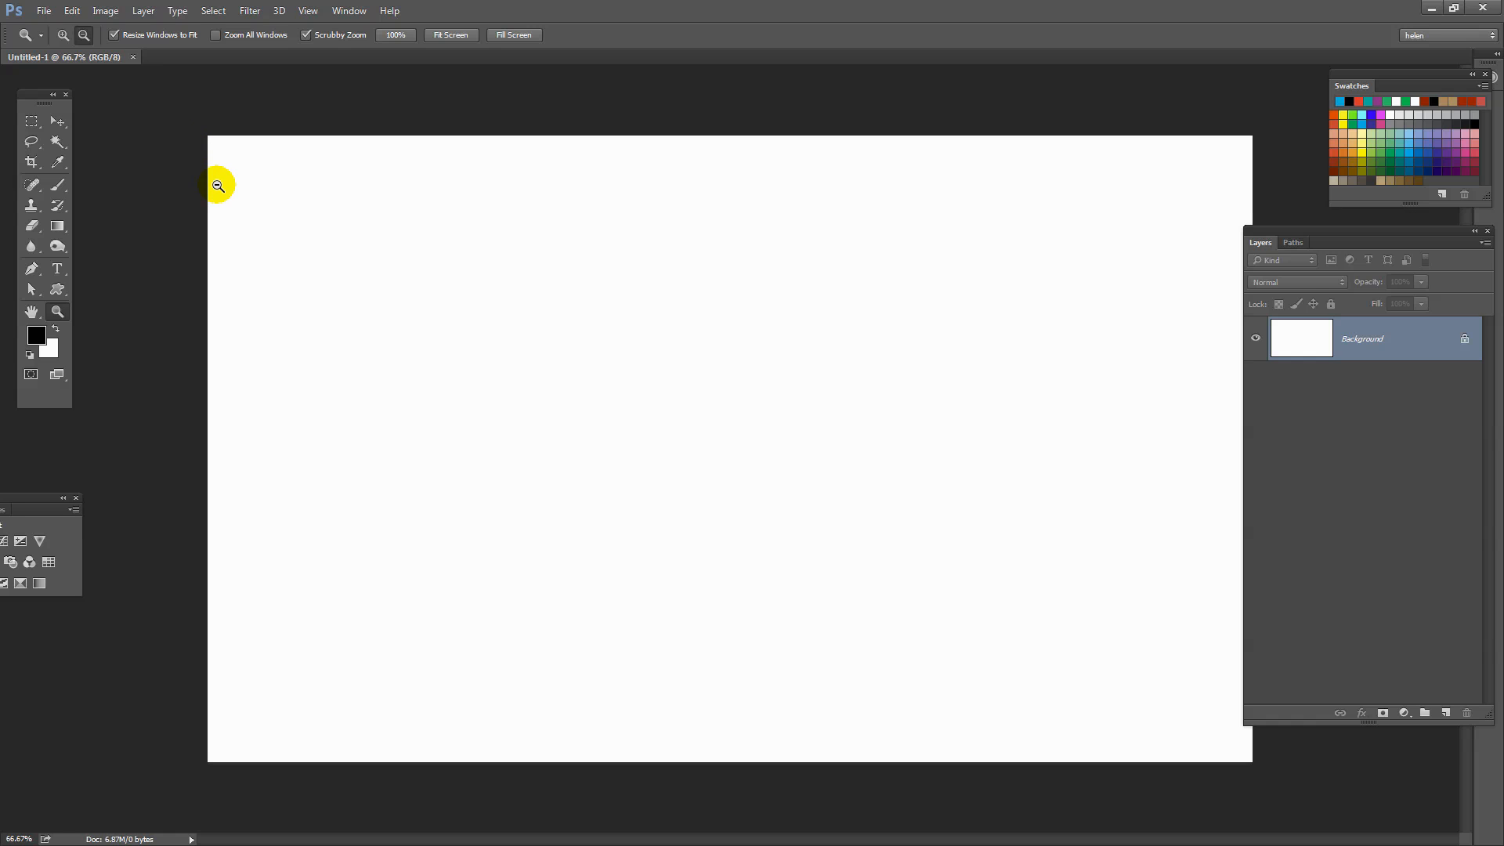
pyautogui.moveTo(589, 435)
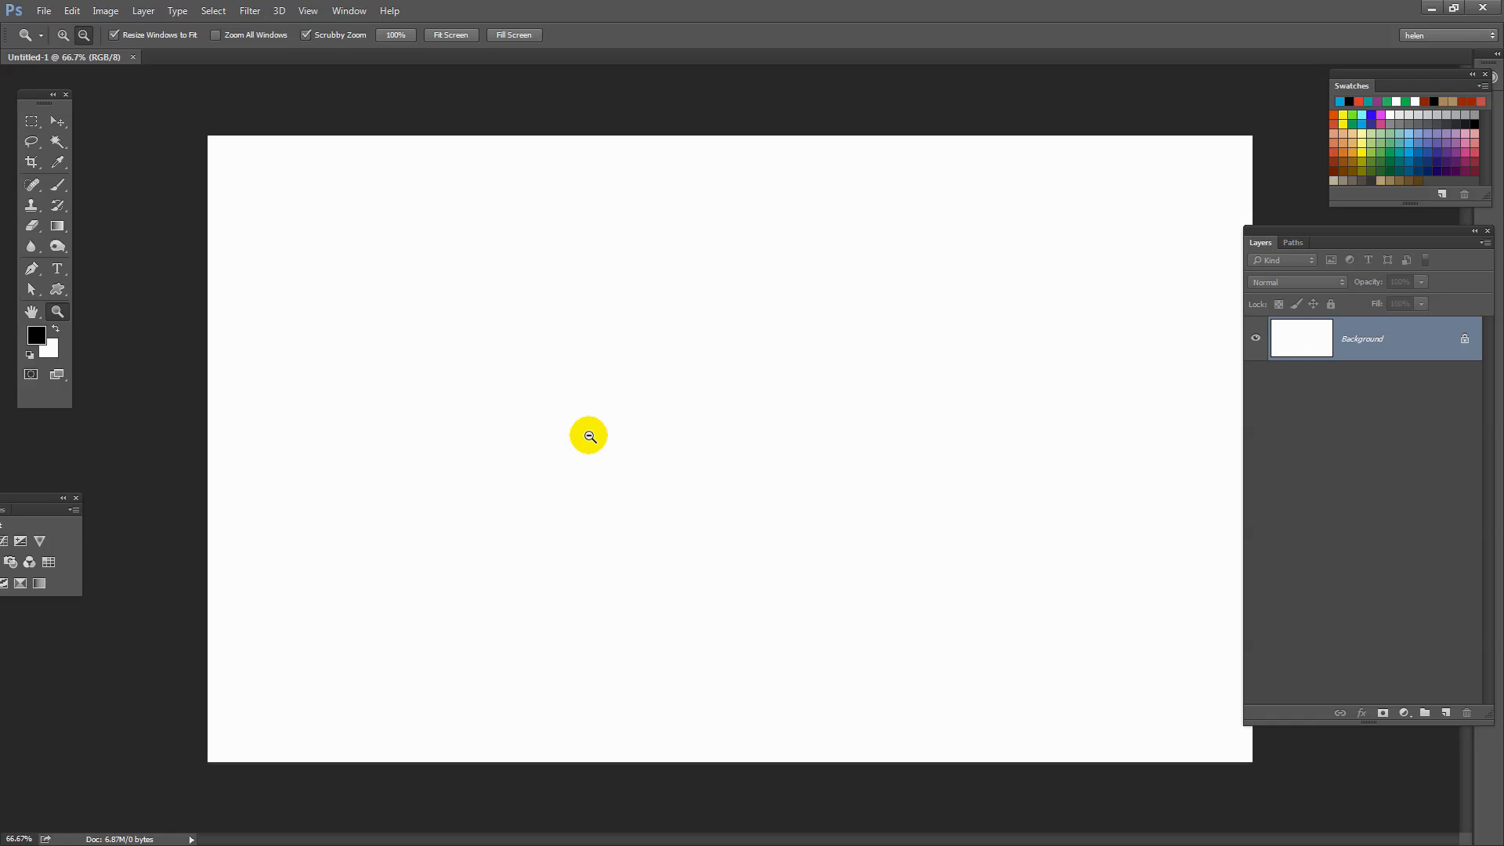
pyautogui.moveTo(458, 308)
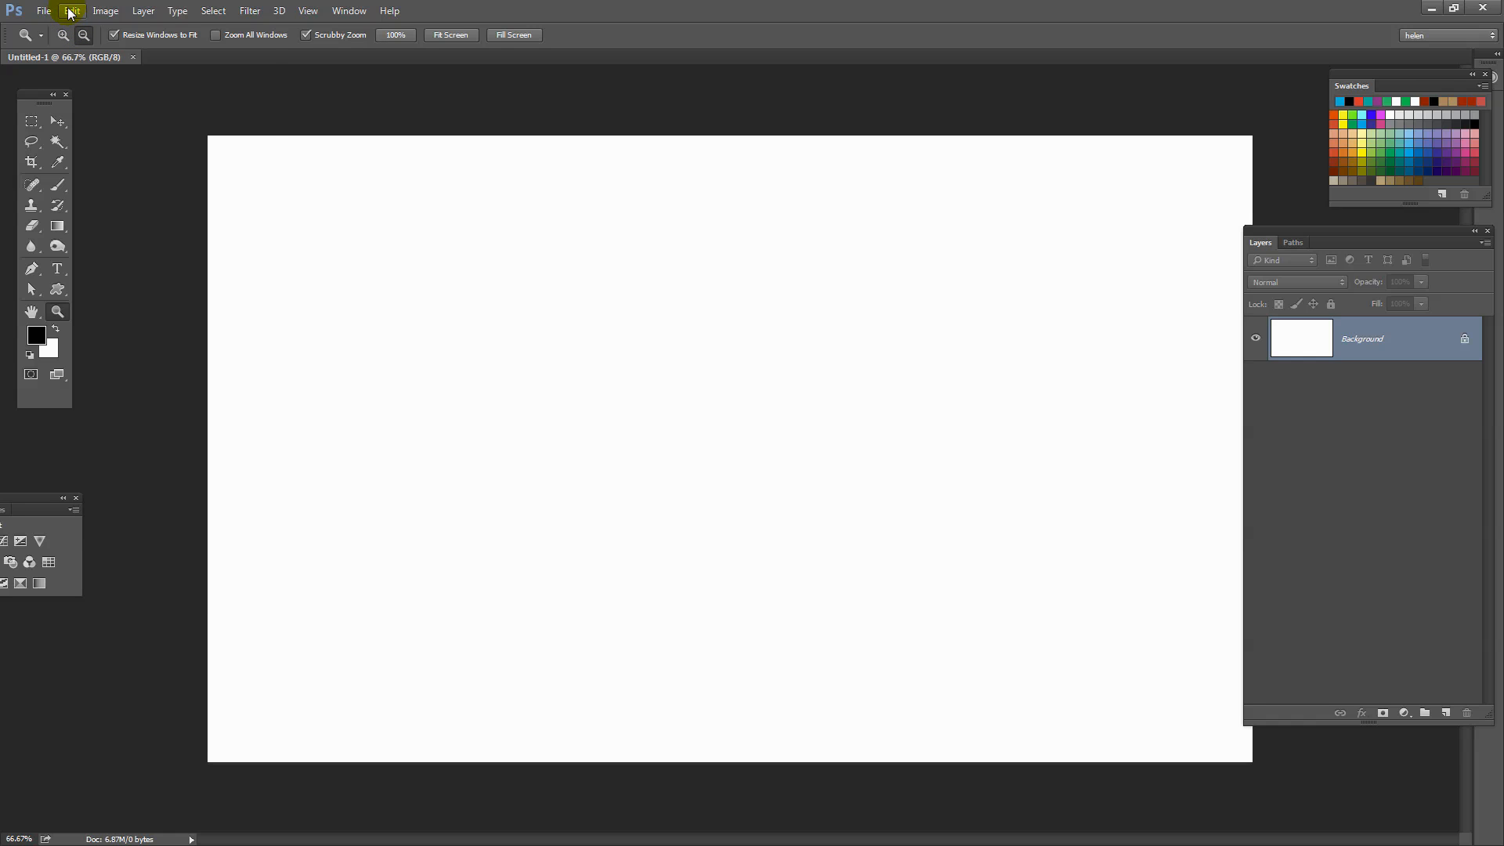
pyautogui.click(69, 10)
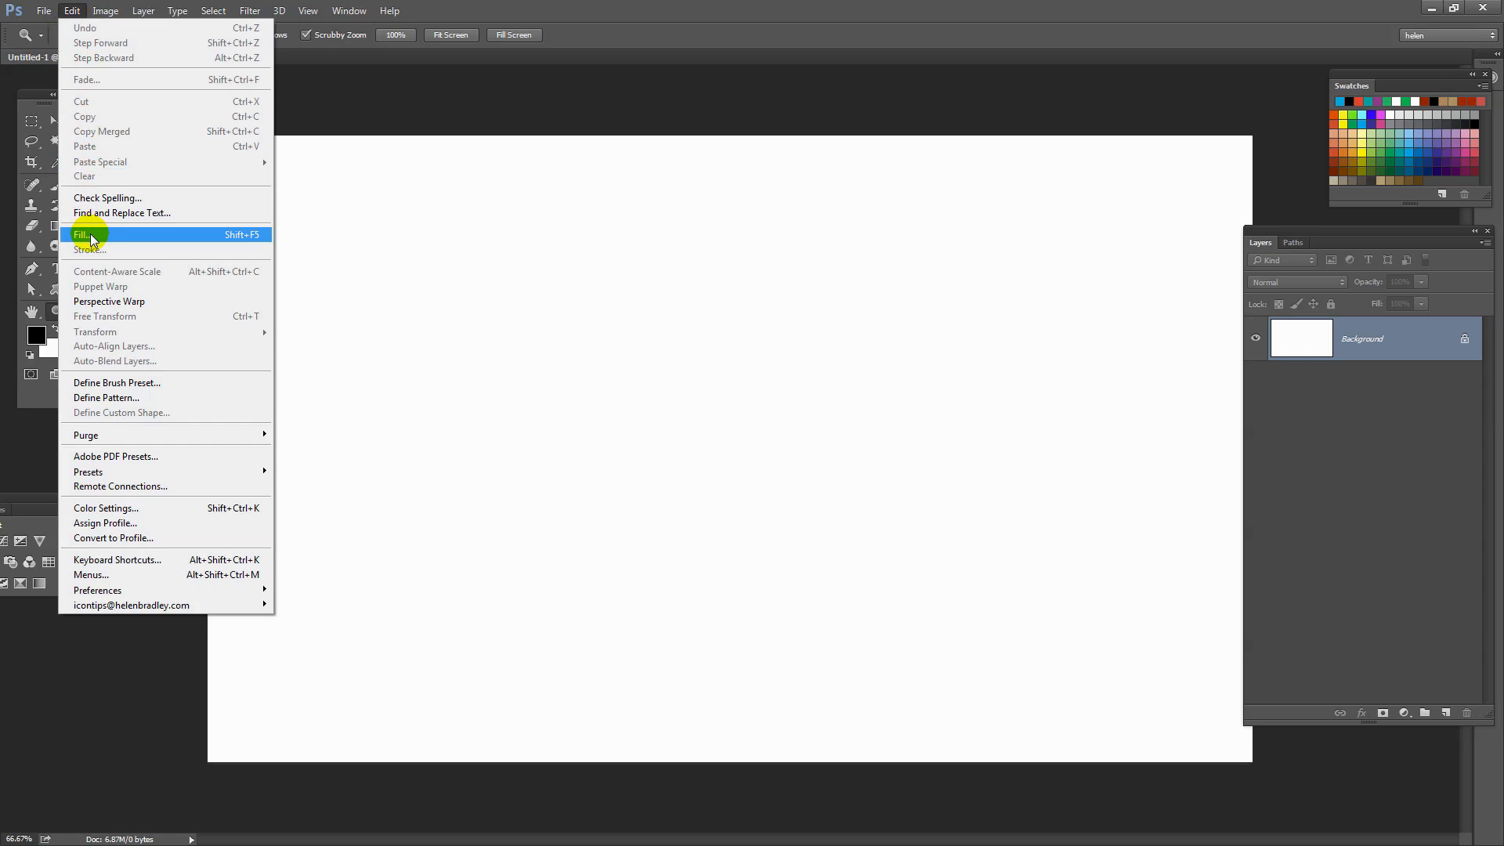
pyautogui.click(89, 234)
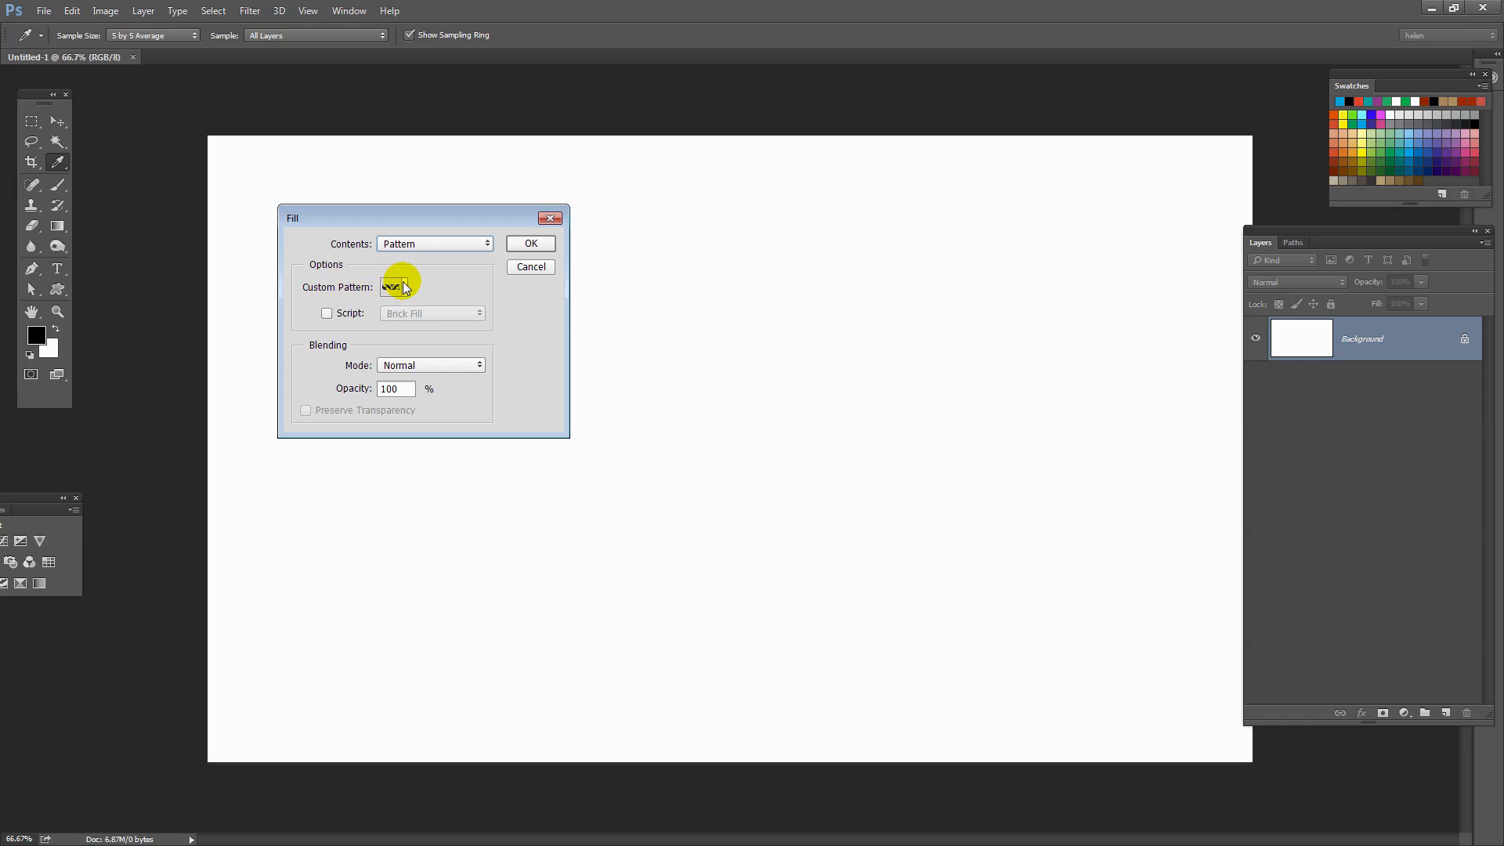
pyautogui.click(393, 287)
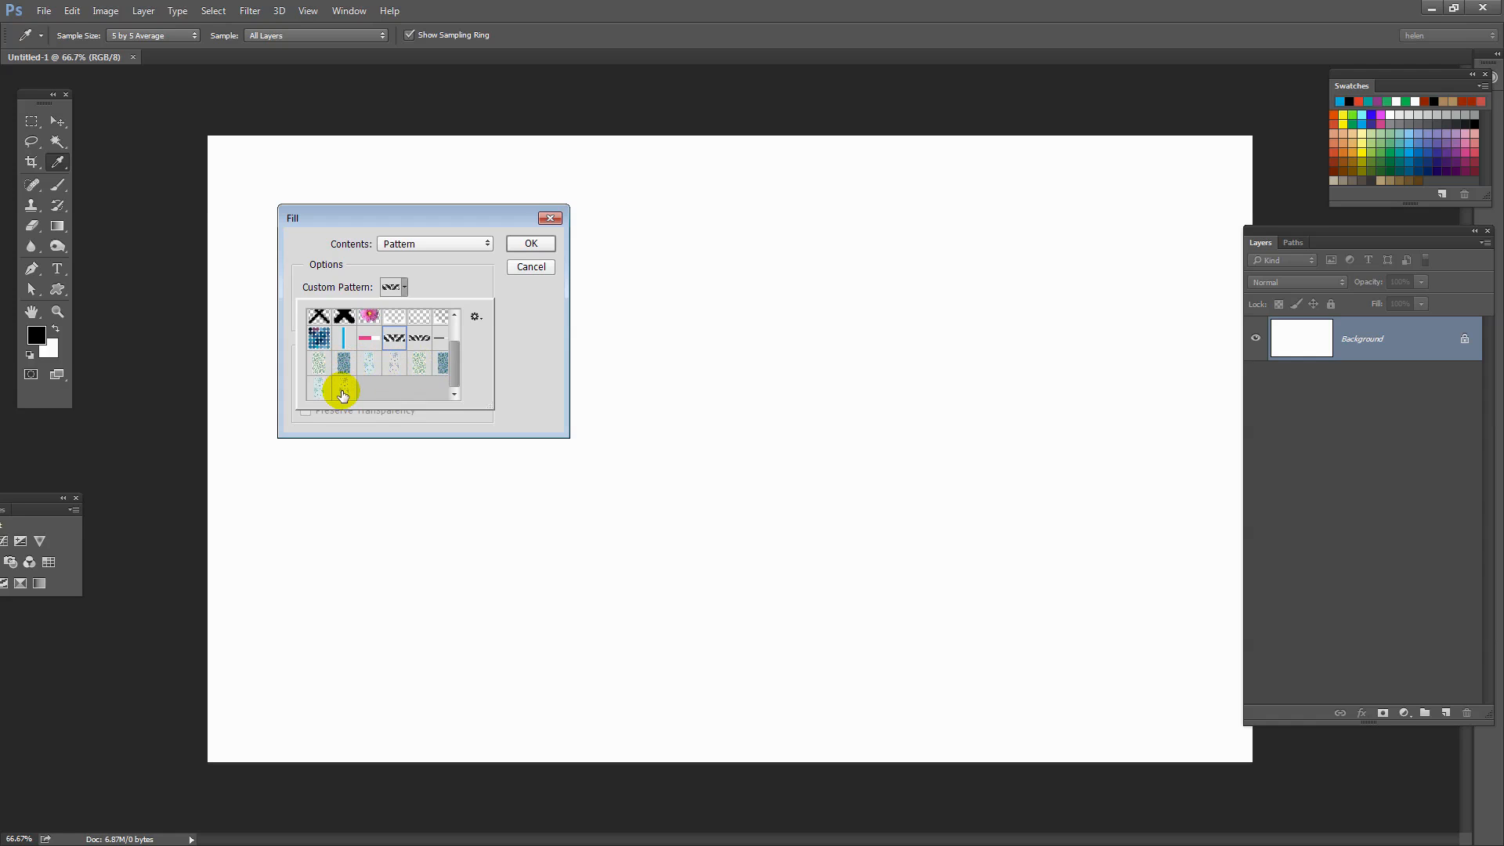
pyautogui.moveTo(342, 389)
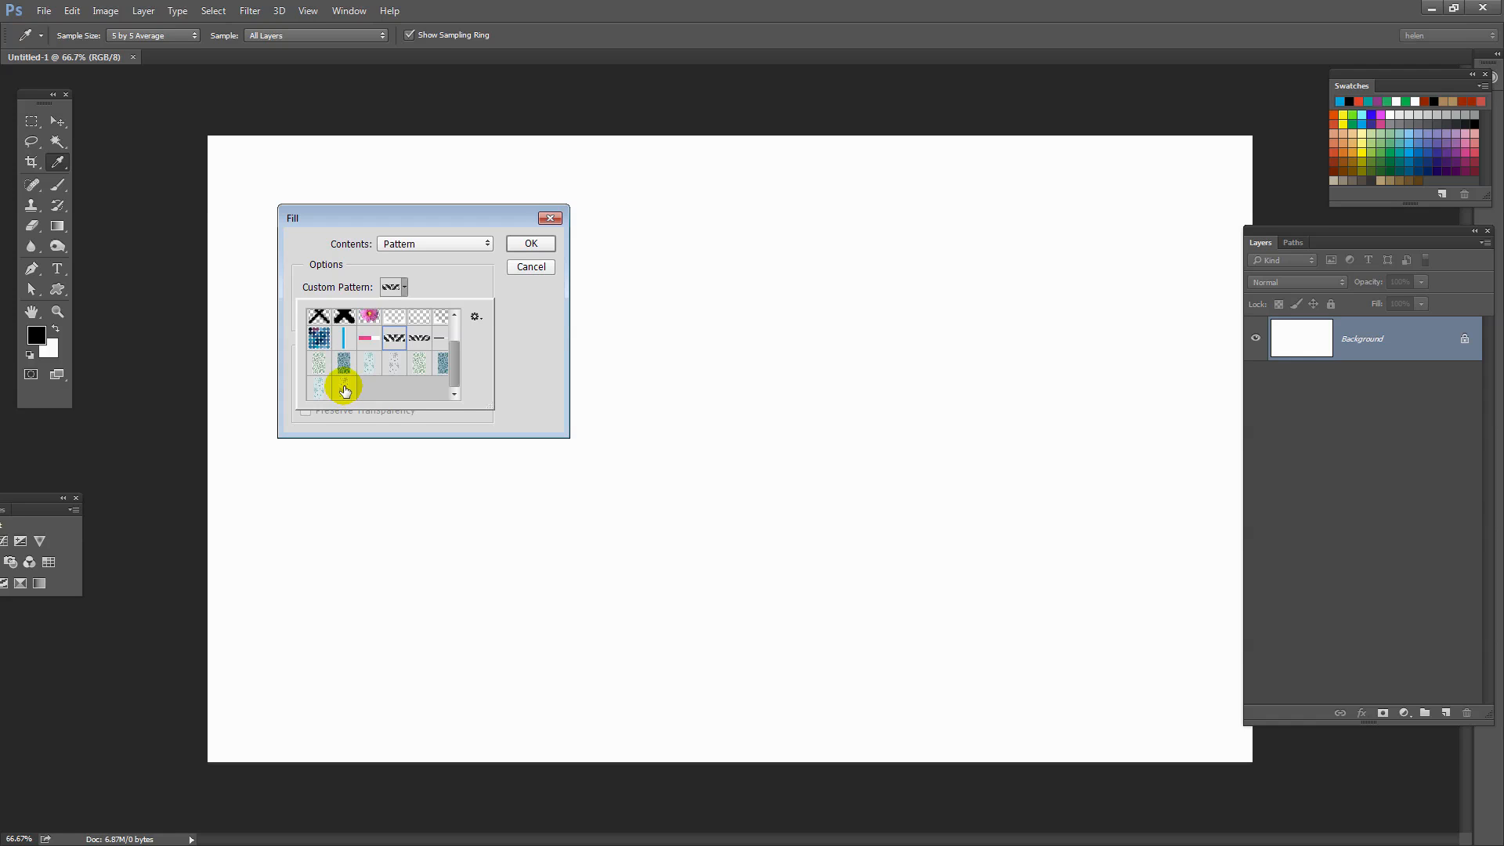
pyautogui.moveTo(343, 384)
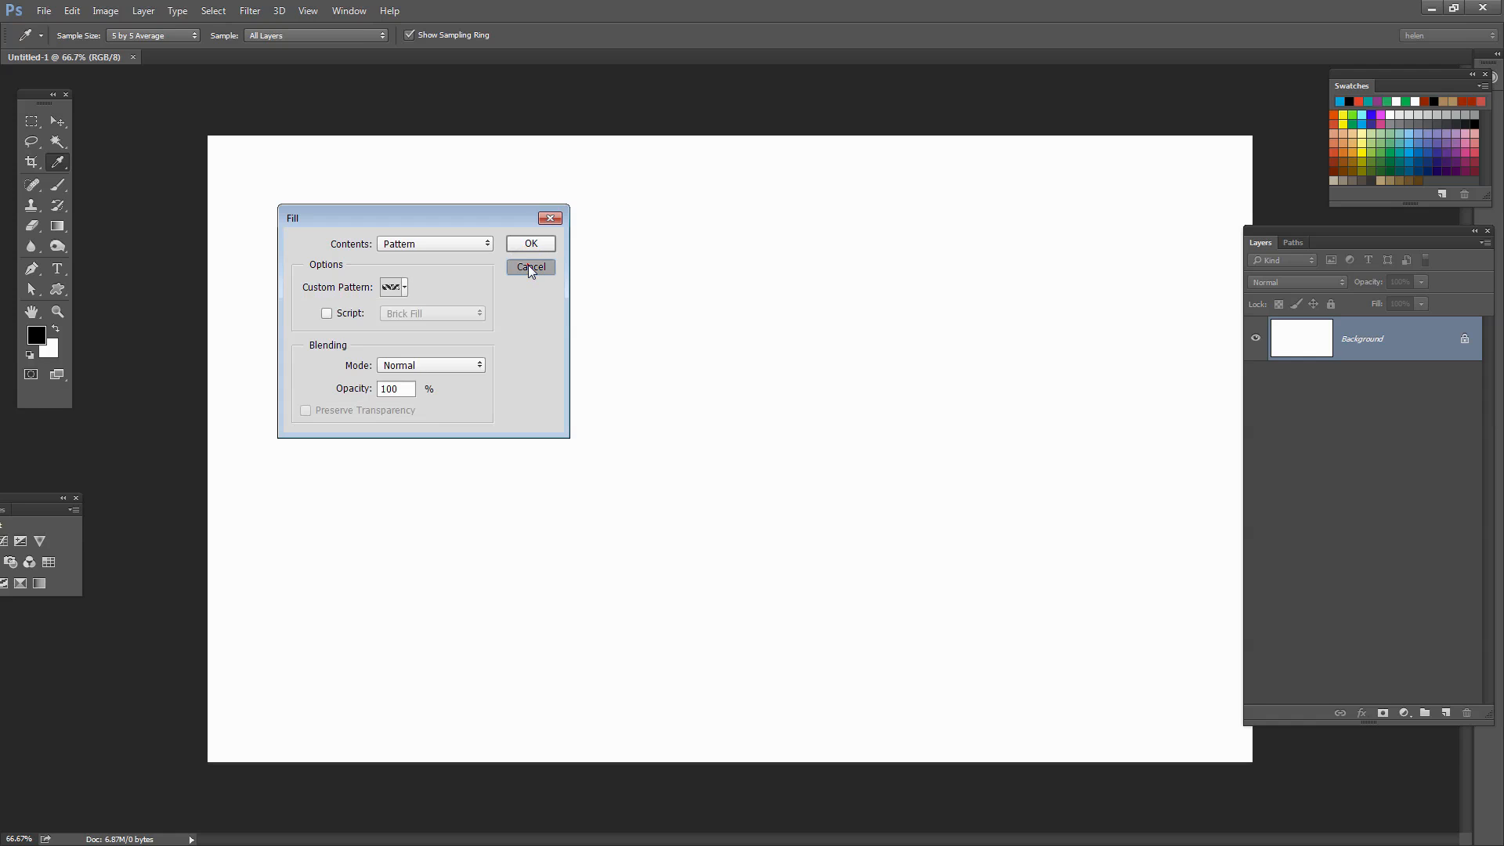
pyautogui.click(530, 268)
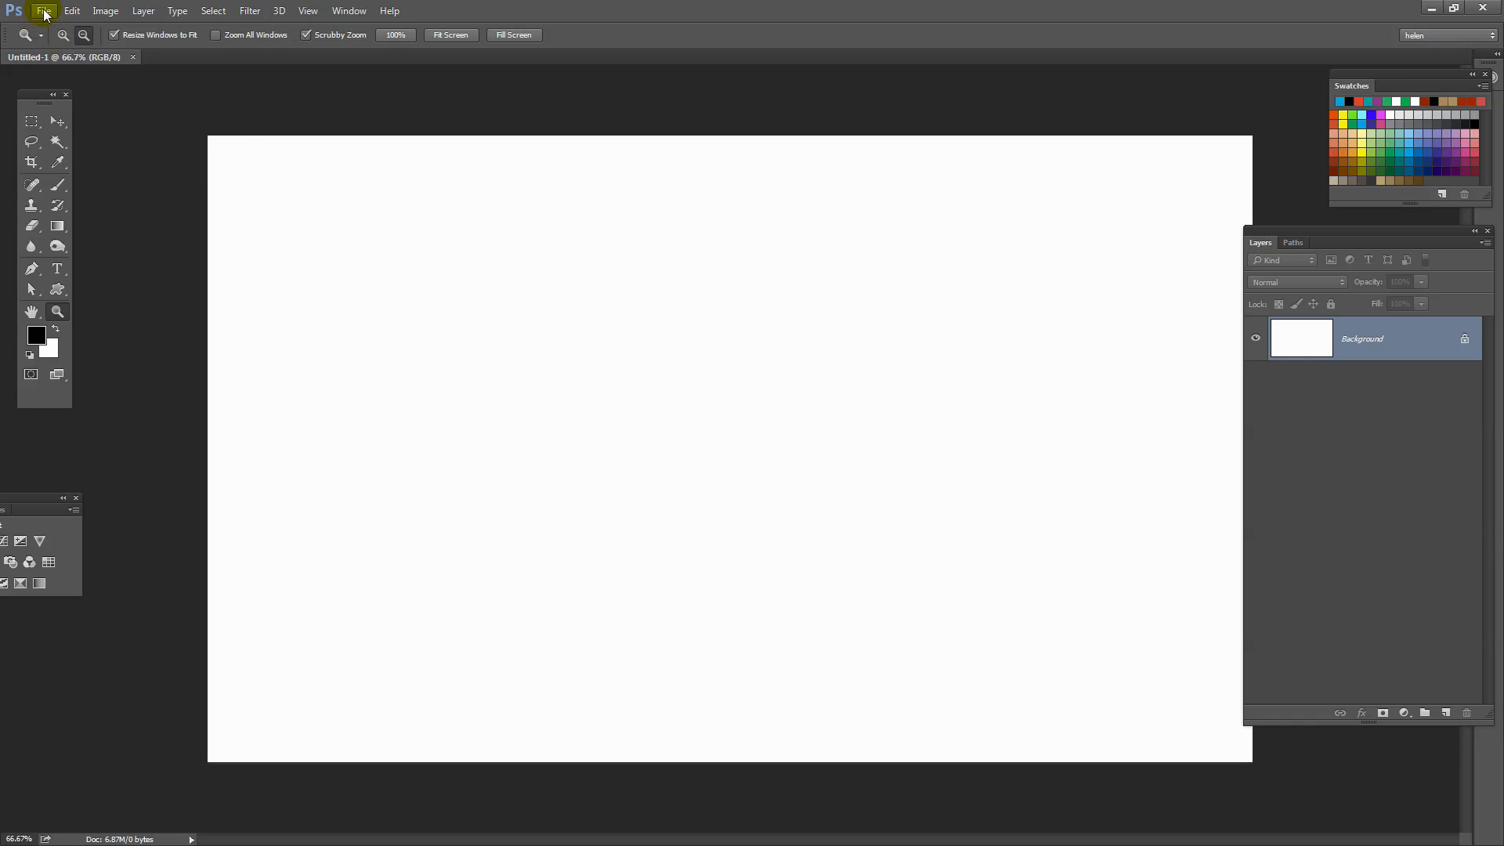
# Step: Create a 104 × 230 pixel Photoshop document with transparent background contents
pyautogui.click(43, 10)
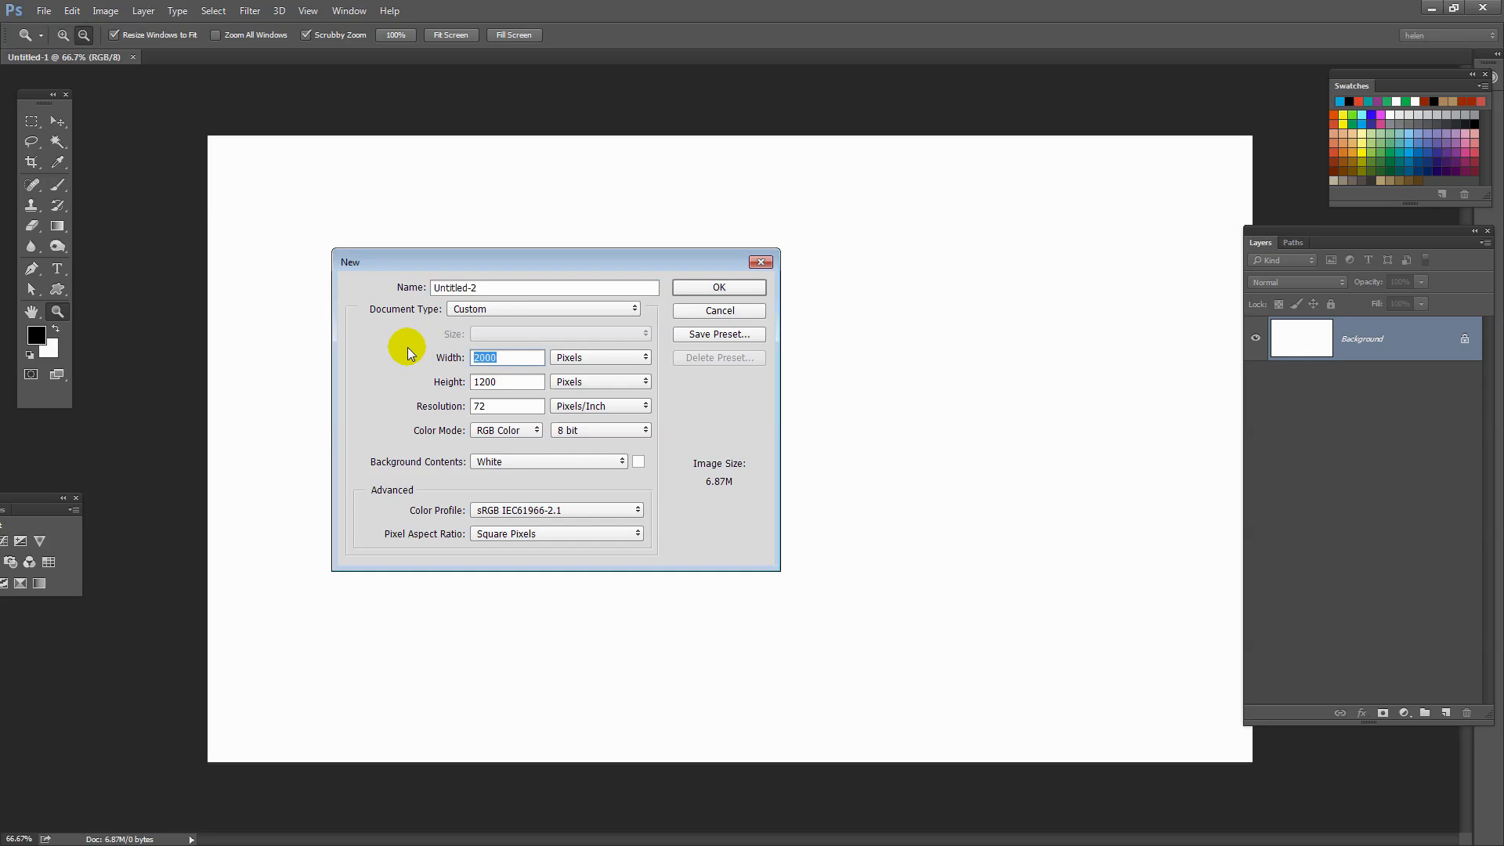
pyautogui.write('104')
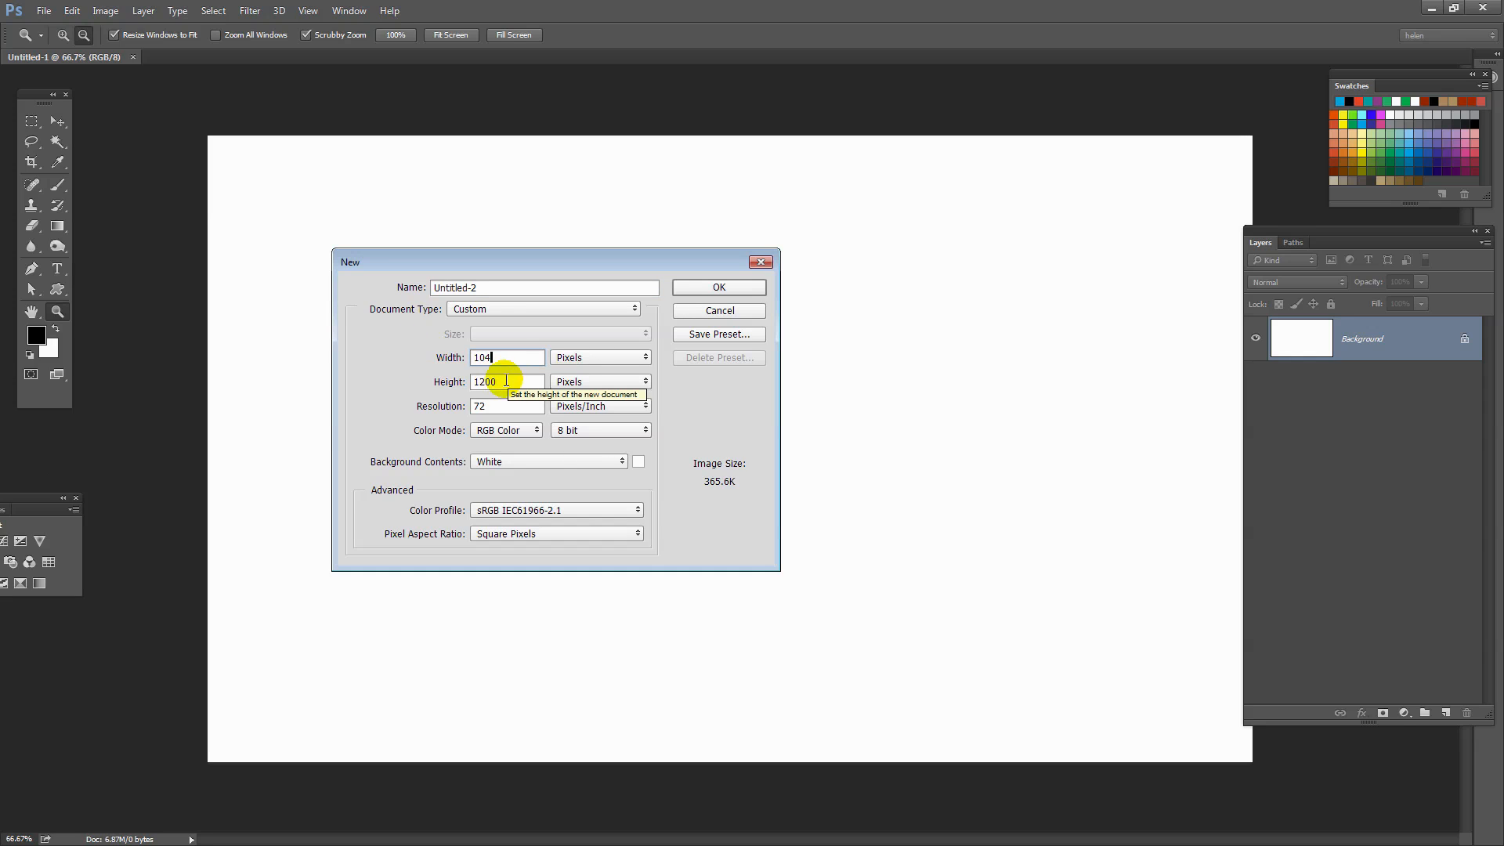
pyautogui.tripleClick(505, 381)
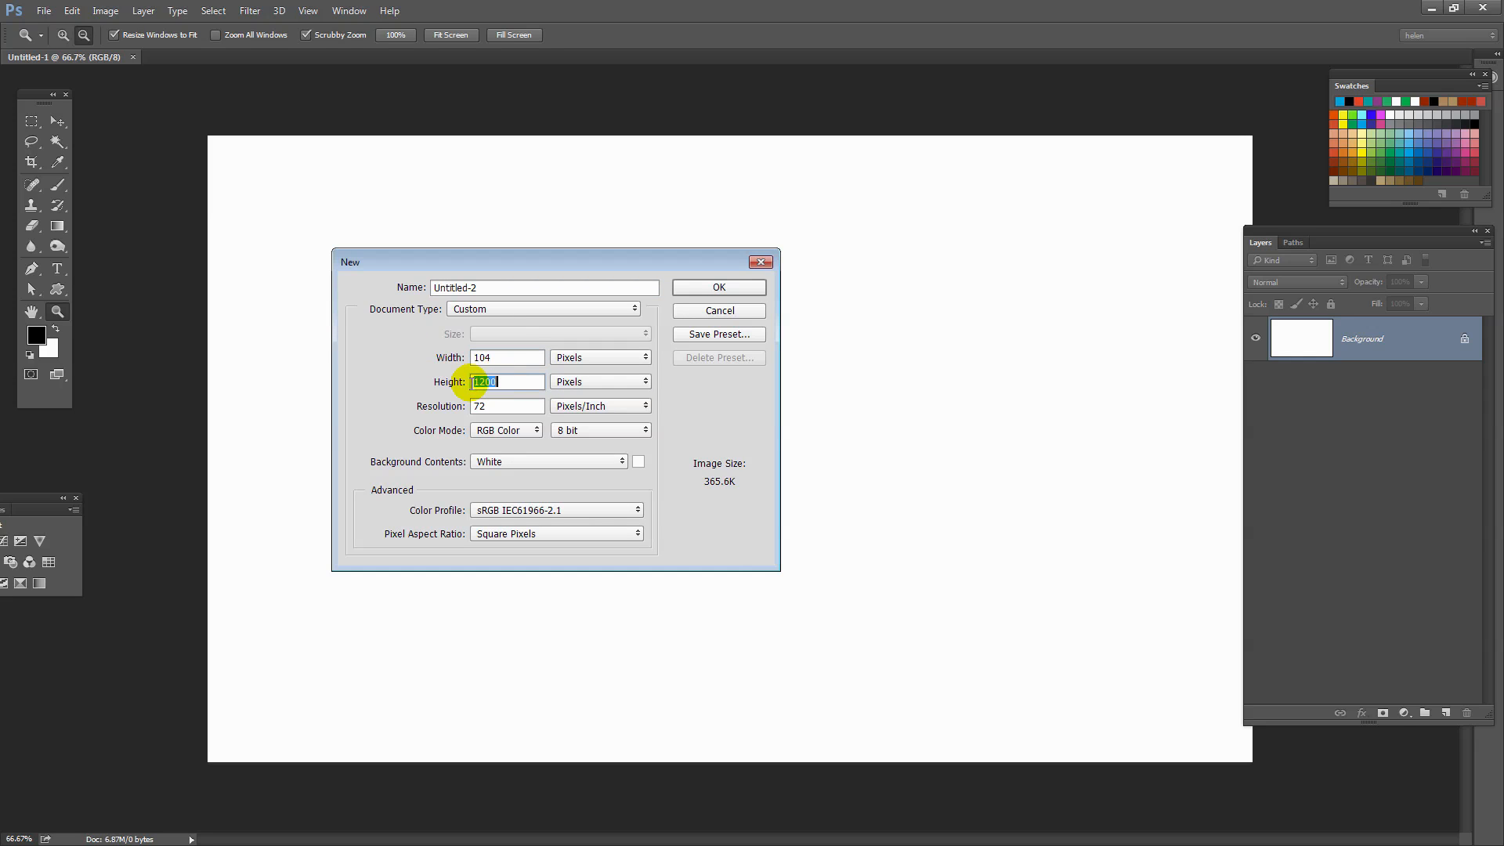
pyautogui.write('230')
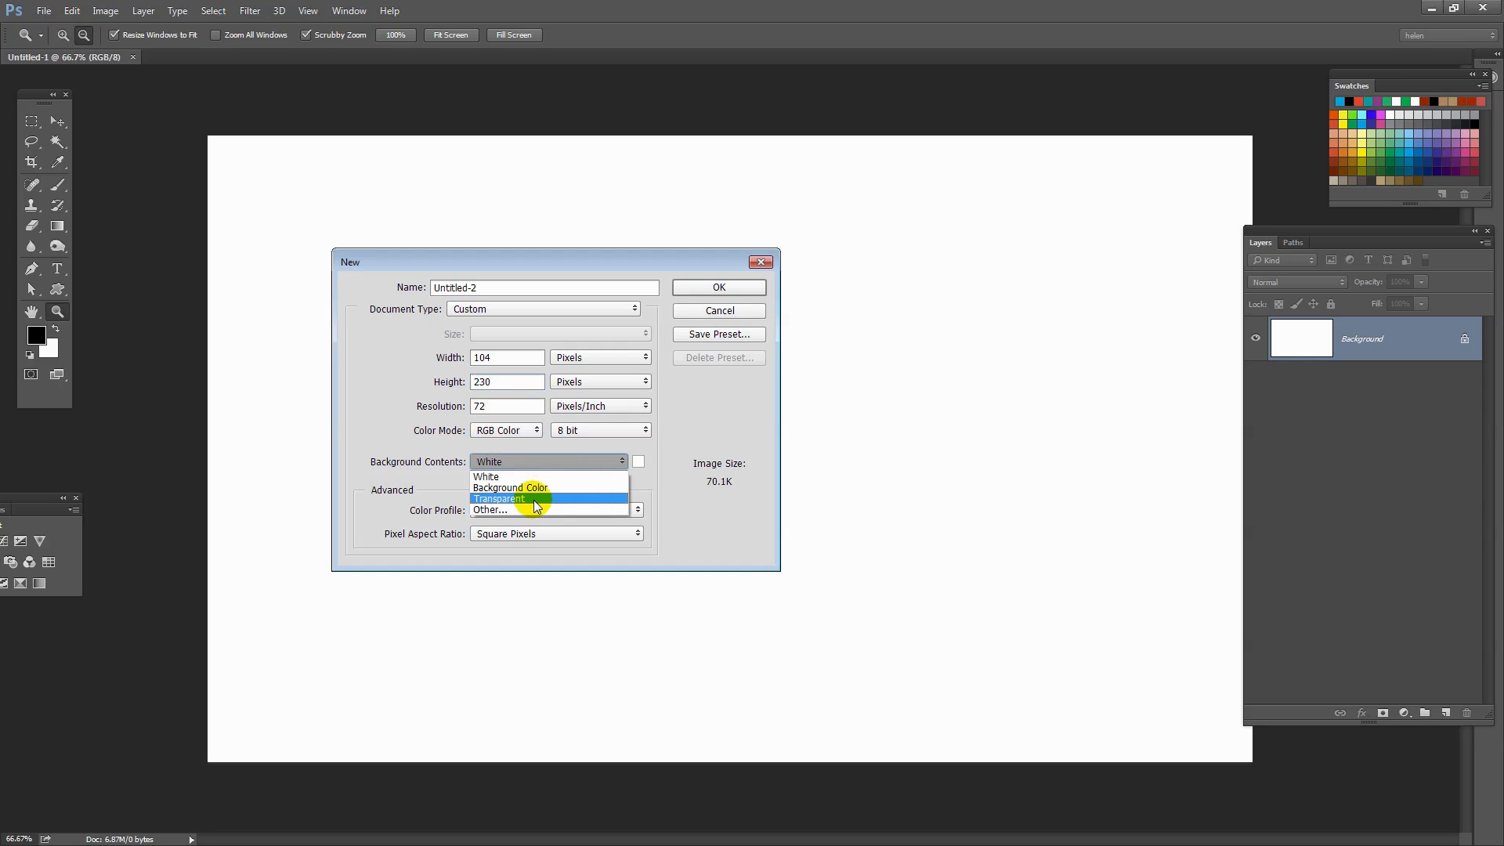
pyautogui.click(500, 498)
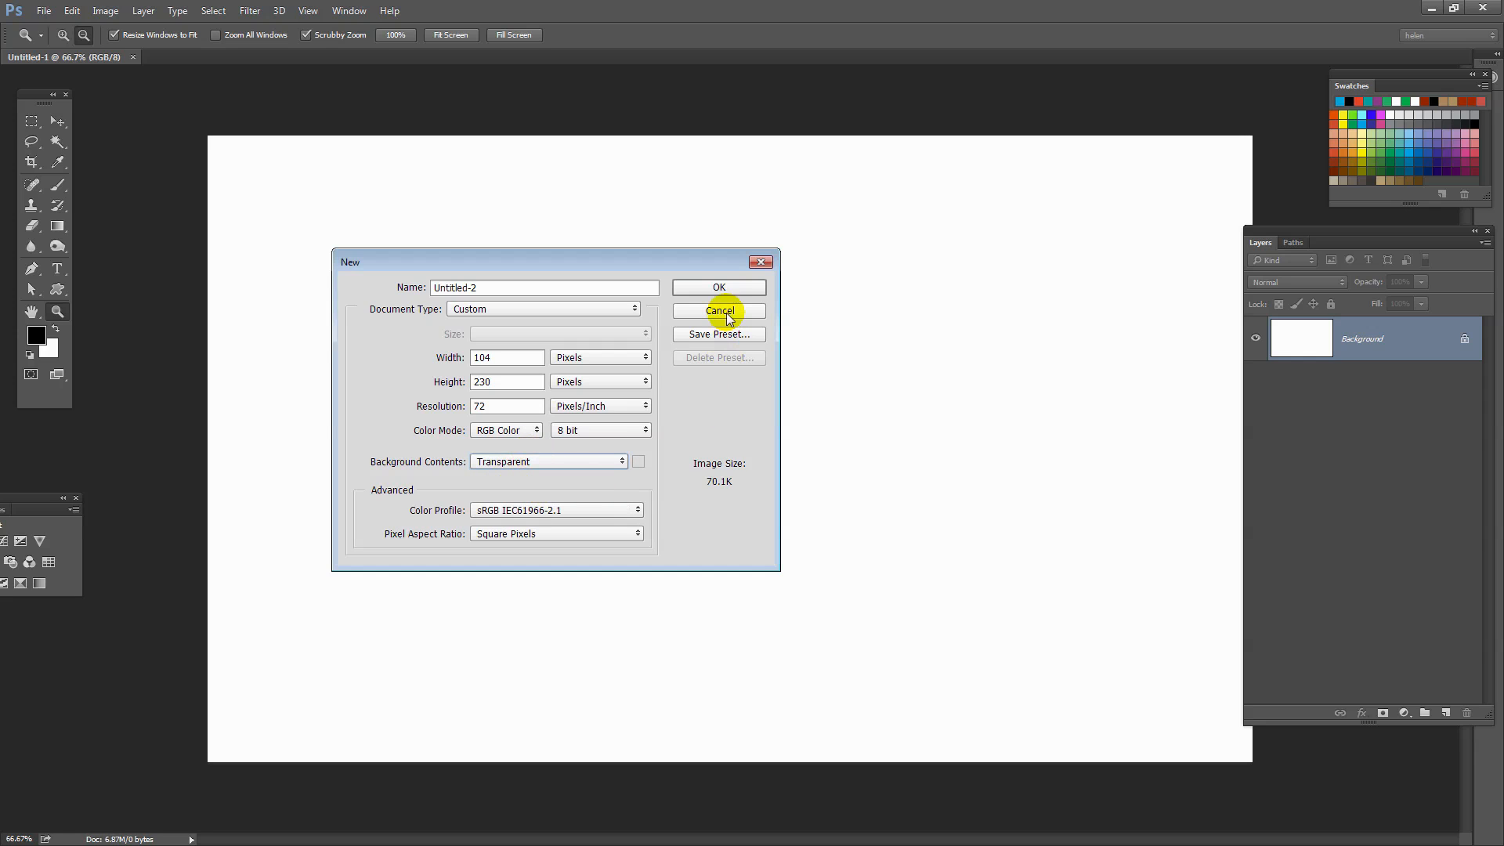
pyautogui.click(718, 287)
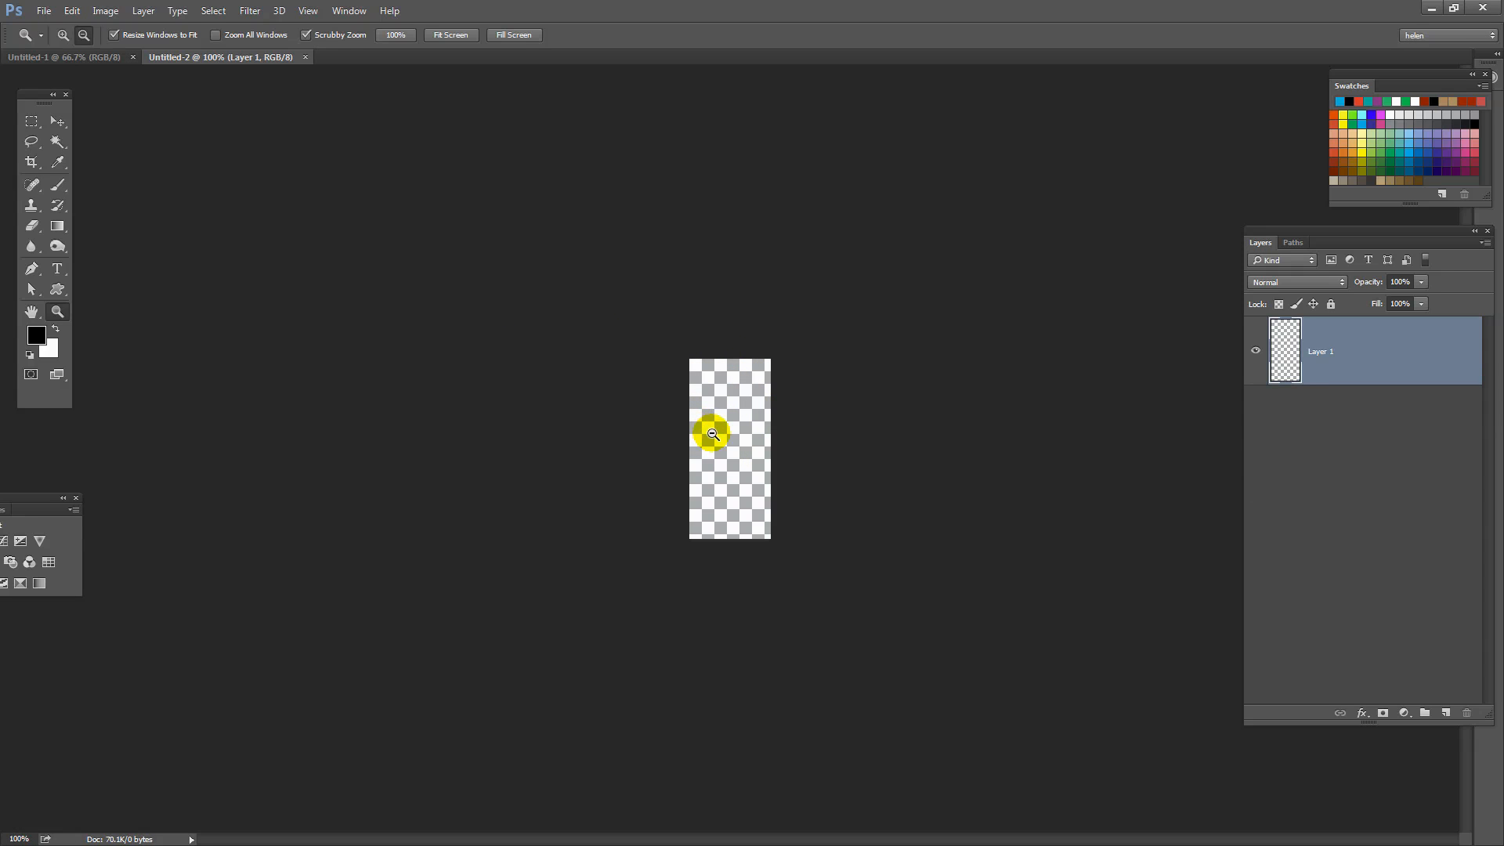
# Step: Zoom into the small document and fill Layer 1 with the grey floral custom pattern
pyautogui.click(713, 434)
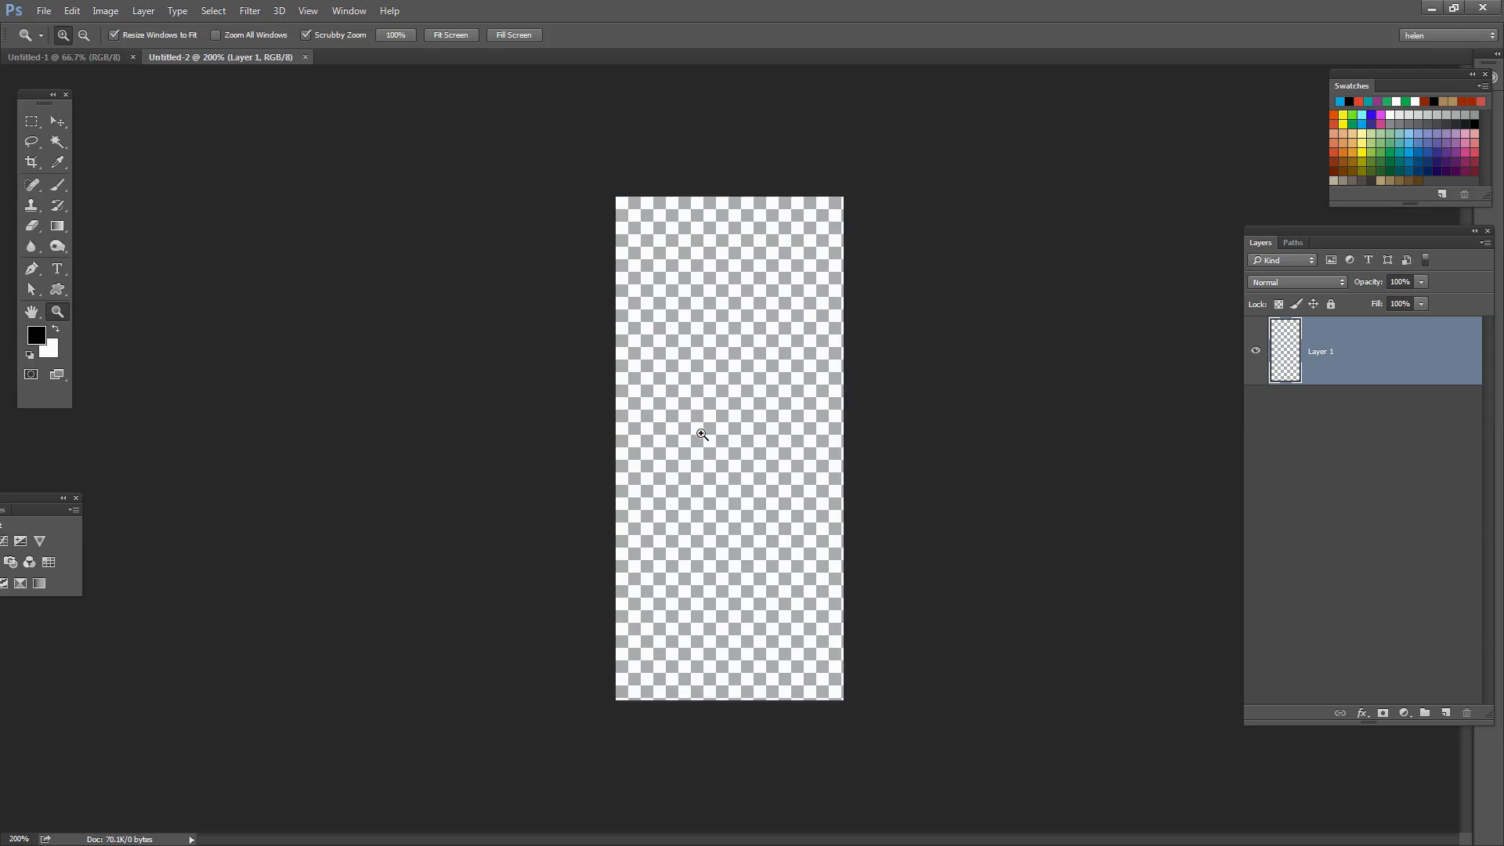
pyautogui.click(72, 10)
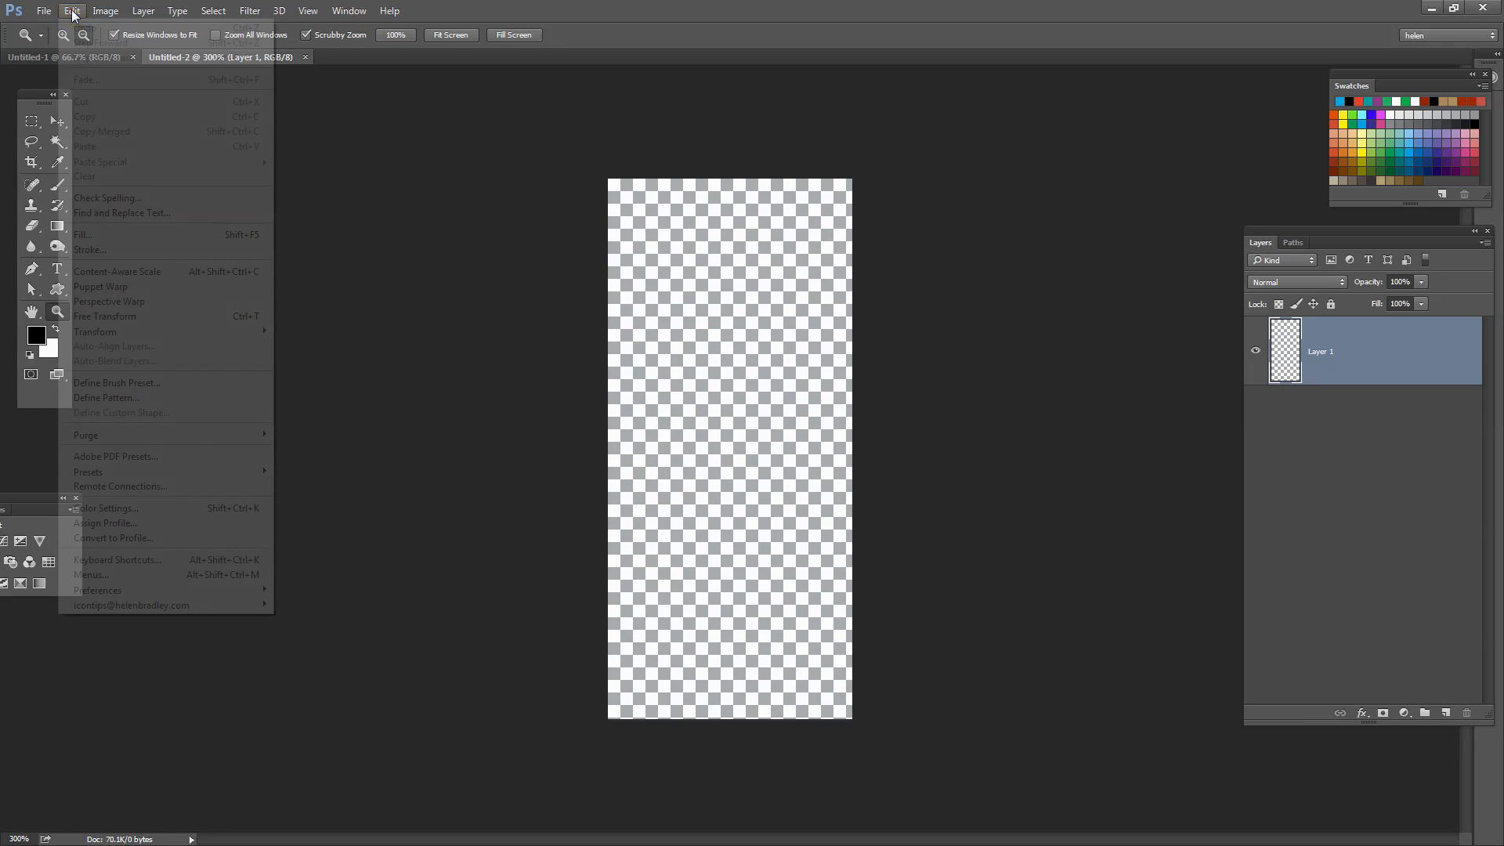
pyautogui.click(82, 234)
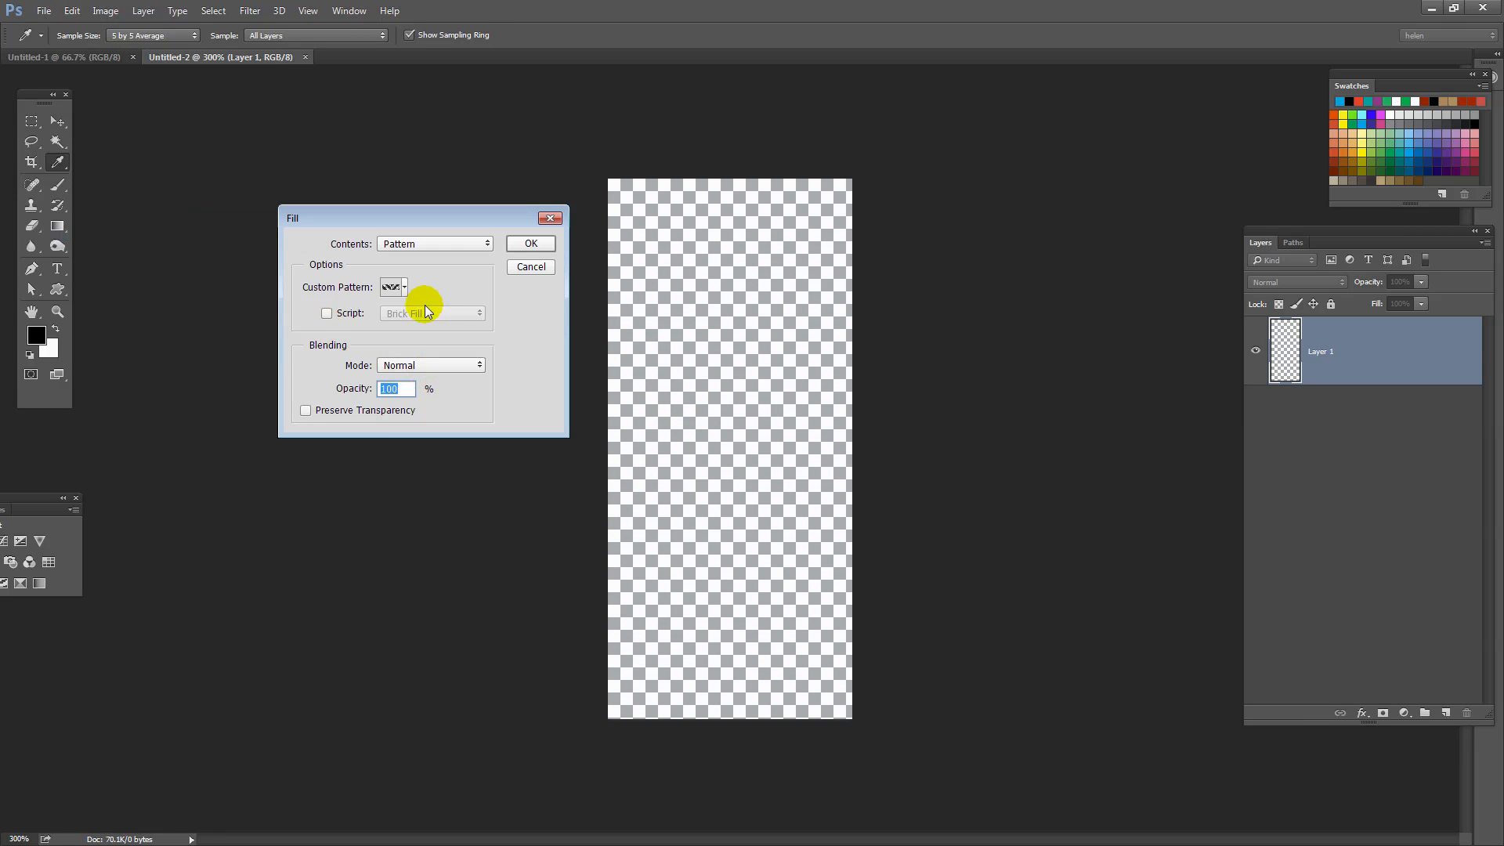
pyautogui.click(404, 287)
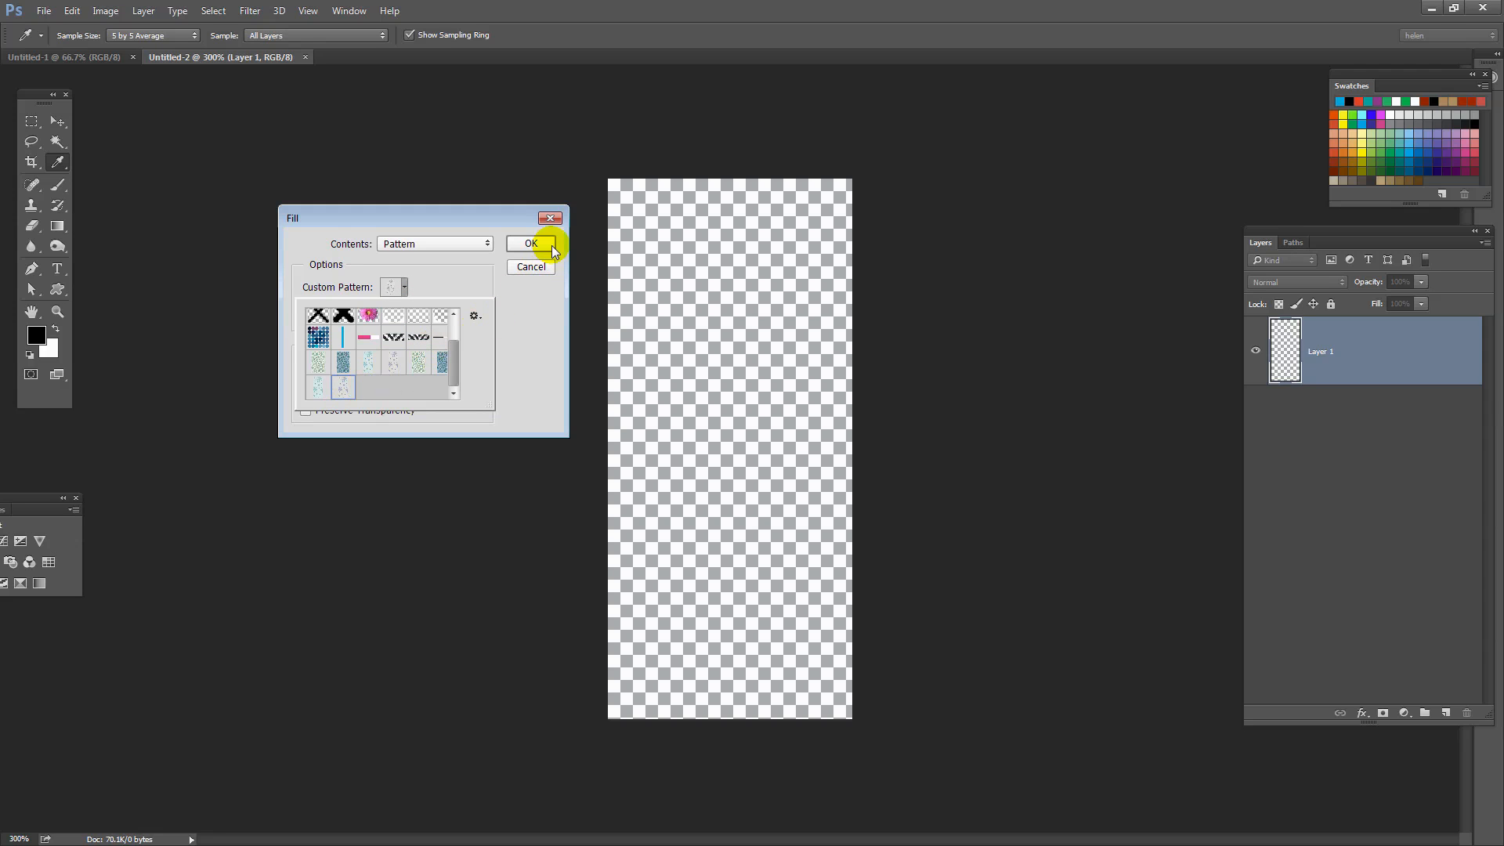
pyautogui.click(525, 243)
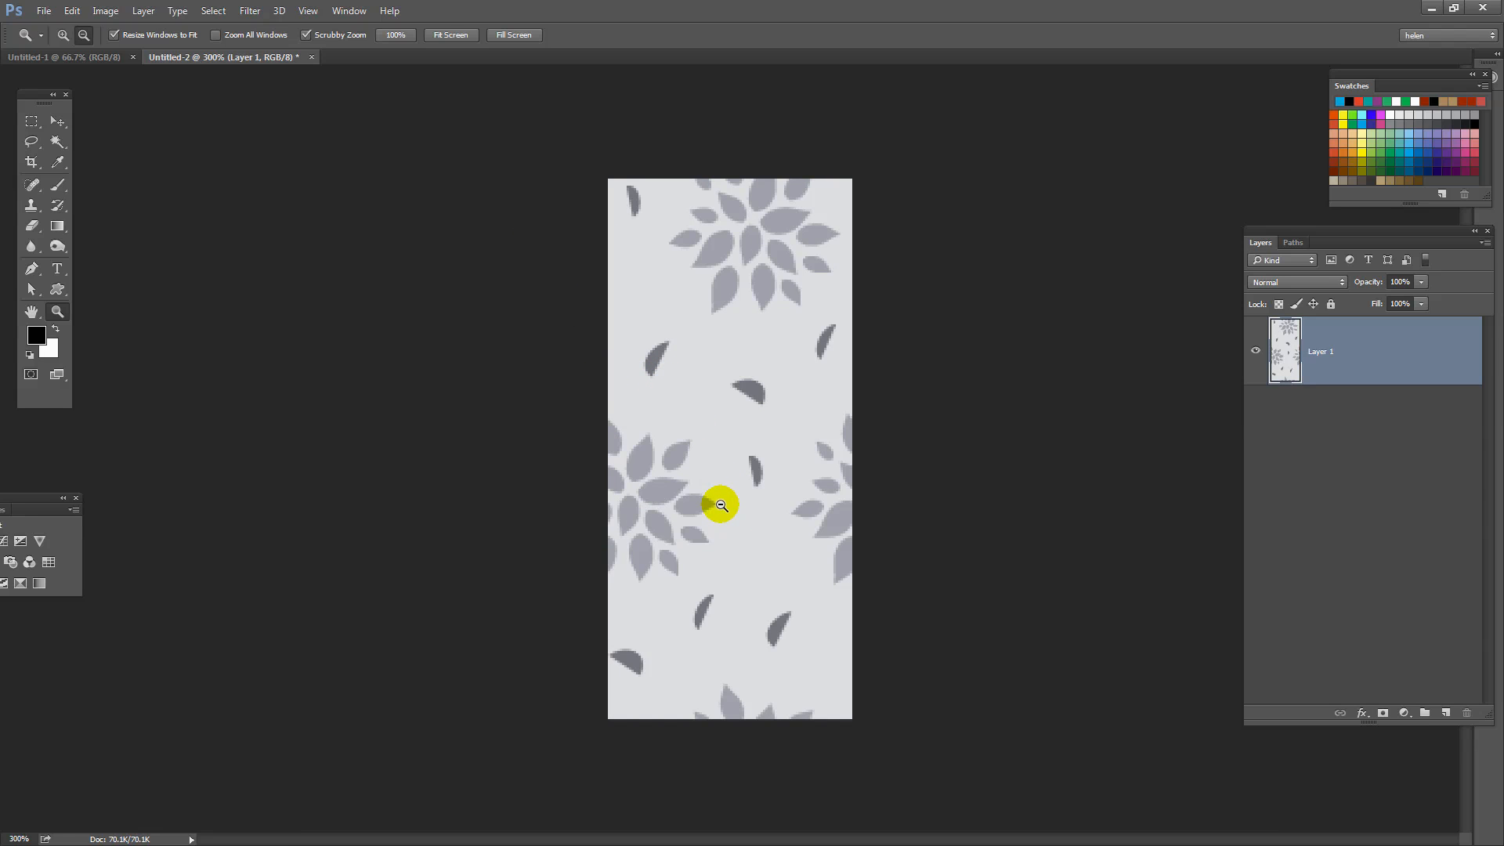
pyautogui.moveTo(695, 469)
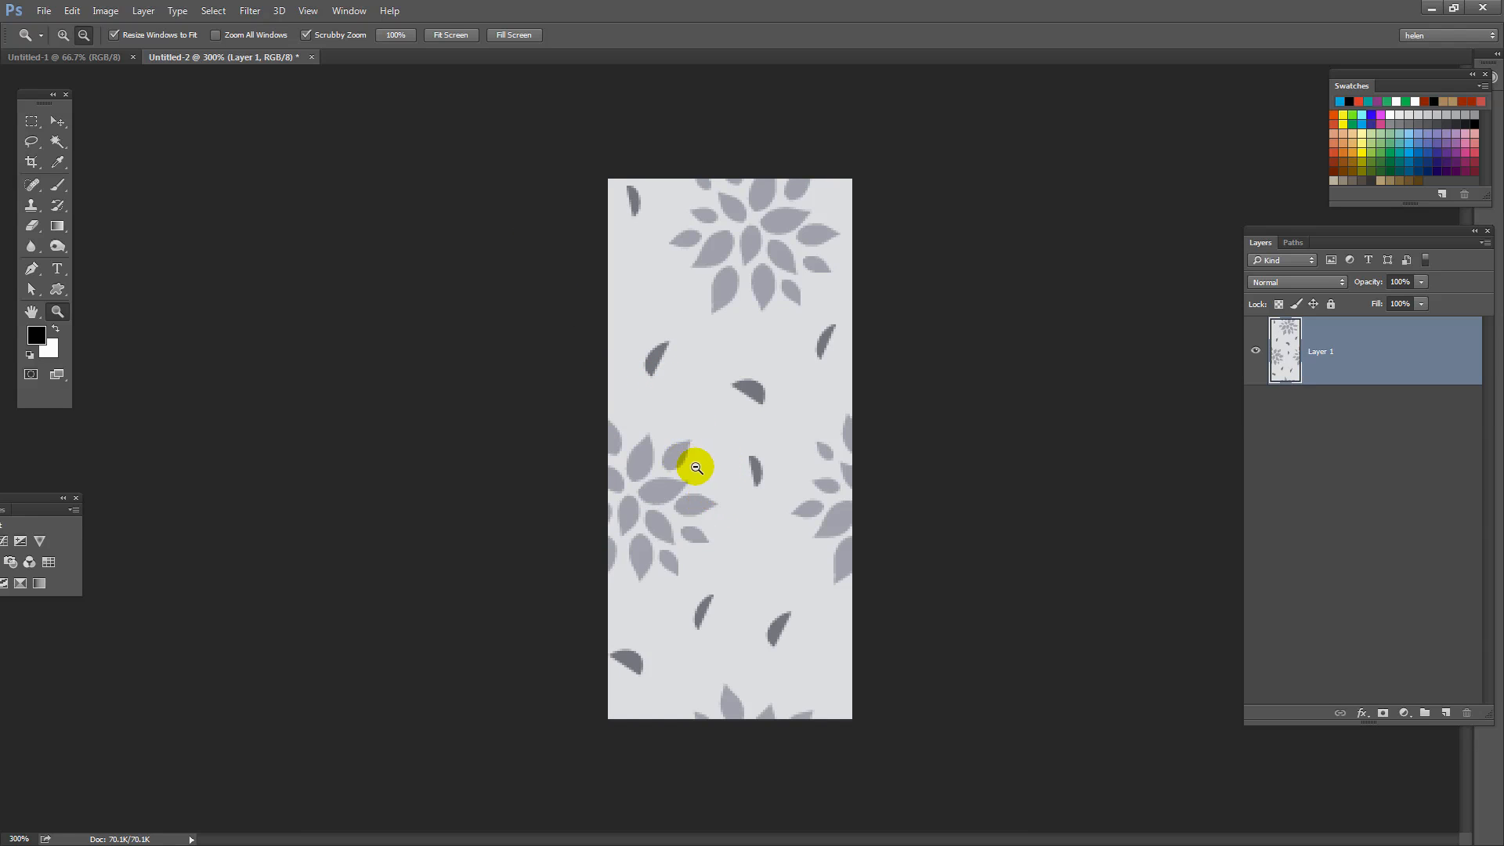
# Step: Select and copy the whole patterned canvas, then close the zip archive window
pyautogui.click(213, 10)
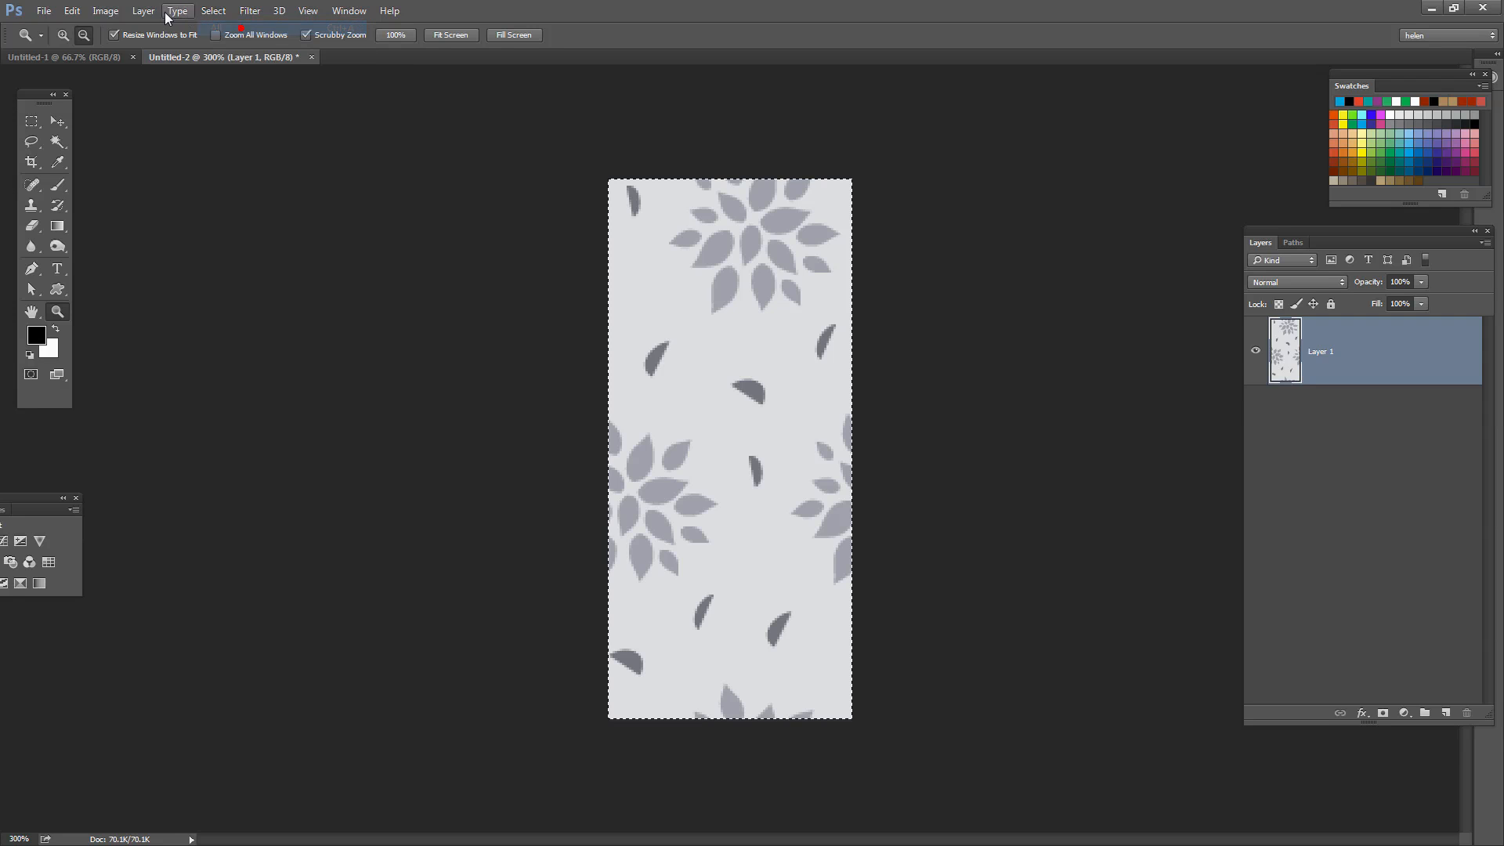
pyautogui.click(71, 10)
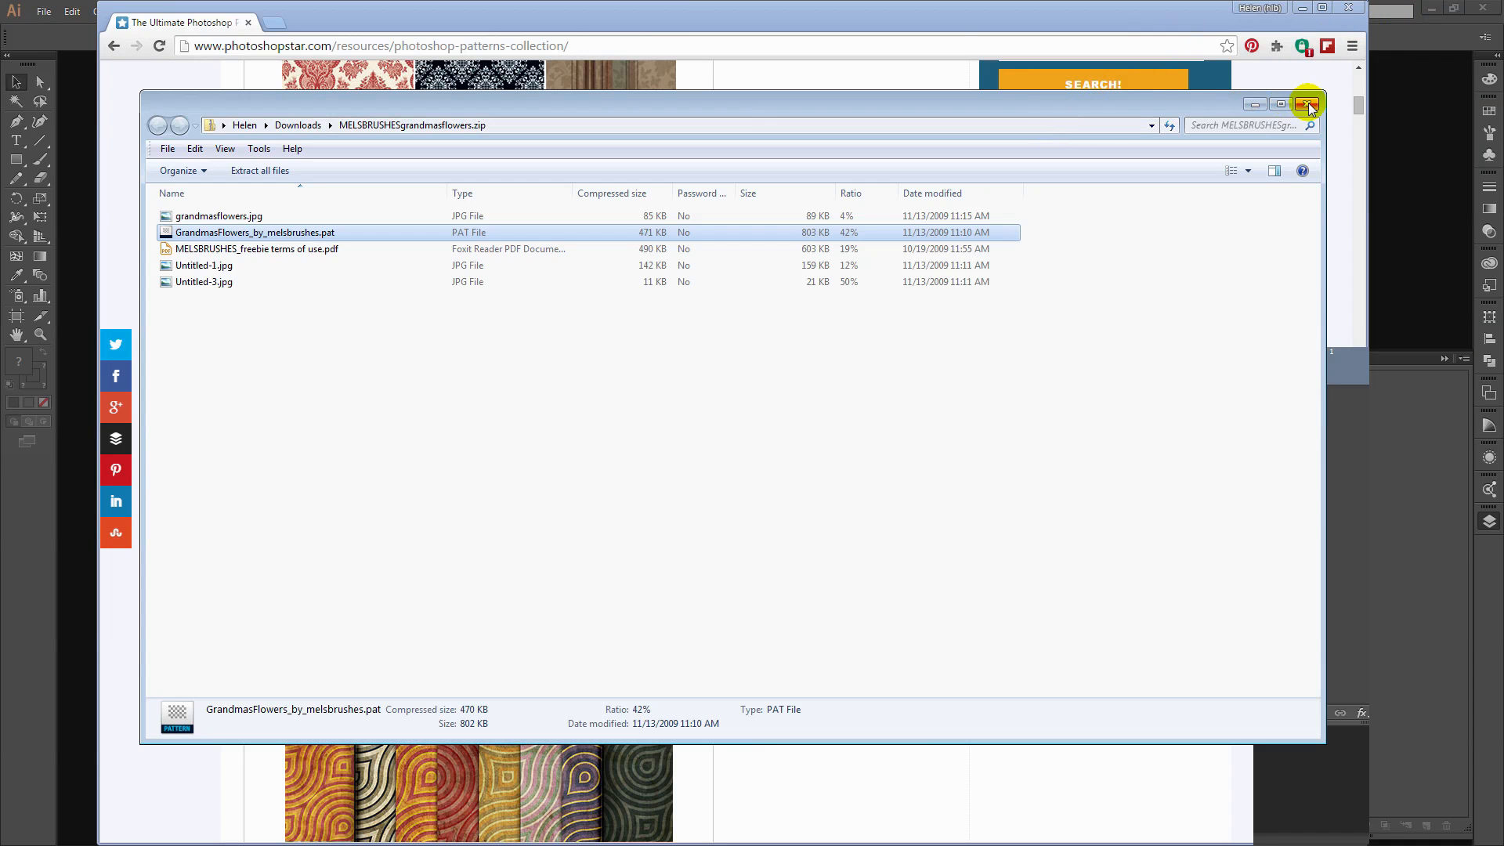
pyautogui.click(1308, 103)
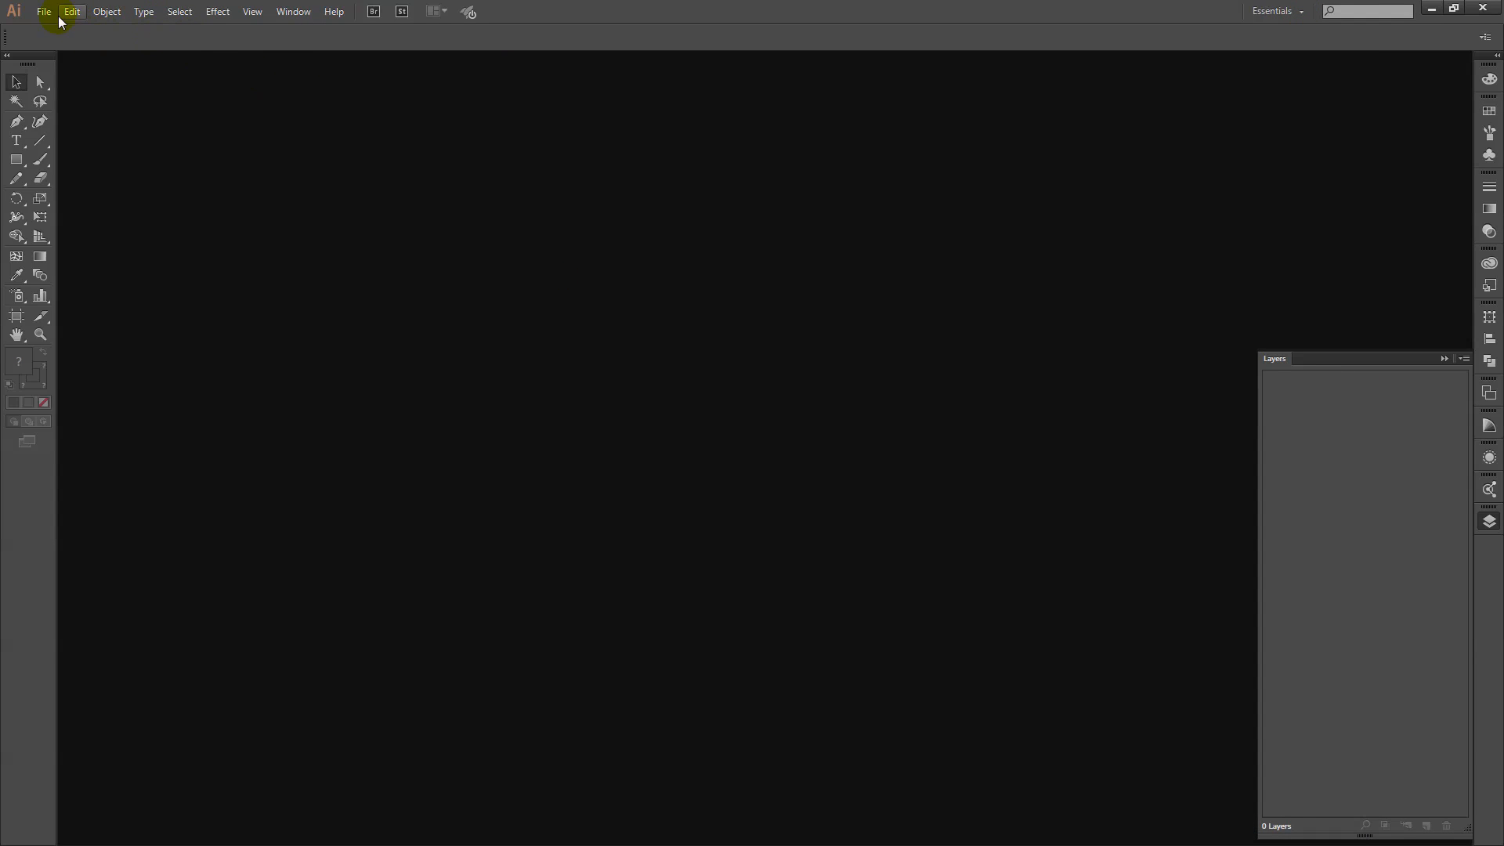
# Step: Create a new Letter-size Illustrator document with RGB colour mode
pyautogui.click(72, 10)
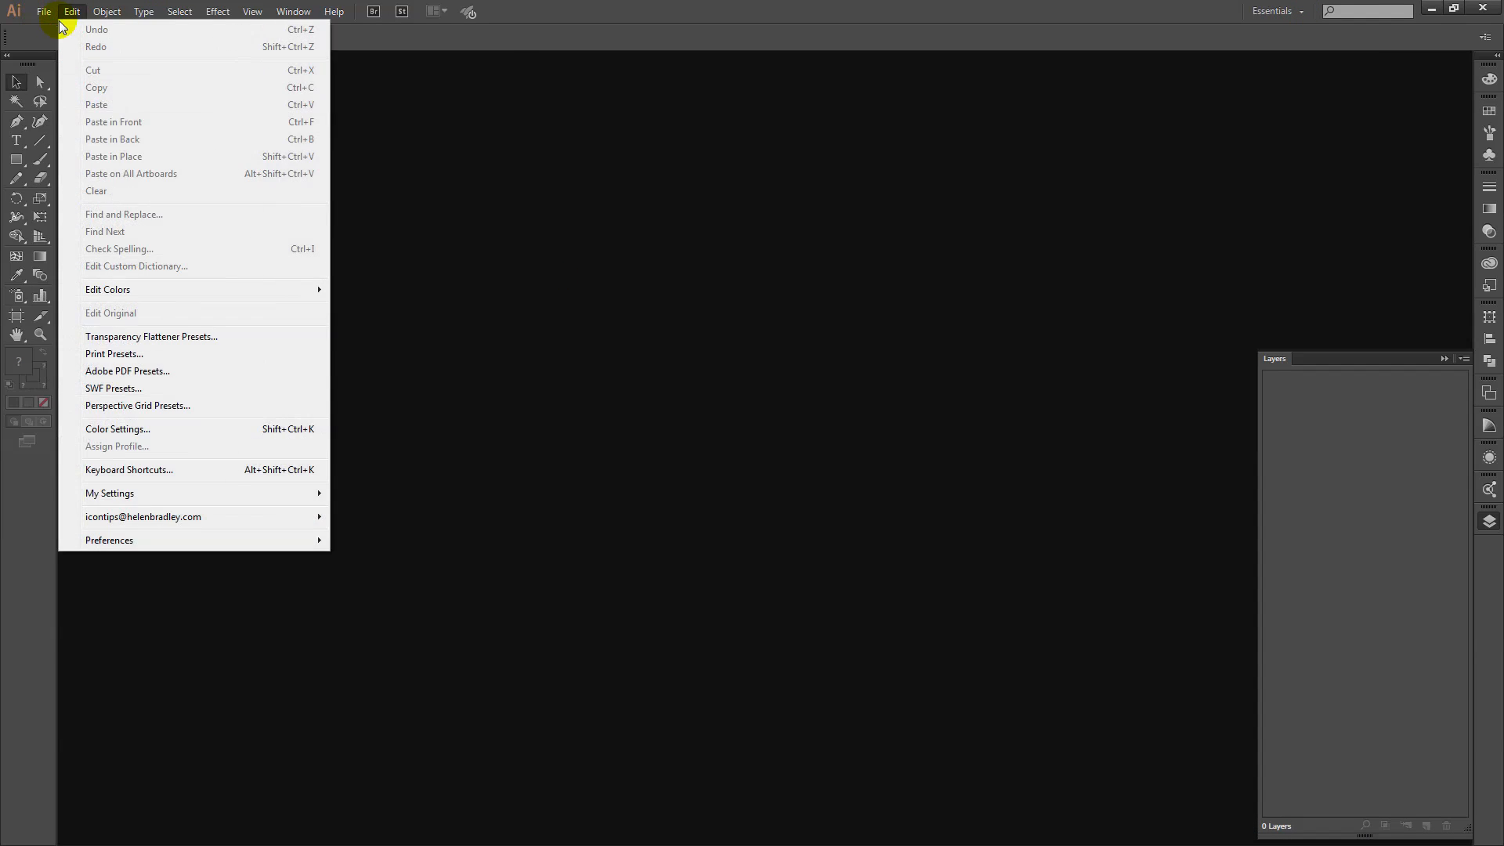
pyautogui.click(43, 12)
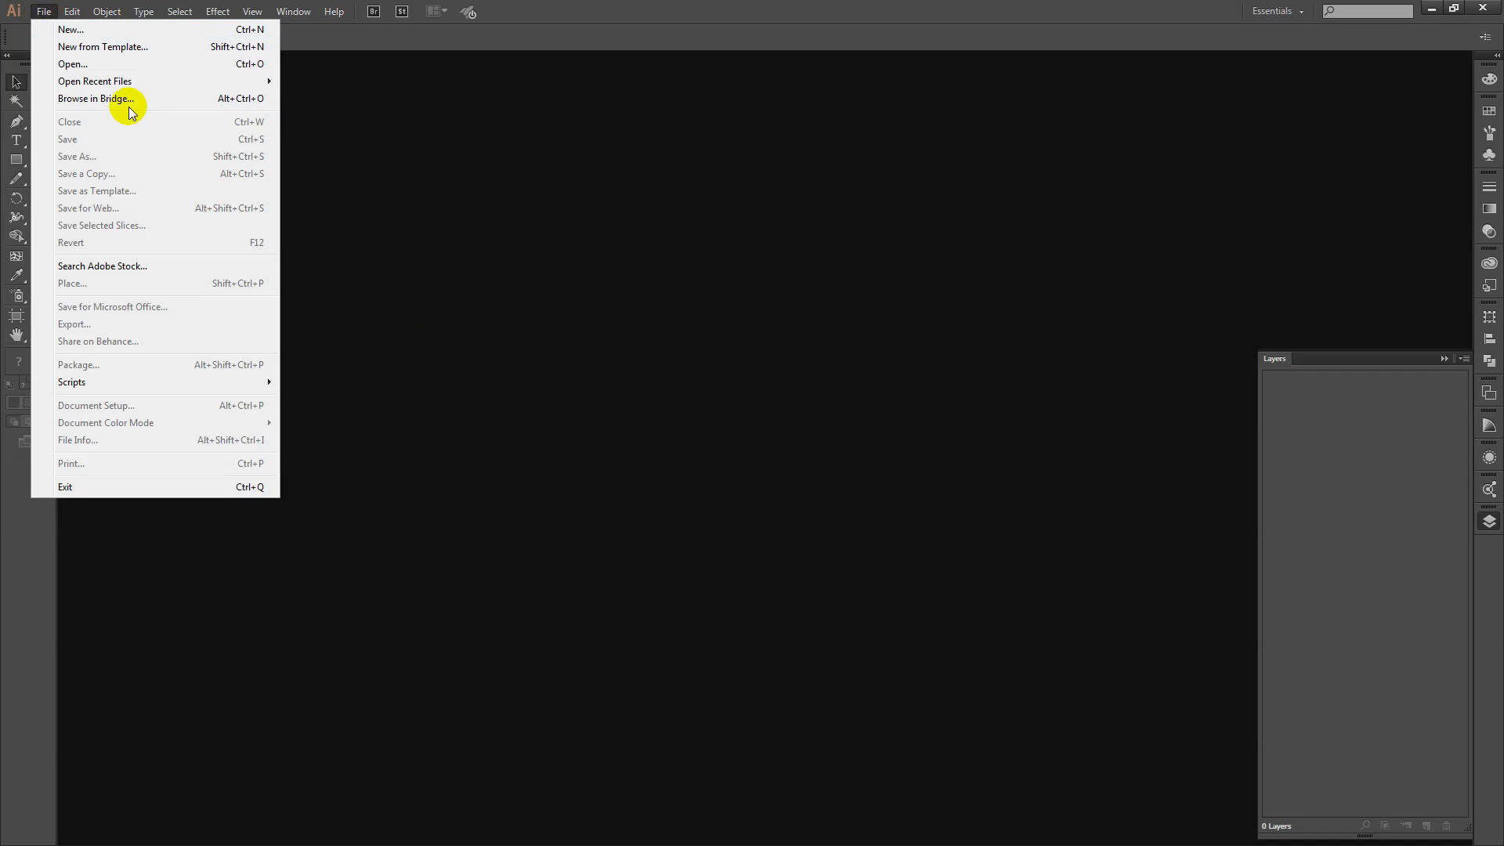
pyautogui.moveTo(70, 29)
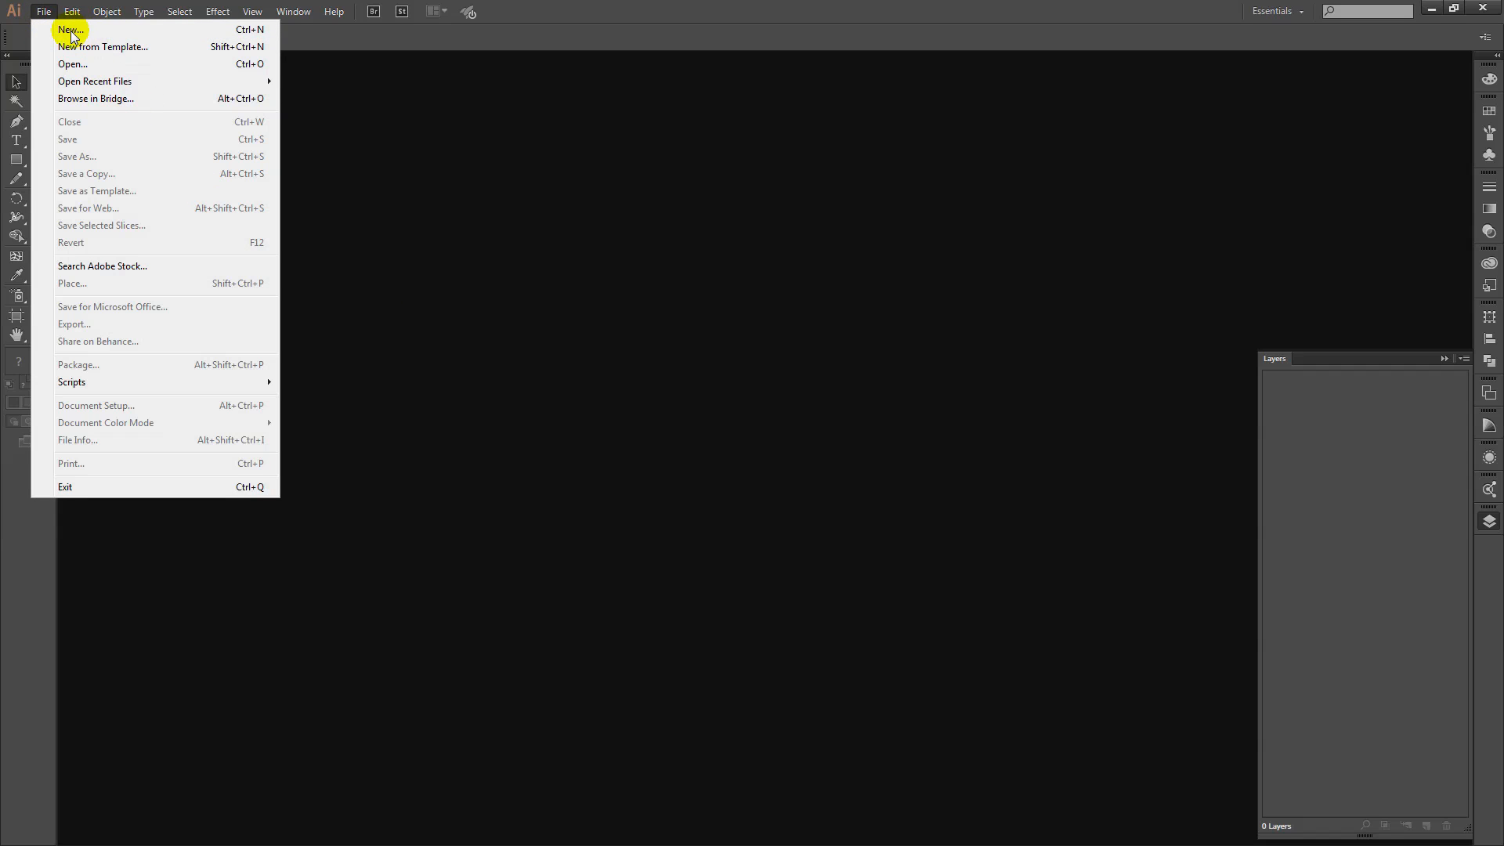
pyautogui.click(69, 29)
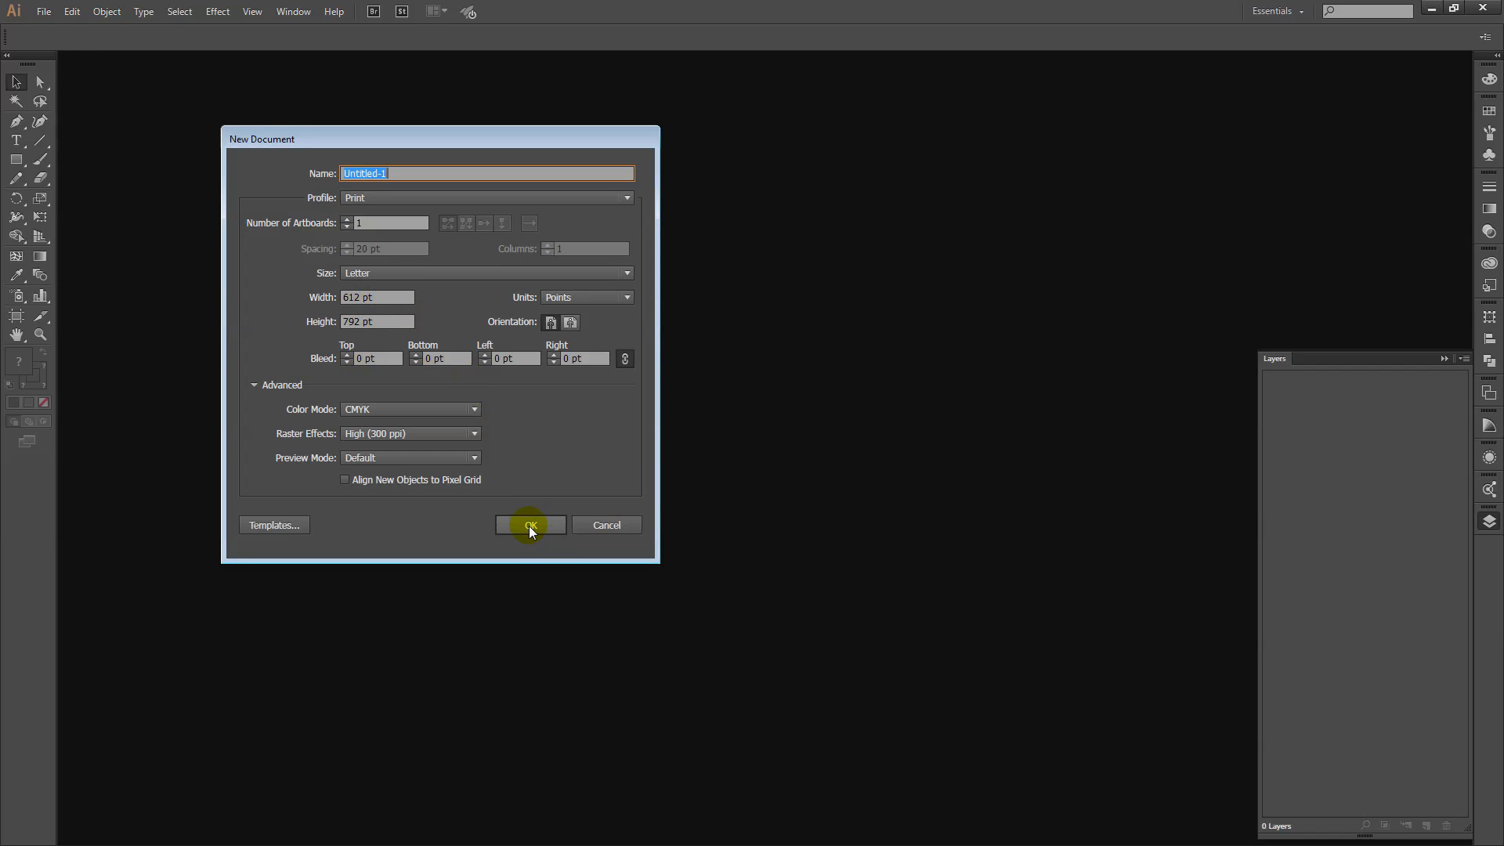
pyautogui.click(473, 409)
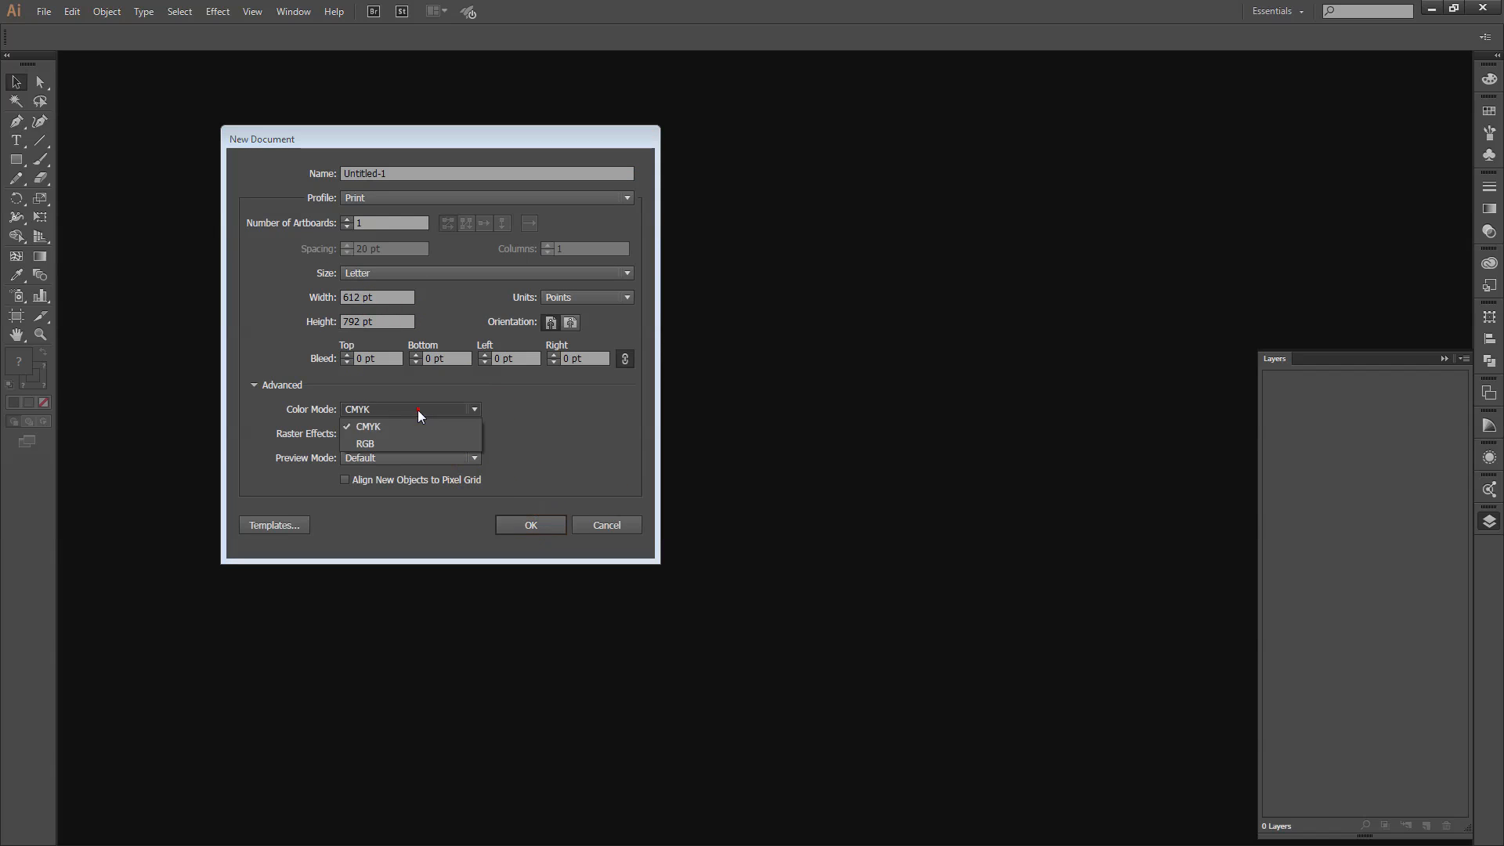
pyautogui.click(366, 443)
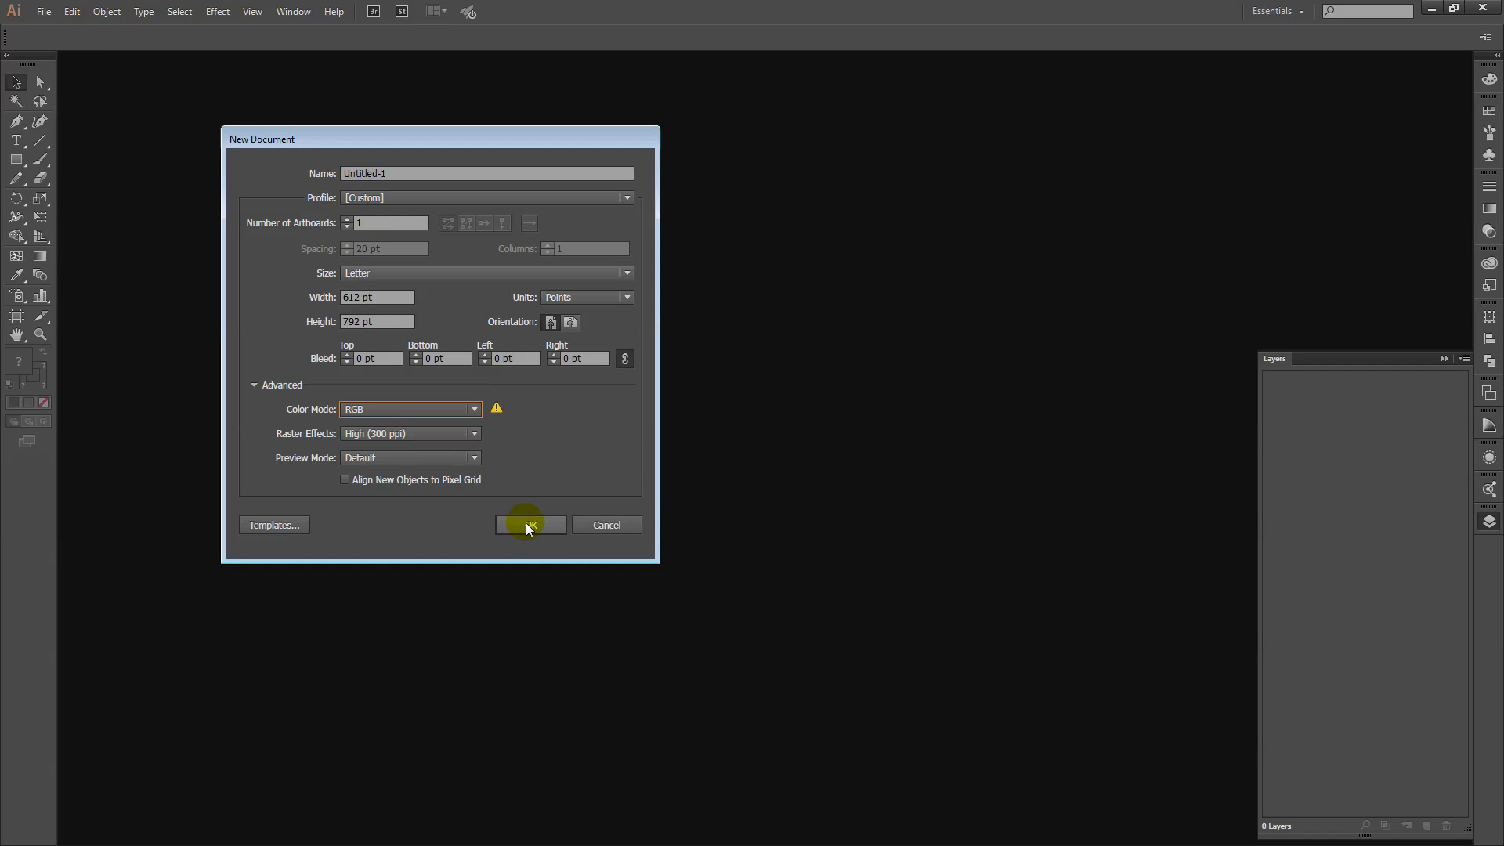
pyautogui.click(529, 525)
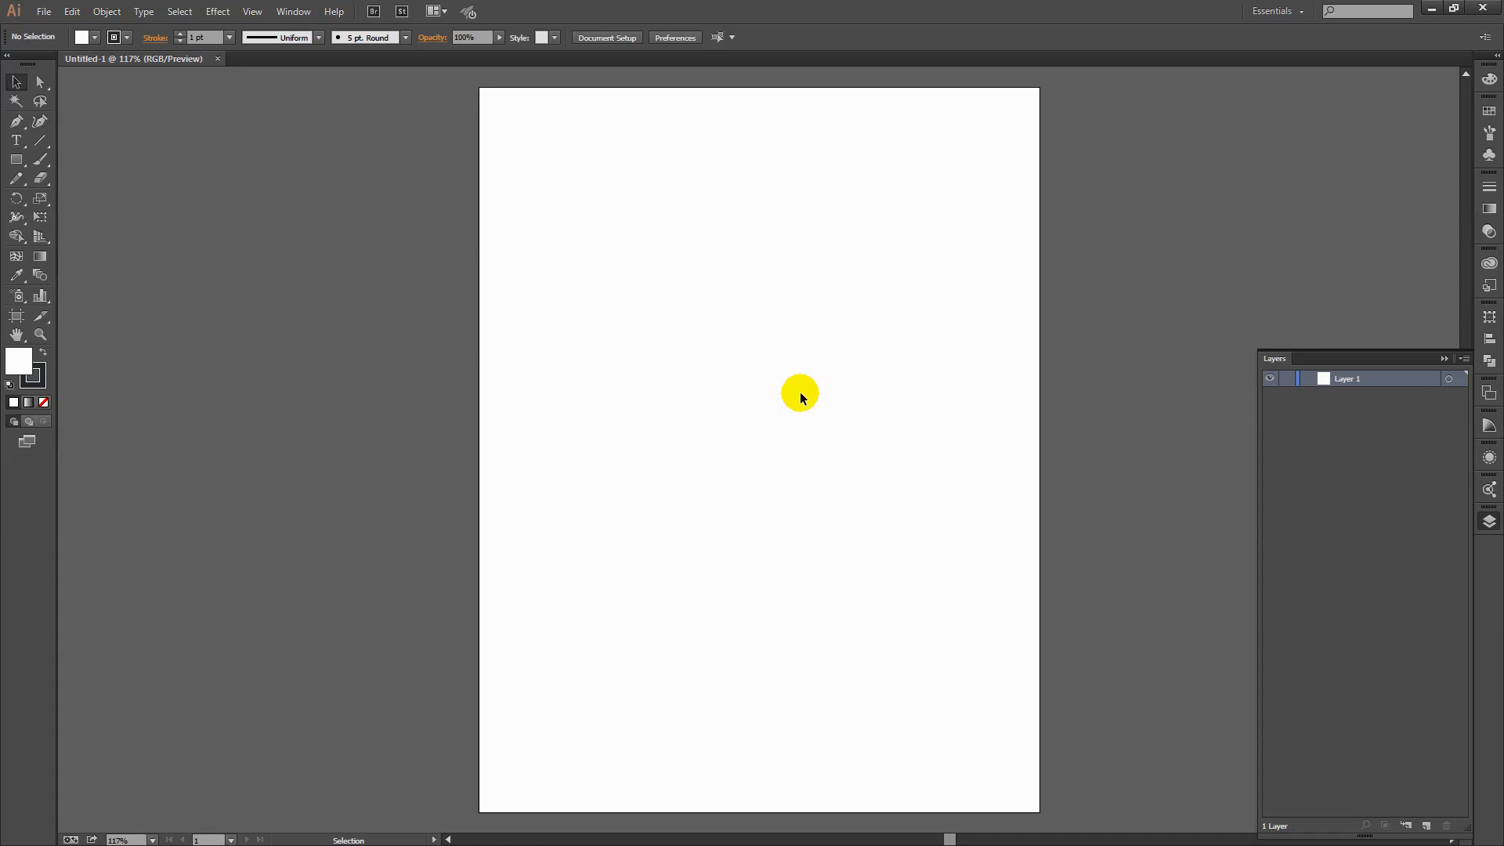
pyautogui.moveTo(751, 355)
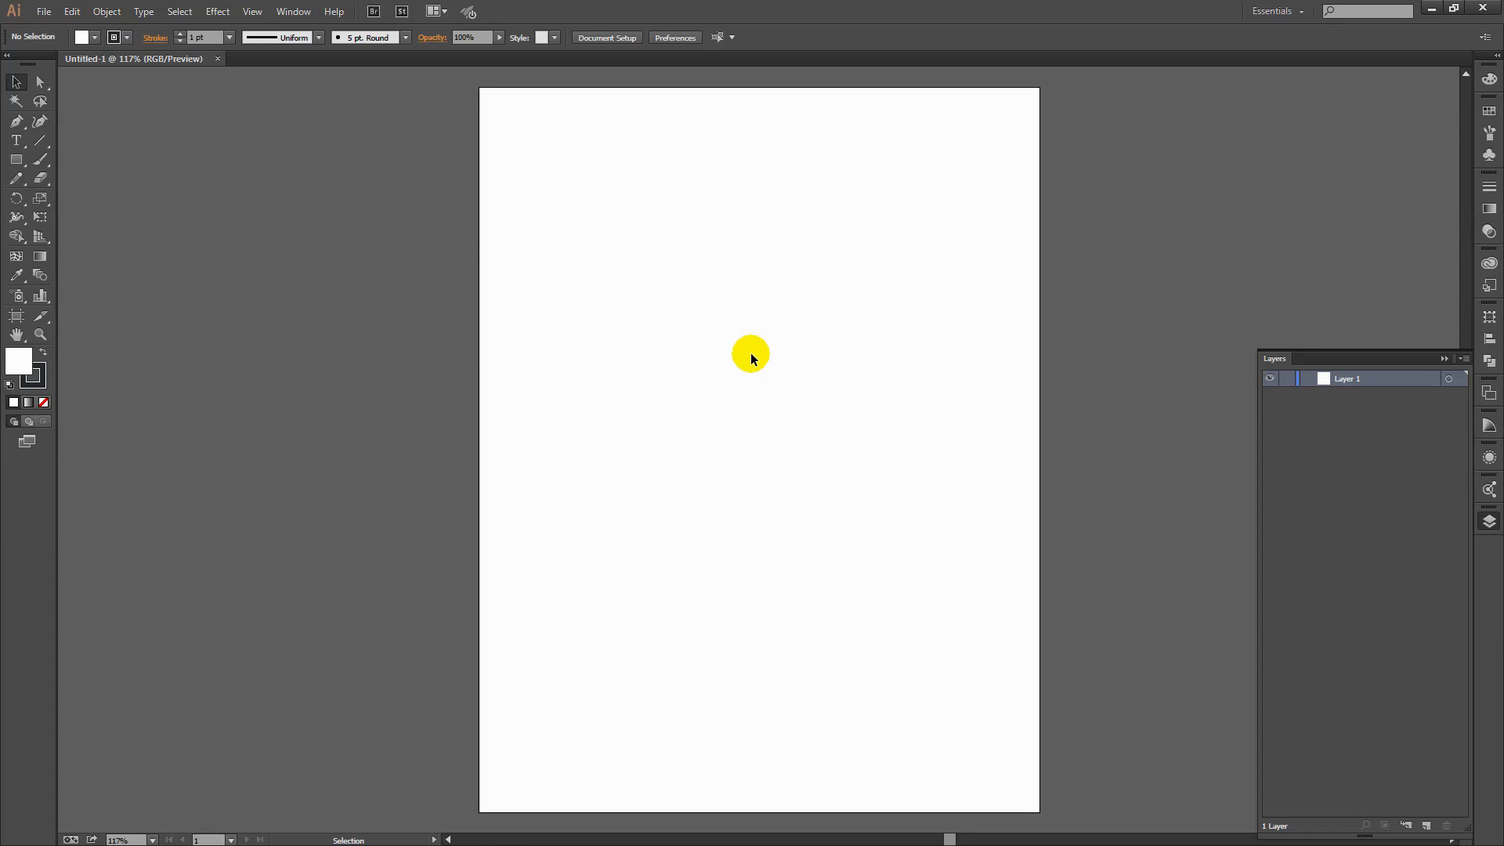
# Step: Paste the floral image and add it to the Swatches panel as New Pattern Swatch 1
pyautogui.click(71, 11)
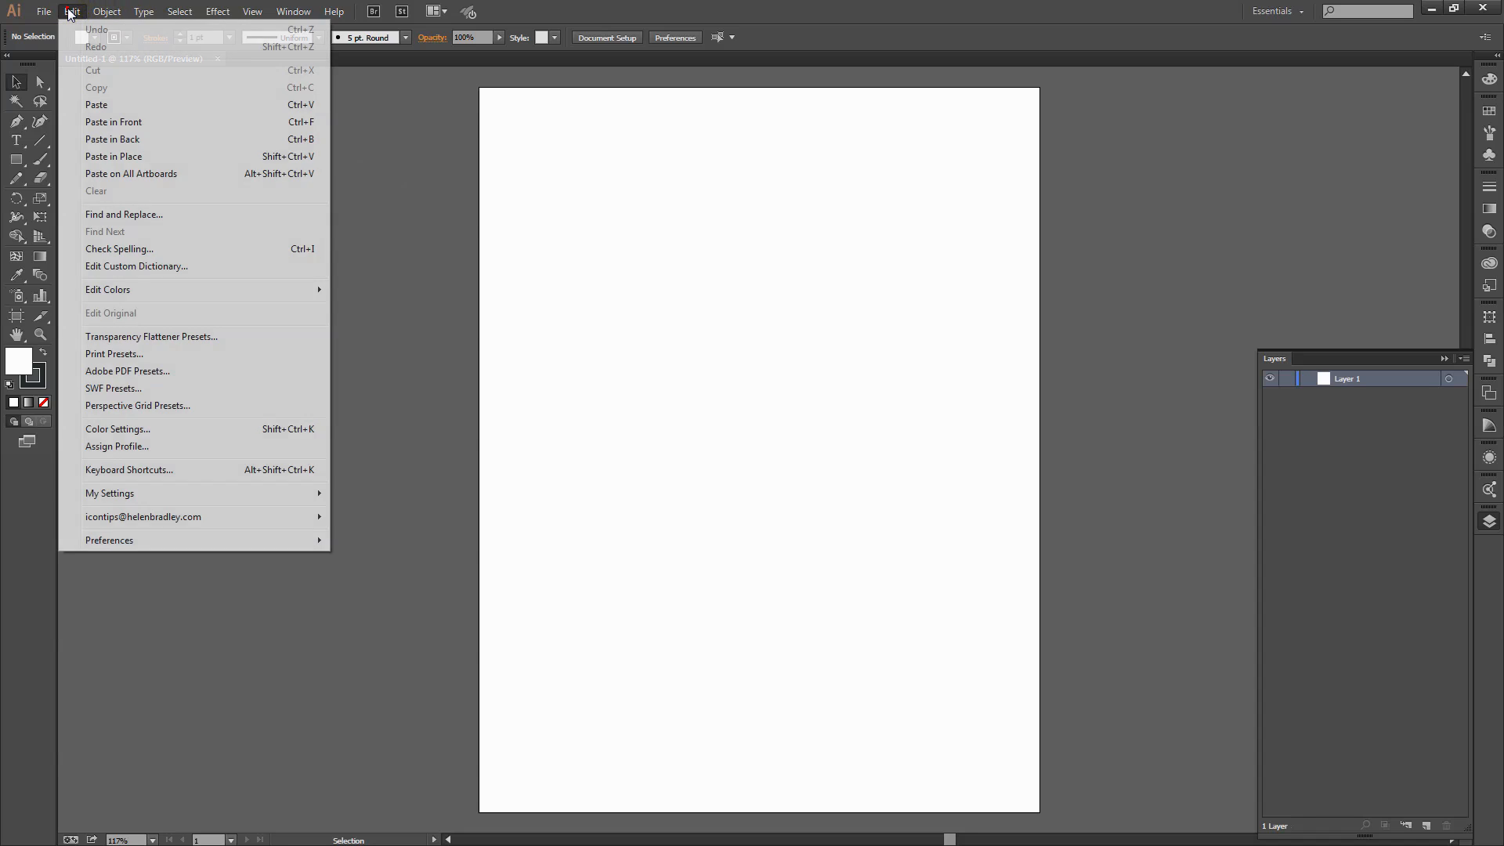
pyautogui.click(95, 105)
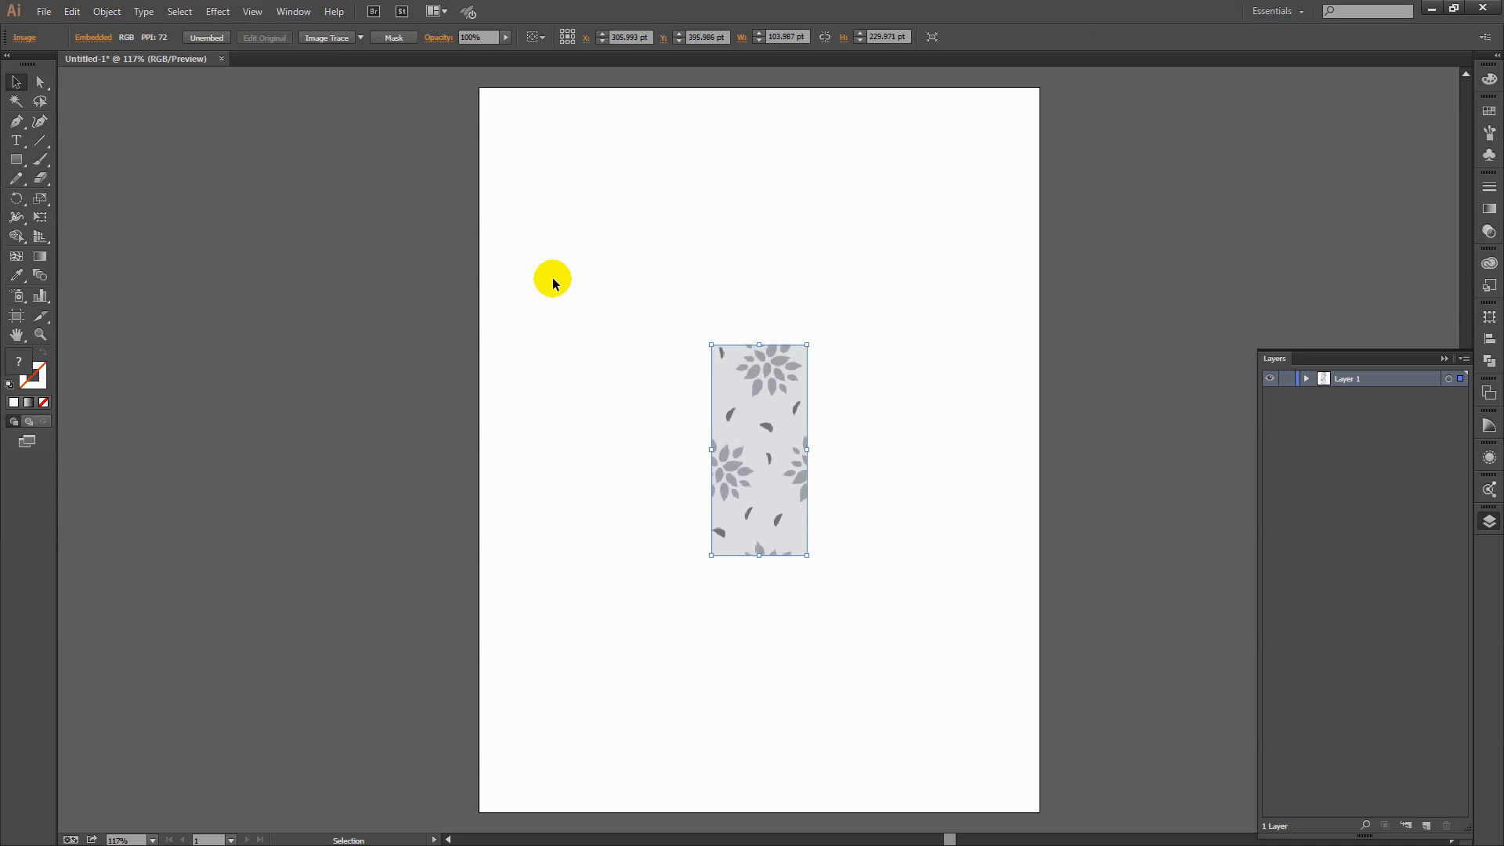
pyautogui.moveTo(731, 446)
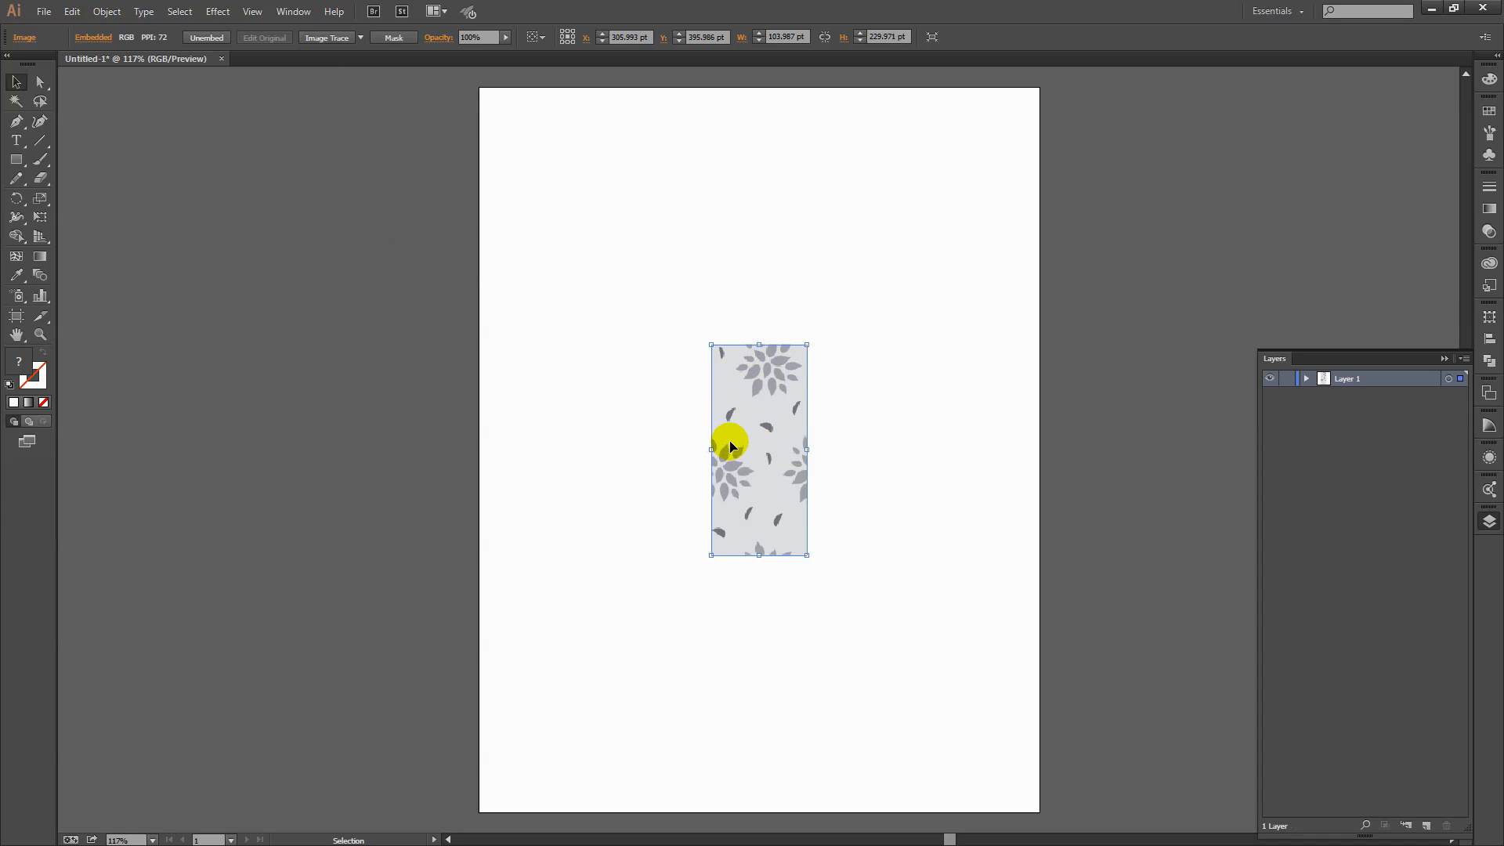
pyautogui.moveTo(753, 487)
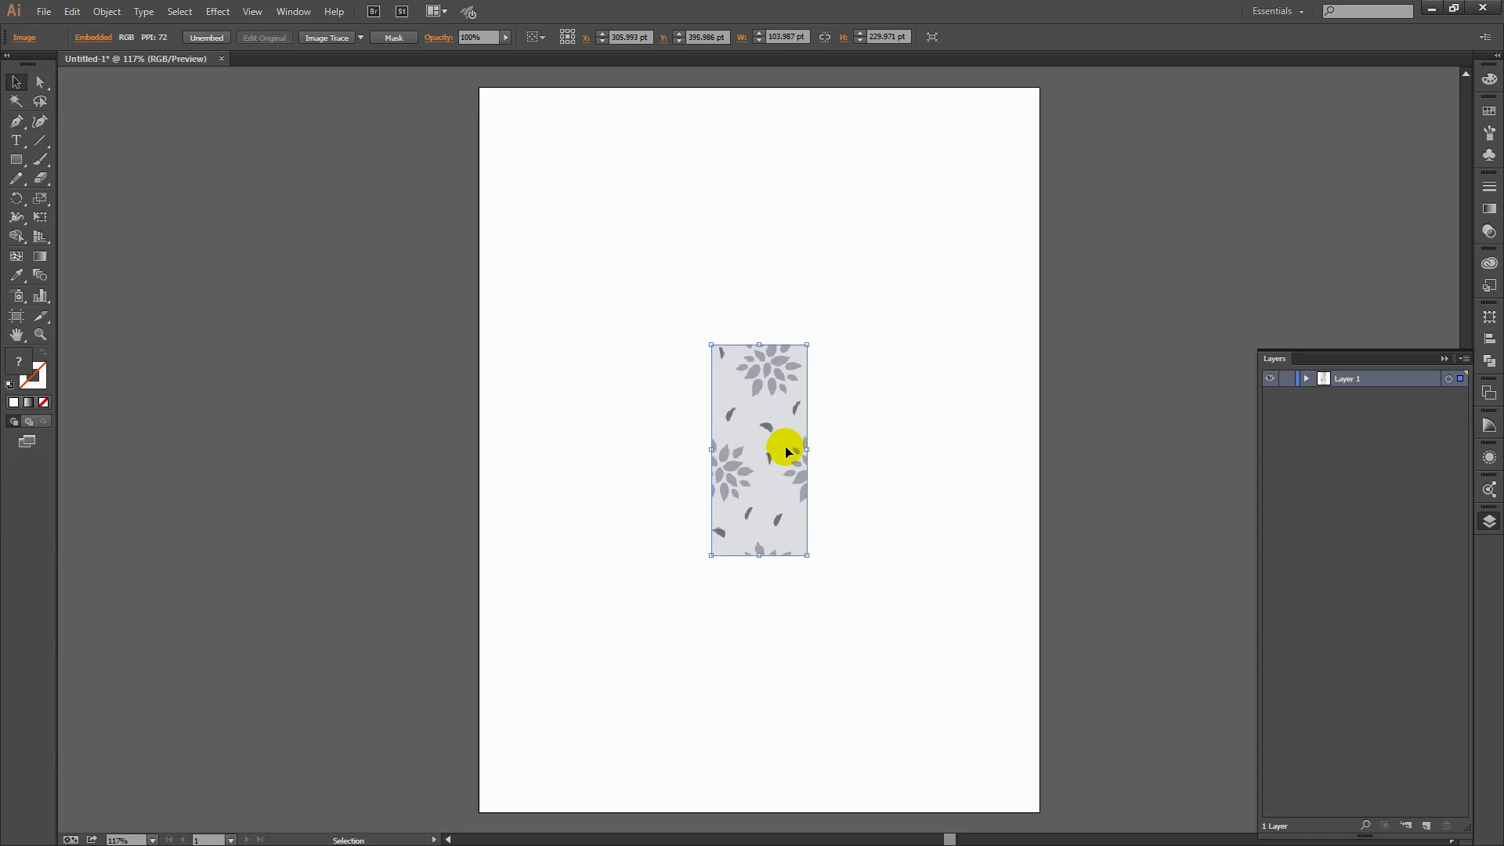
pyautogui.moveTo(1108, 479)
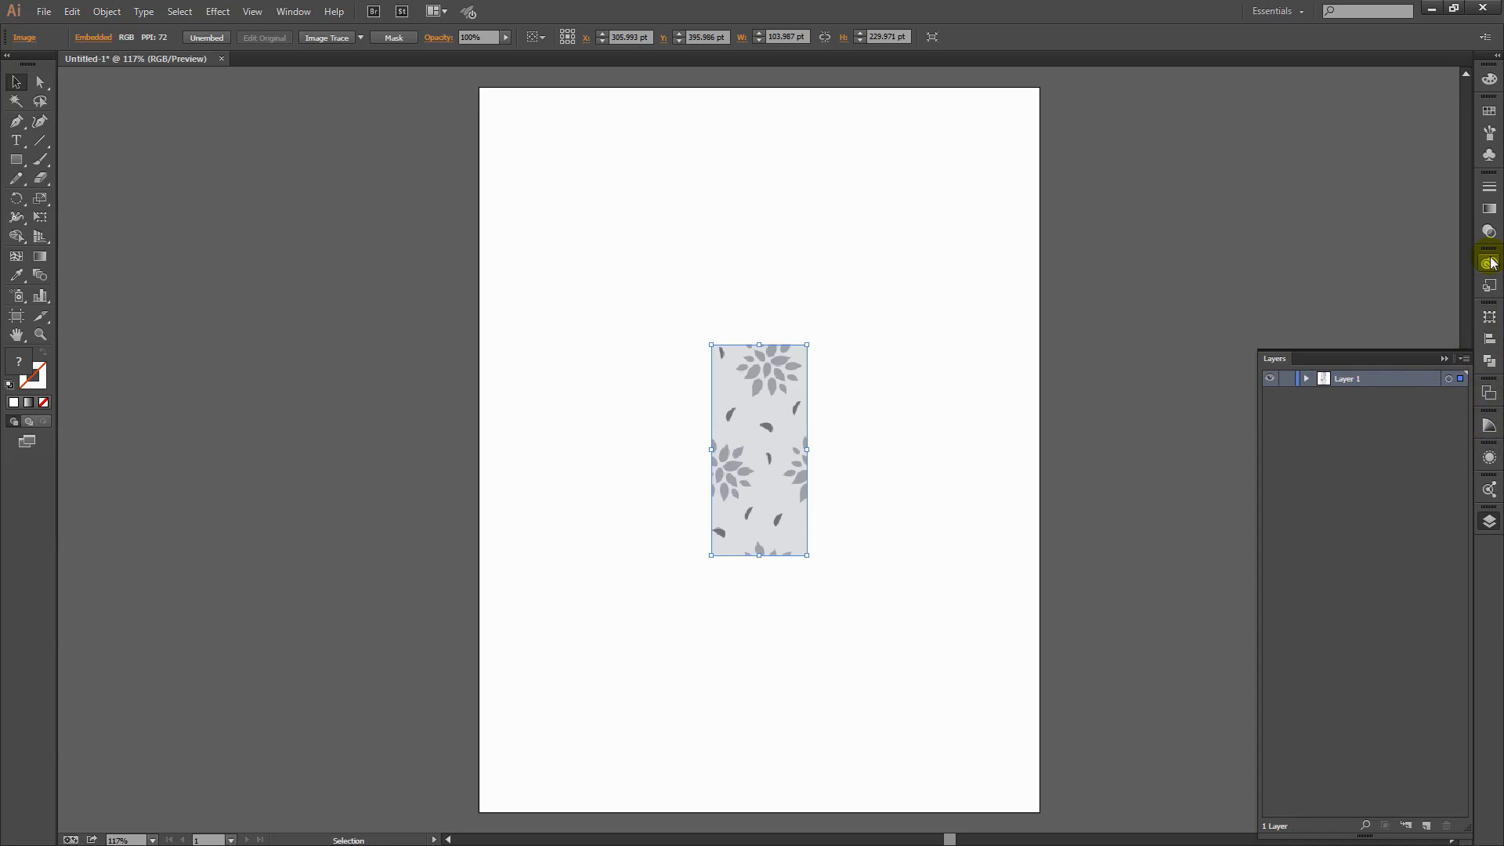
pyautogui.click(1491, 112)
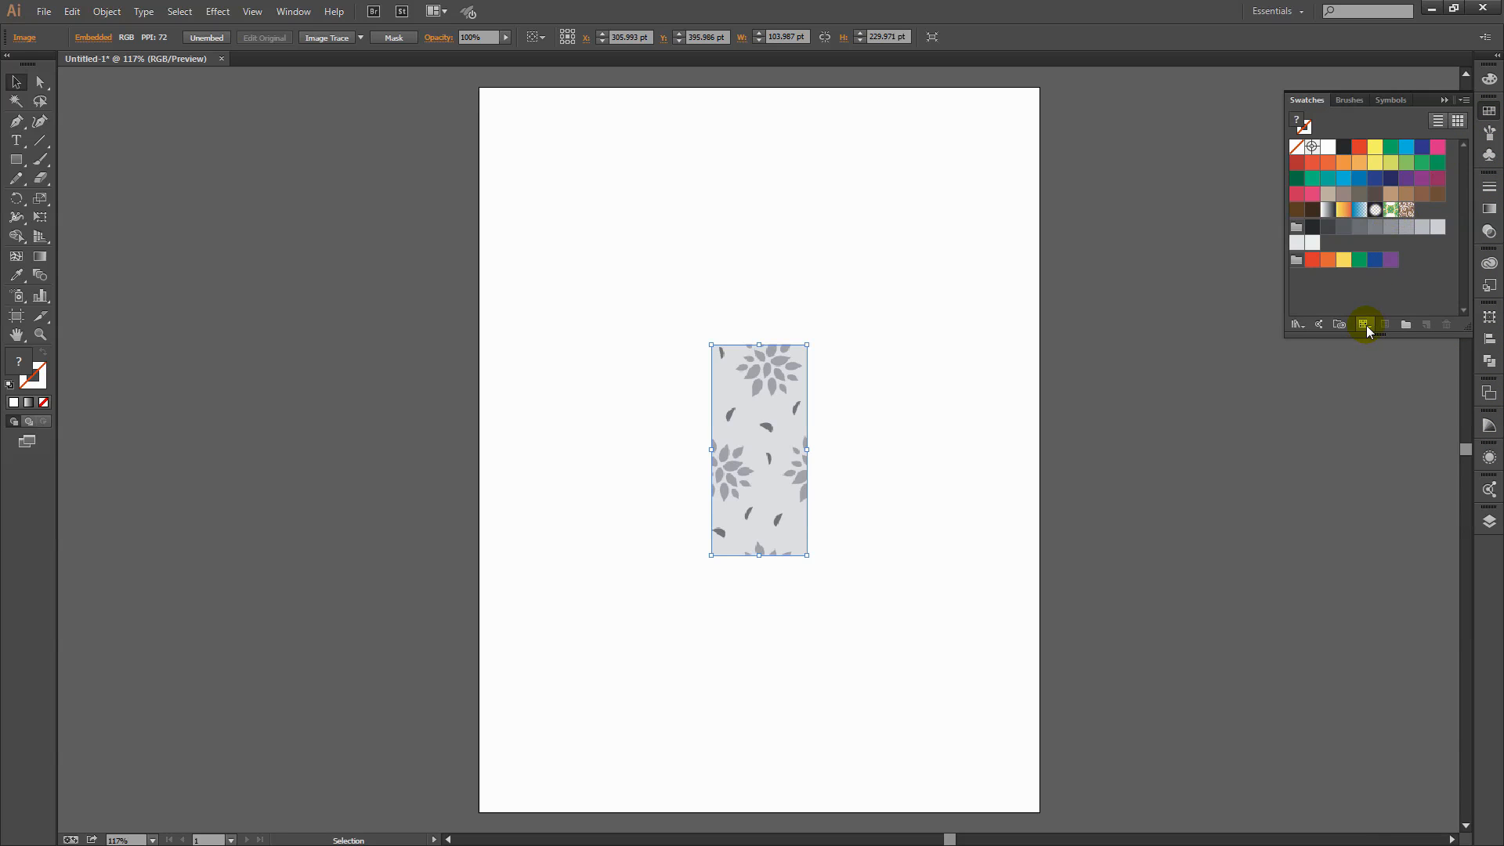
pyautogui.click(1364, 324)
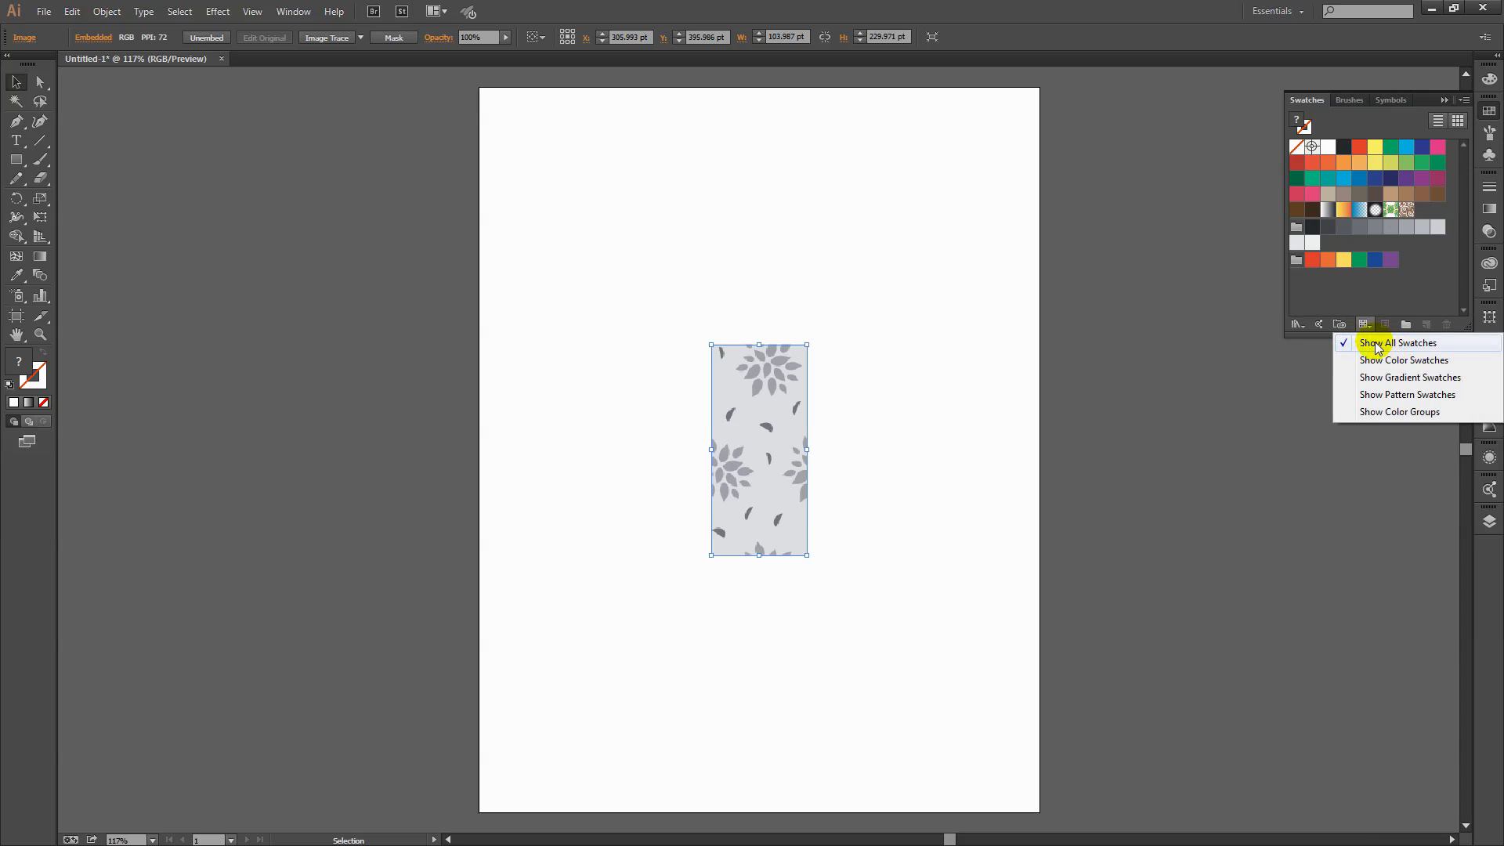
pyautogui.moveTo(1410, 348)
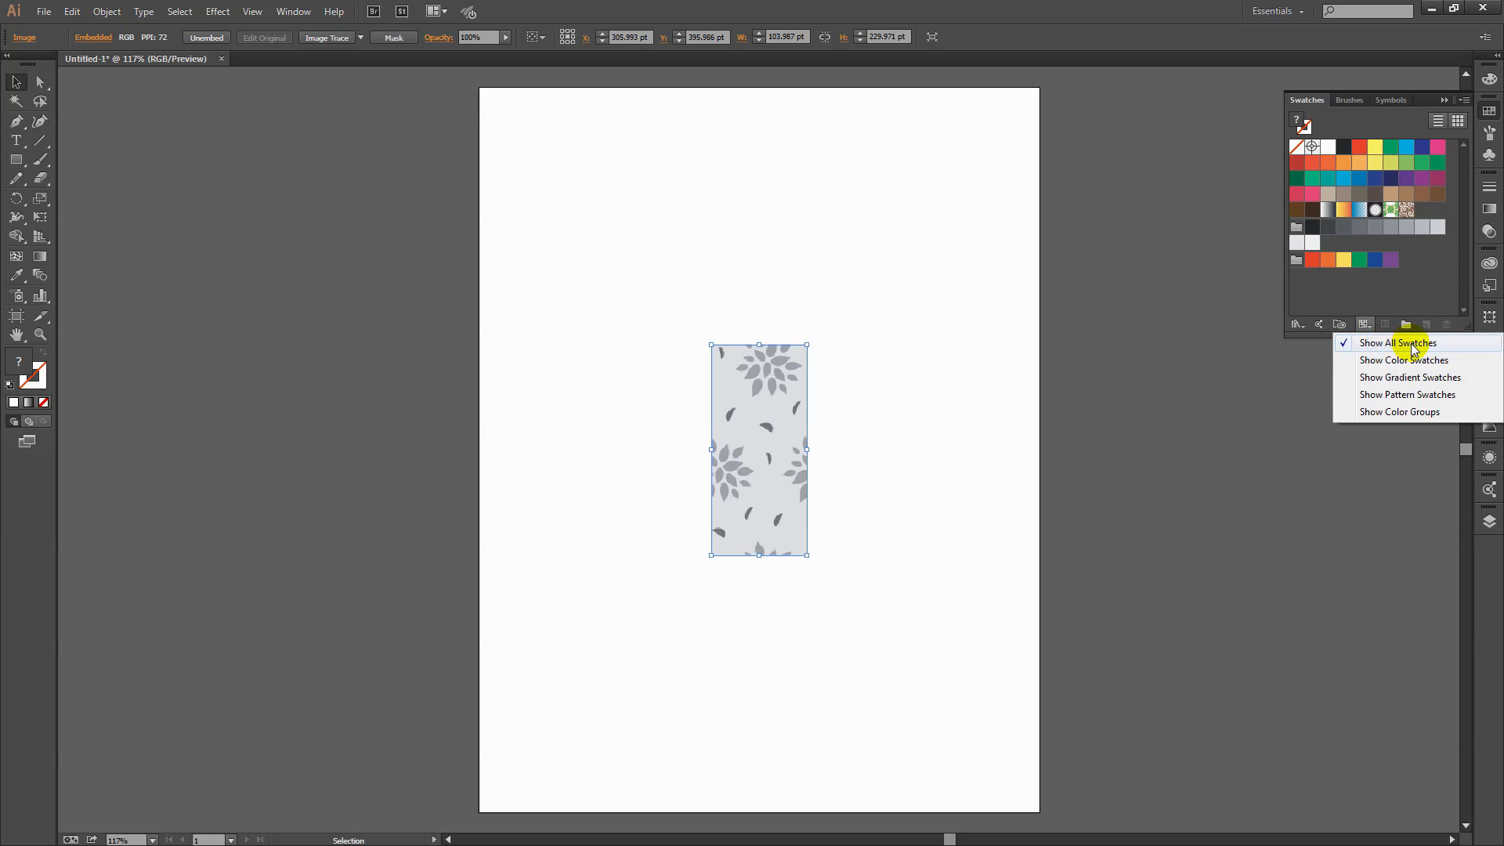
pyautogui.moveTo(760, 417)
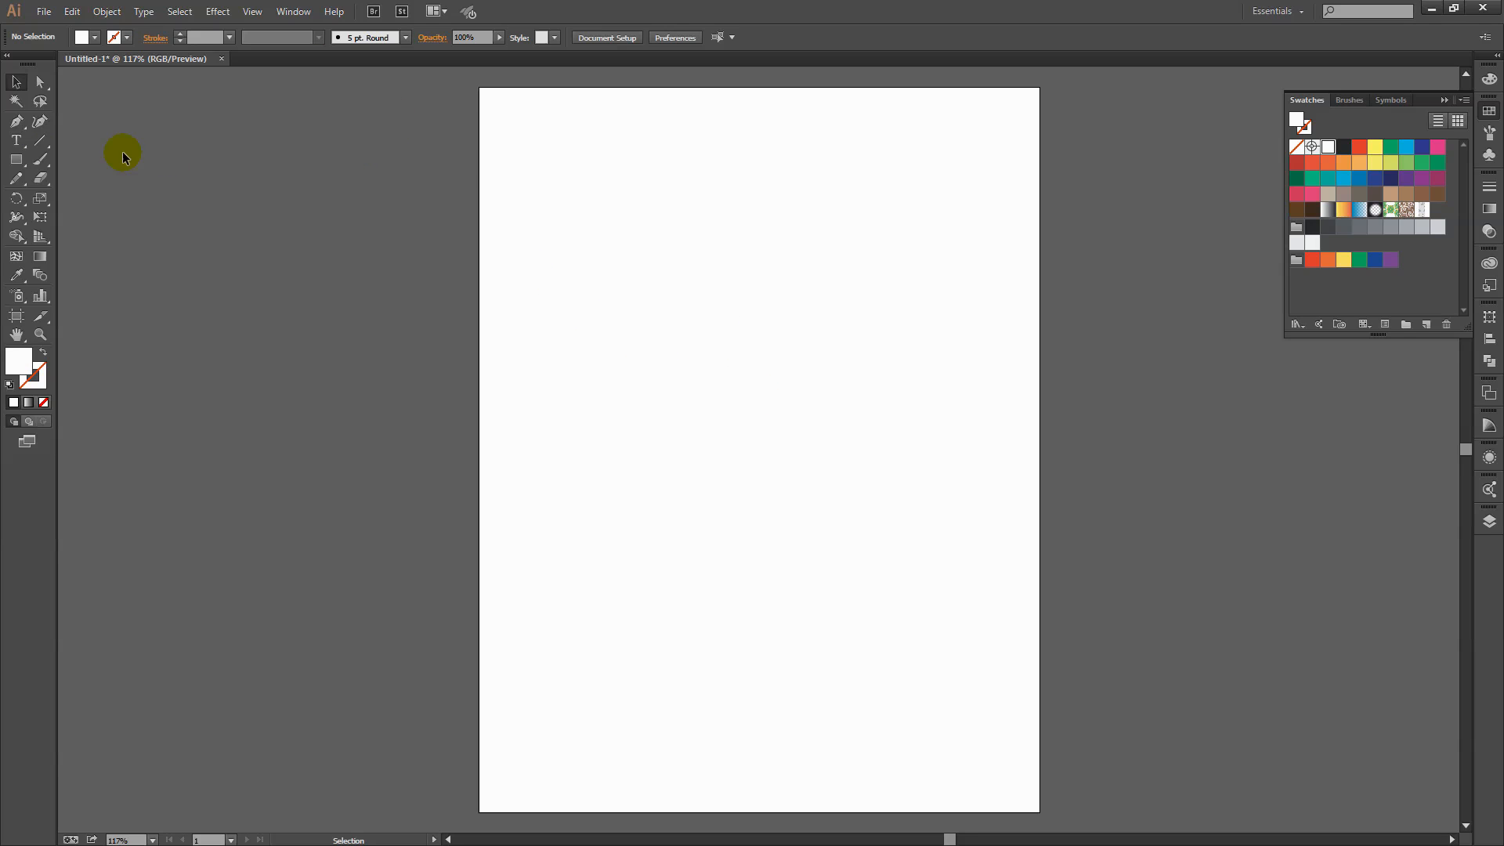
pyautogui.click(17, 160)
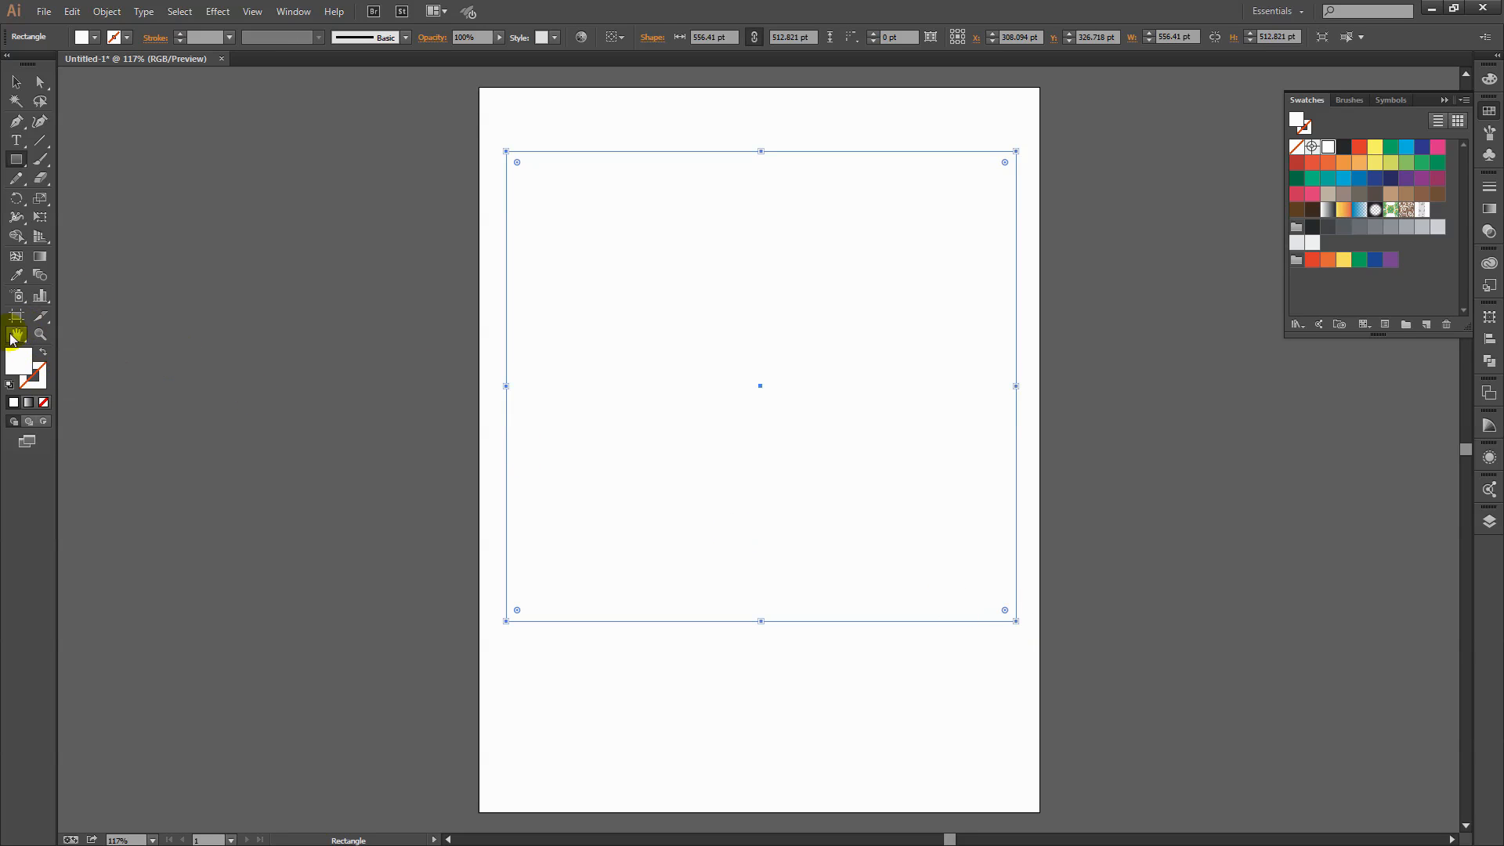
pyautogui.moveTo(13, 367)
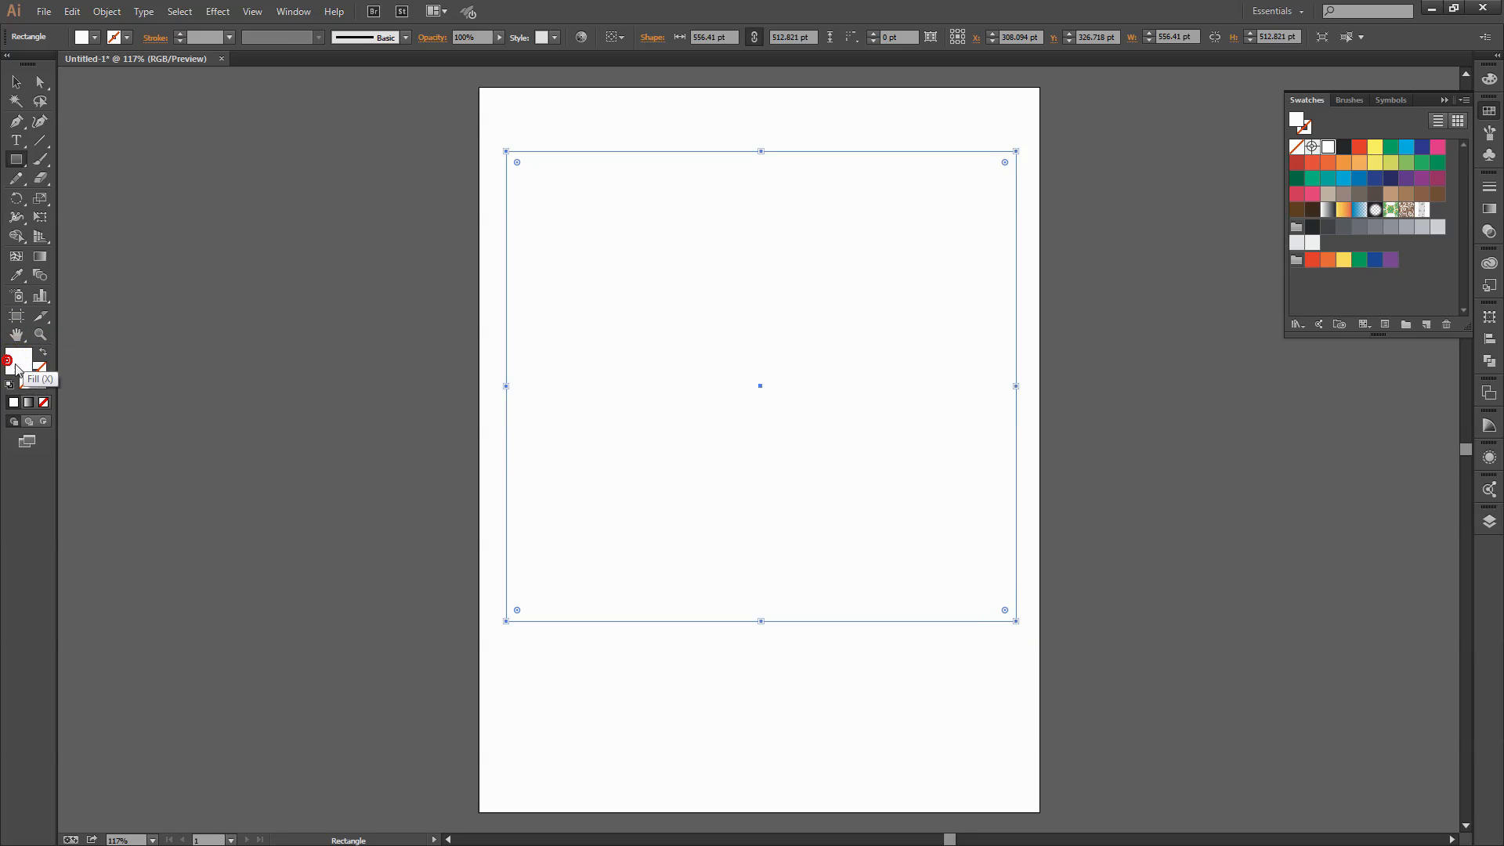
pyautogui.moveTo(449, 371)
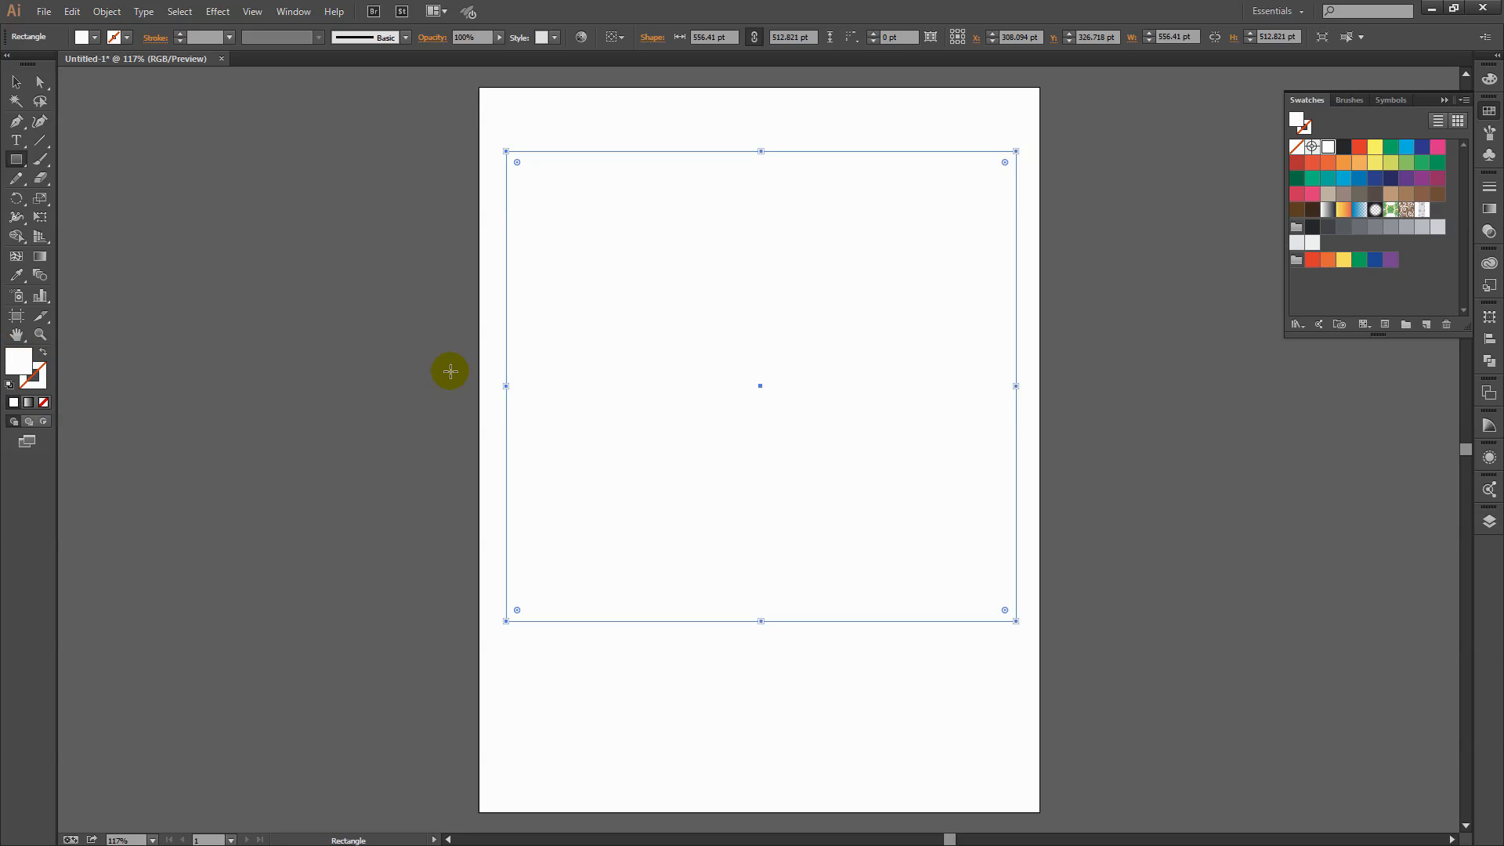
pyautogui.moveTo(1425, 211)
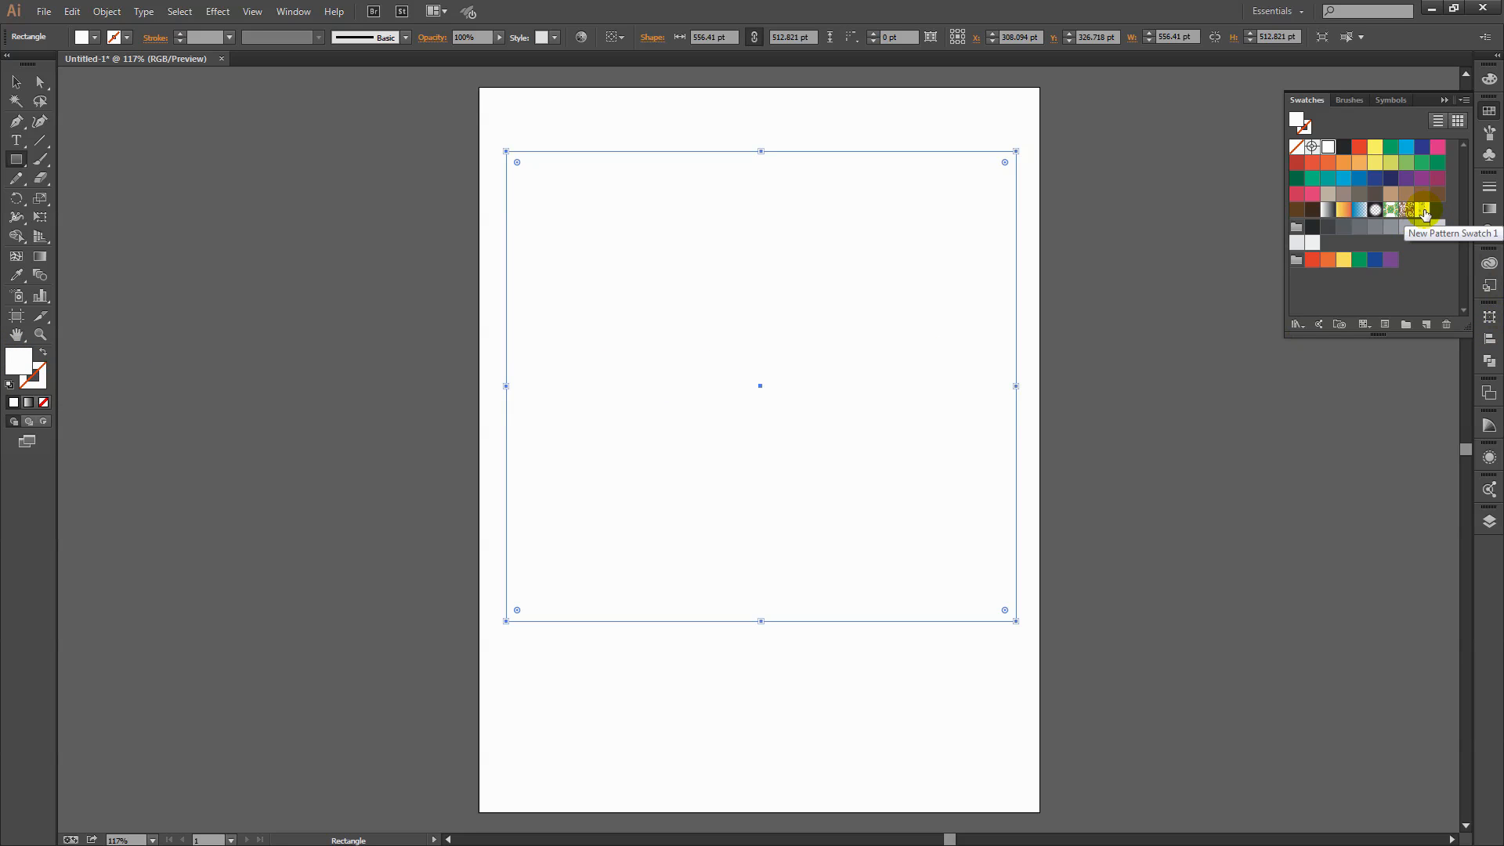
# Step: Fill the large rectangle with New Pattern Swatch 1
pyautogui.click(1422, 210)
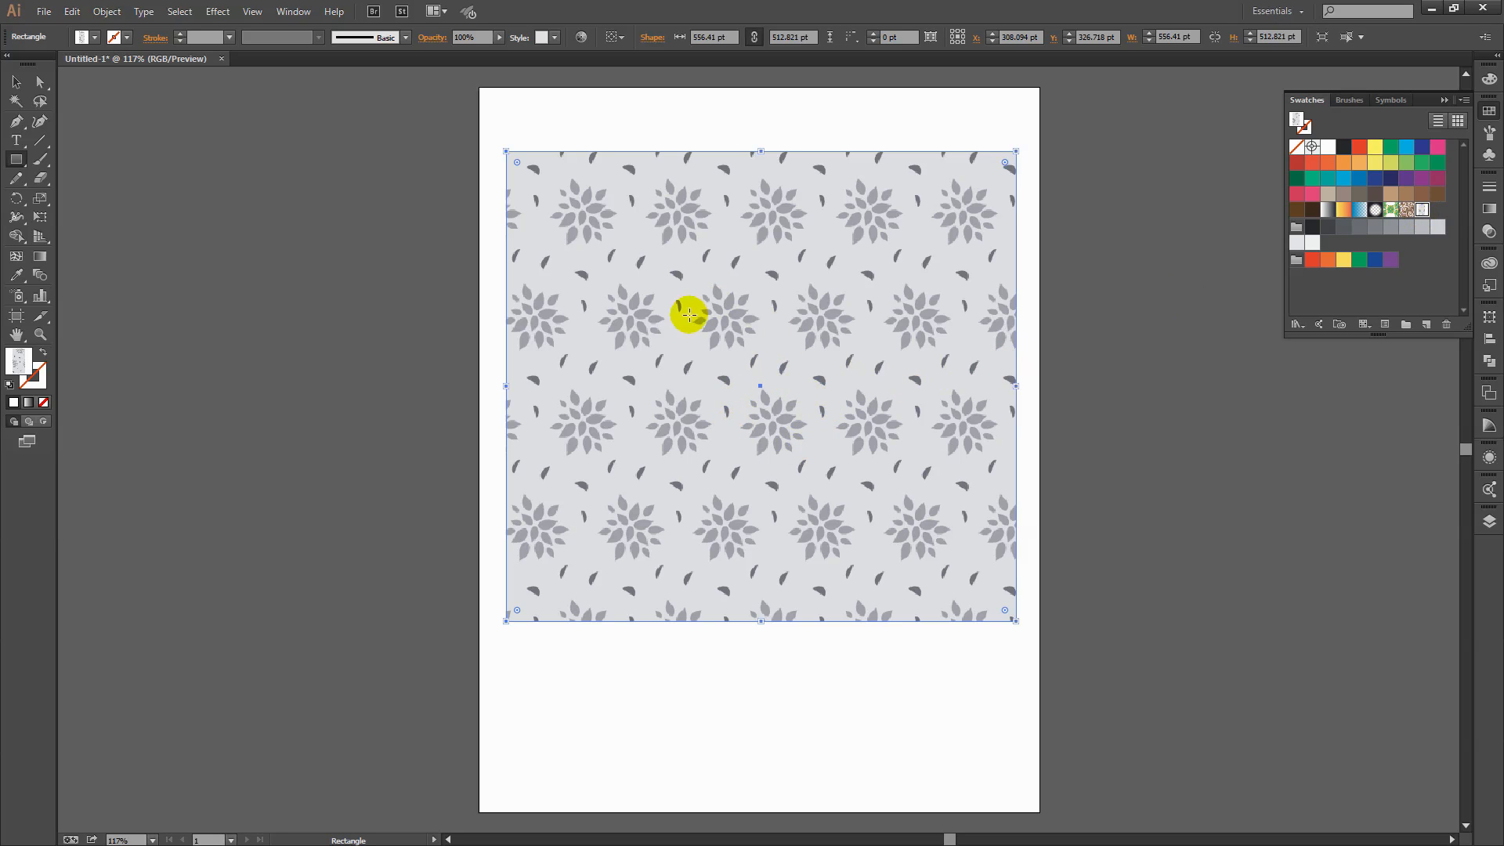
pyautogui.moveTo(868, 480)
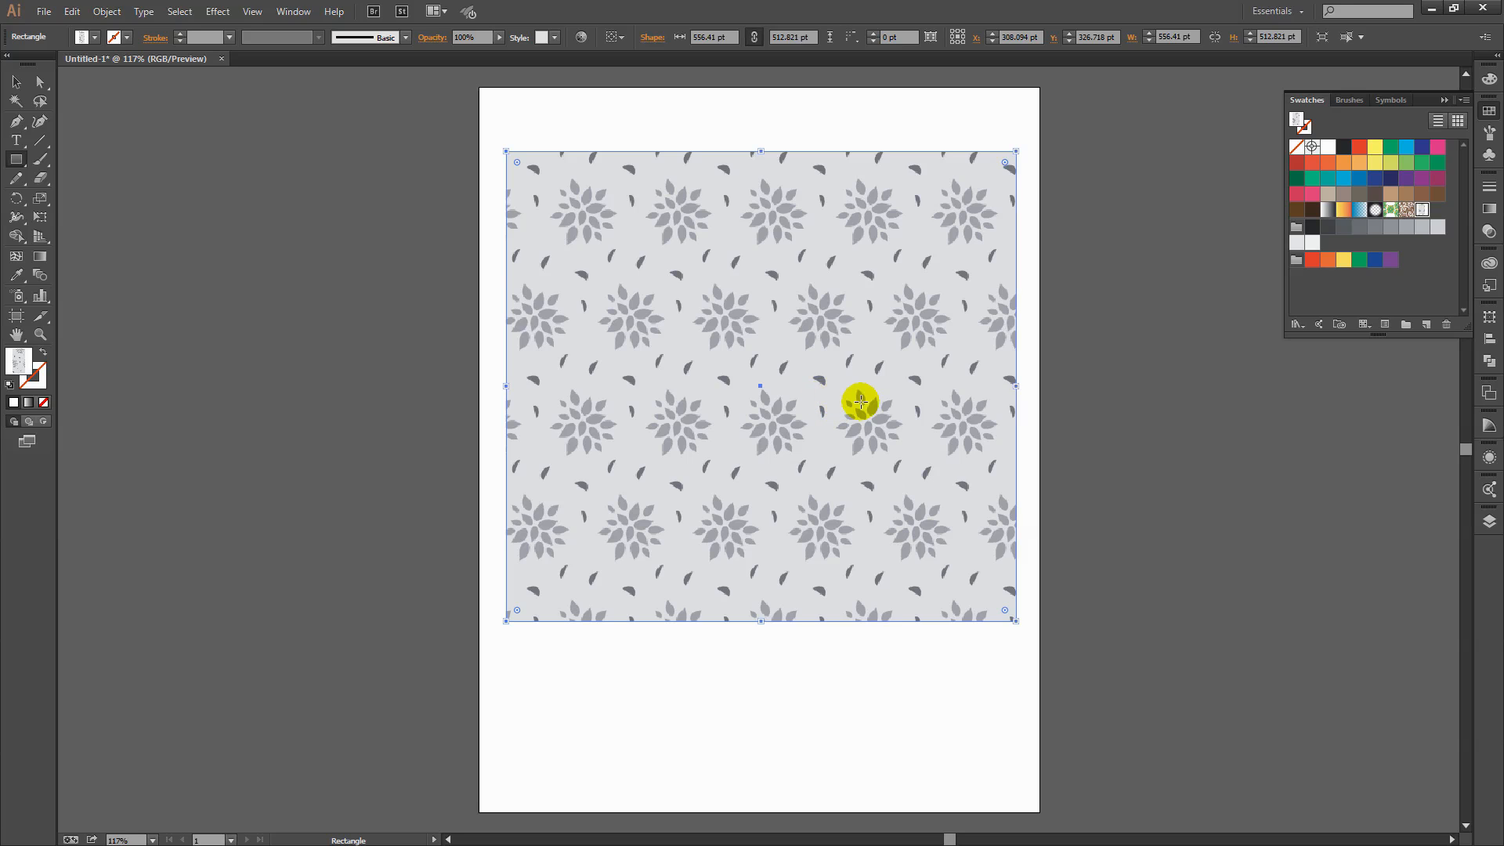
pyautogui.moveTo(687, 317)
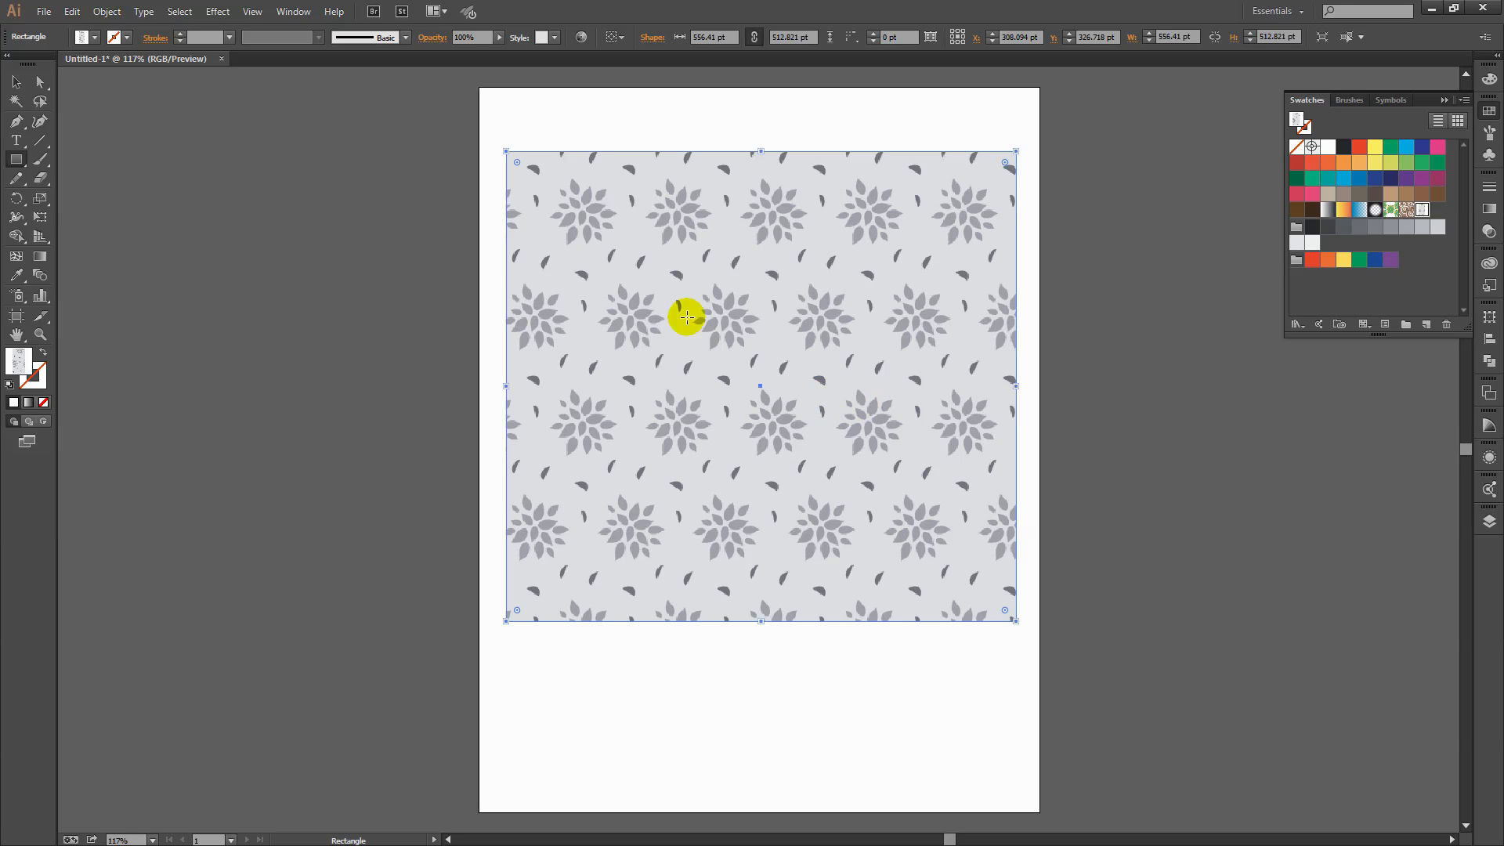
pyautogui.moveTo(870, 352)
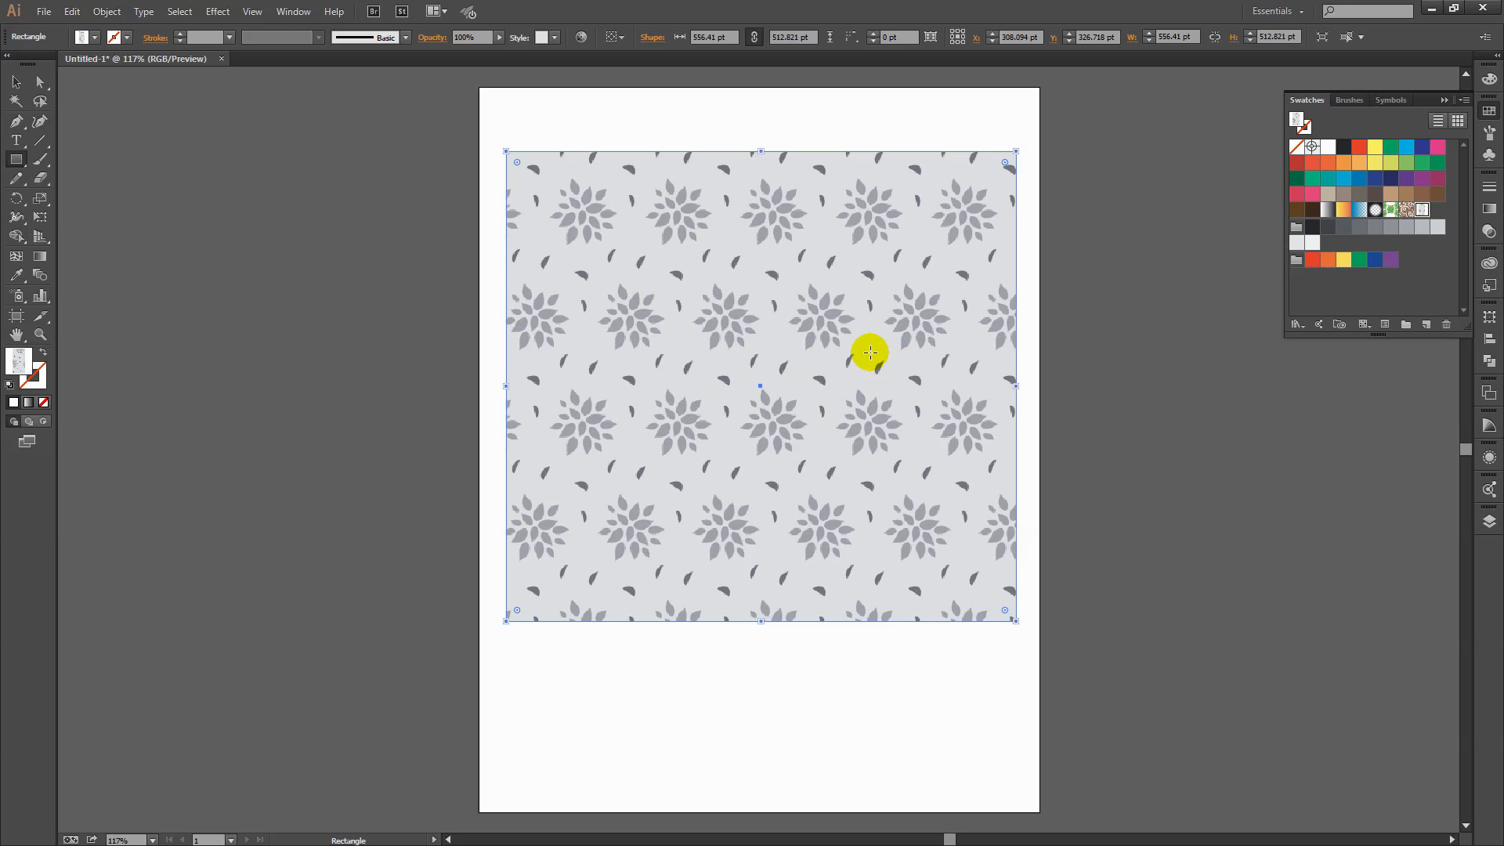
pyautogui.moveTo(617, 238)
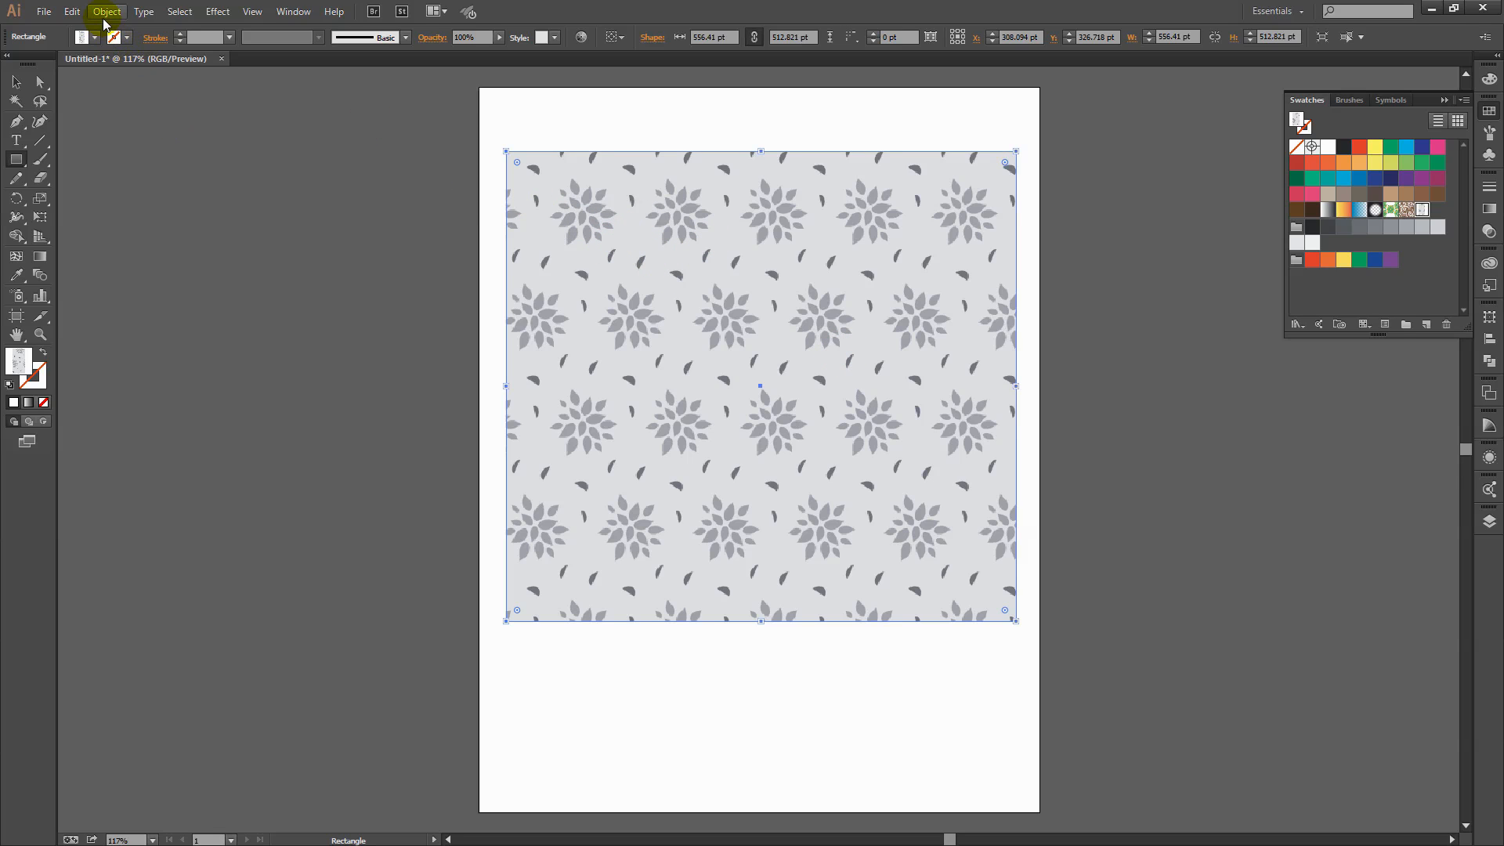
# Step: Scale only the rectangle's pattern uniformly to 50% with preview, leaving the shape unchanged
pyautogui.click(105, 10)
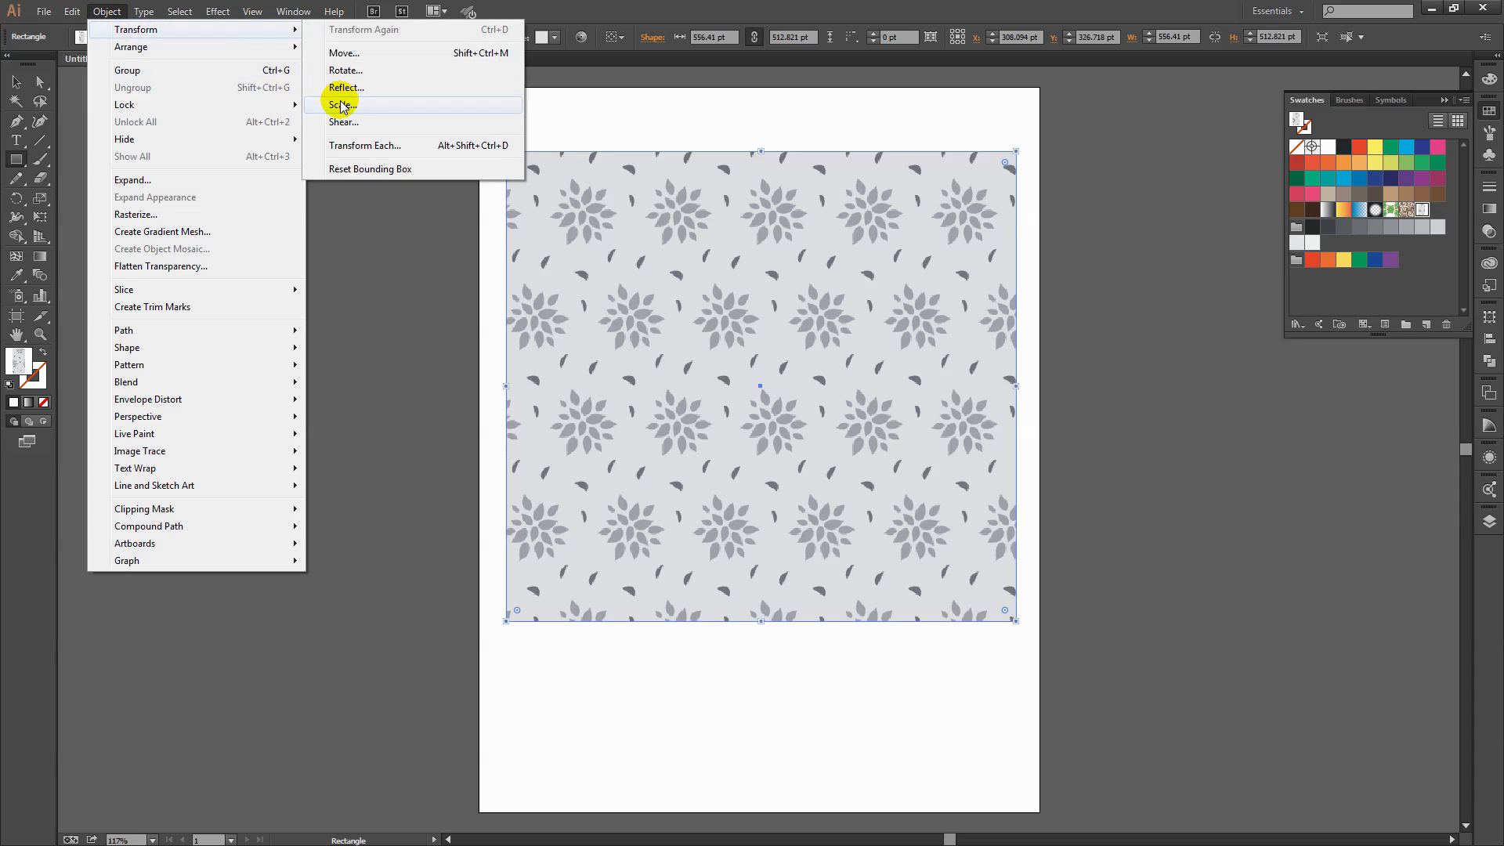
pyautogui.click(342, 104)
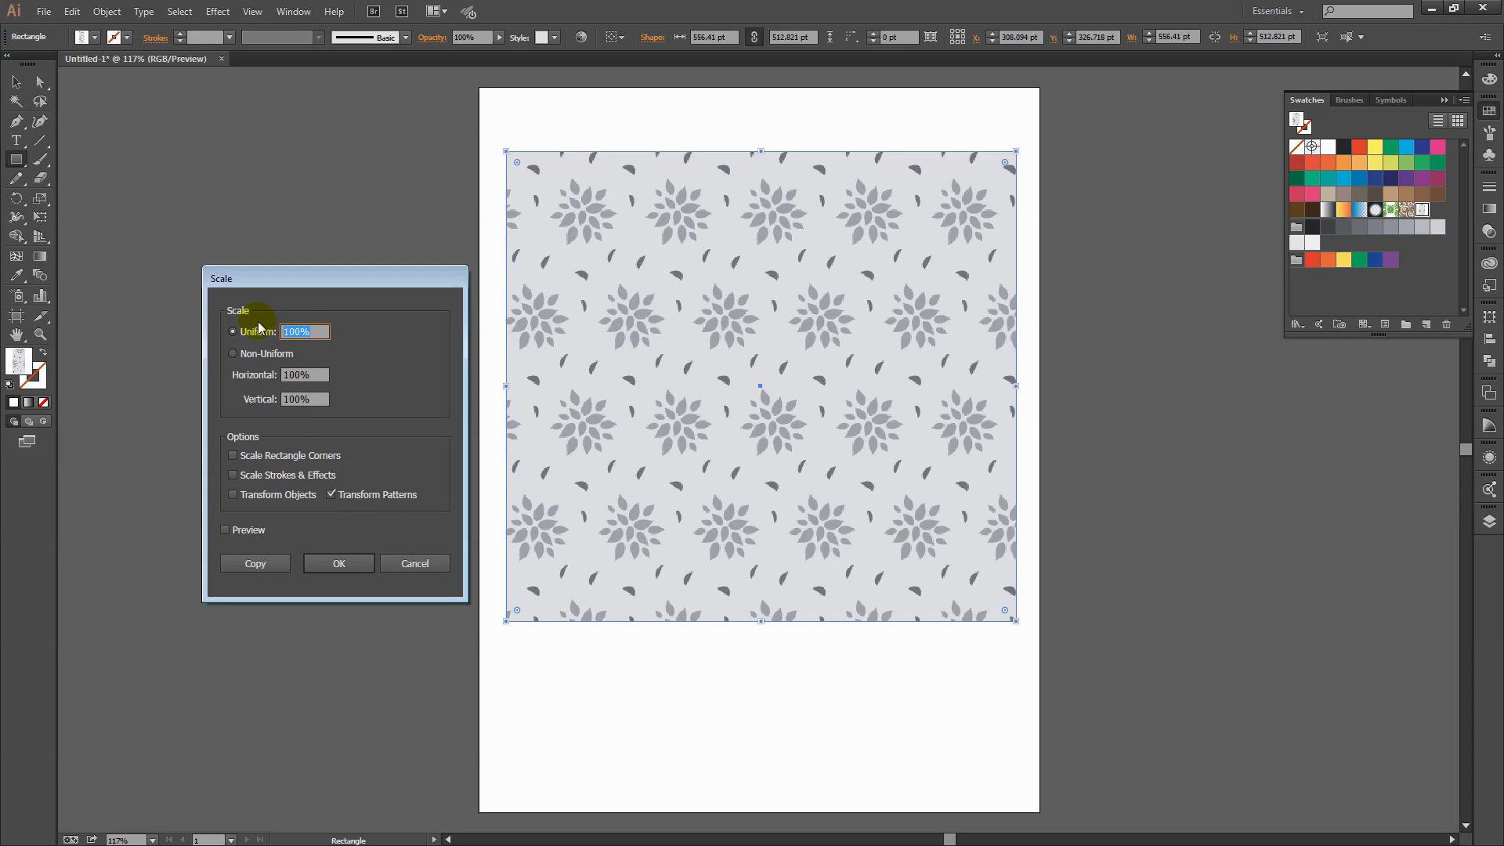
pyautogui.write('50')
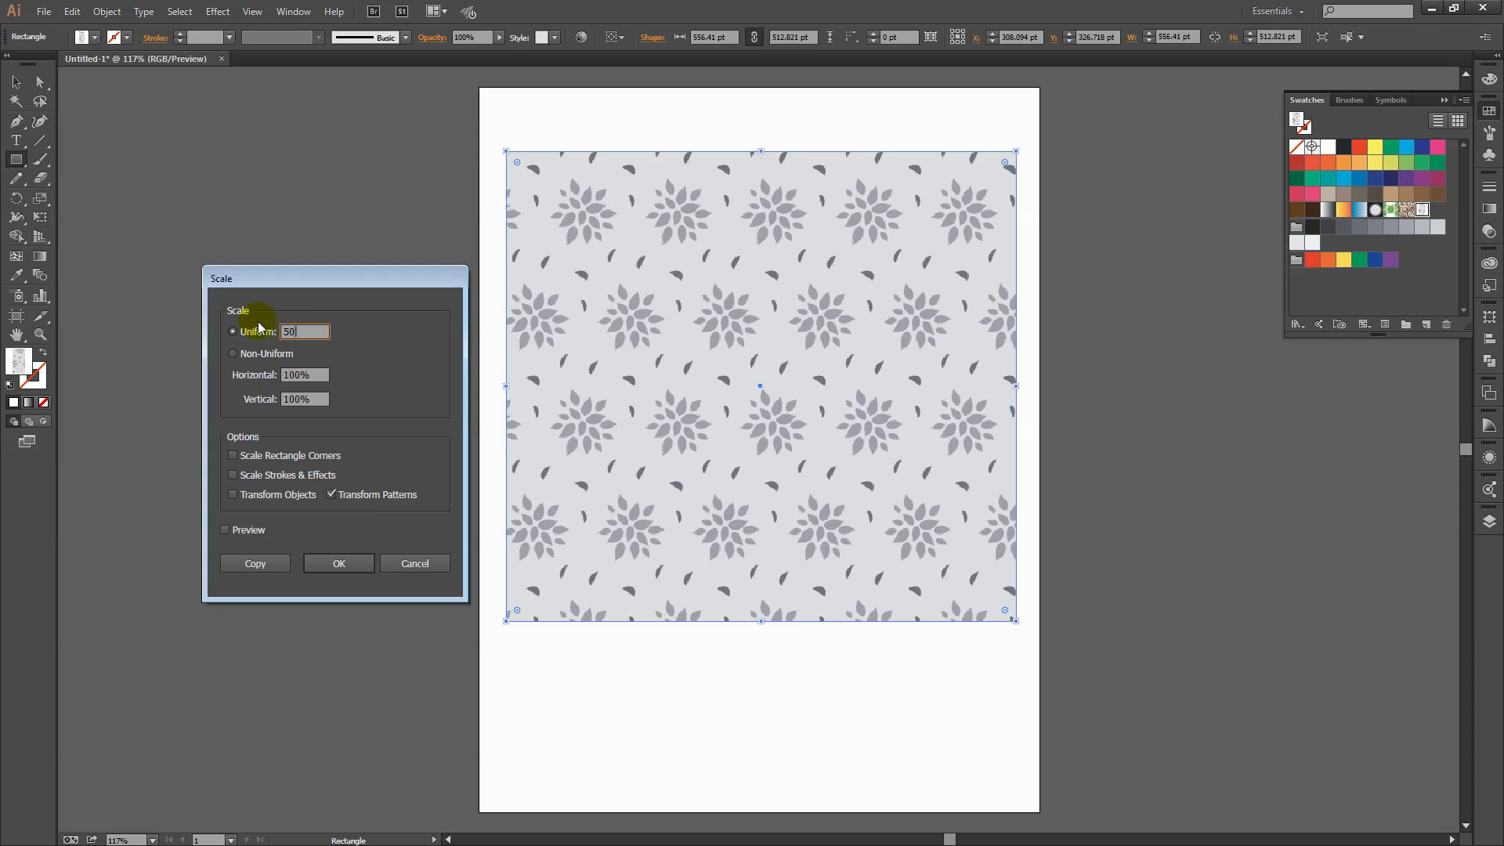
pyautogui.click(226, 529)
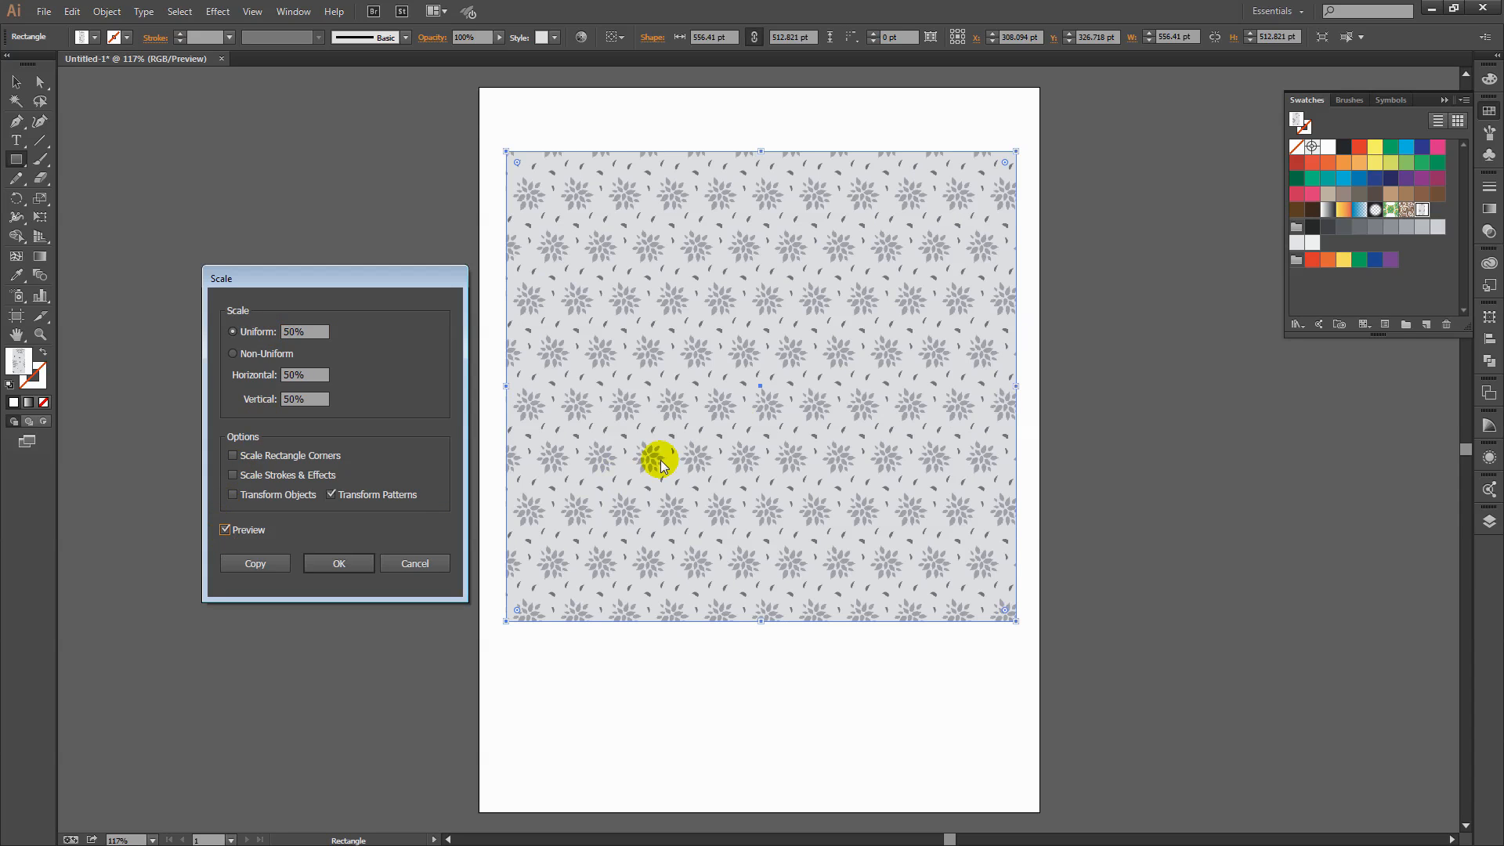
pyautogui.moveTo(808, 393)
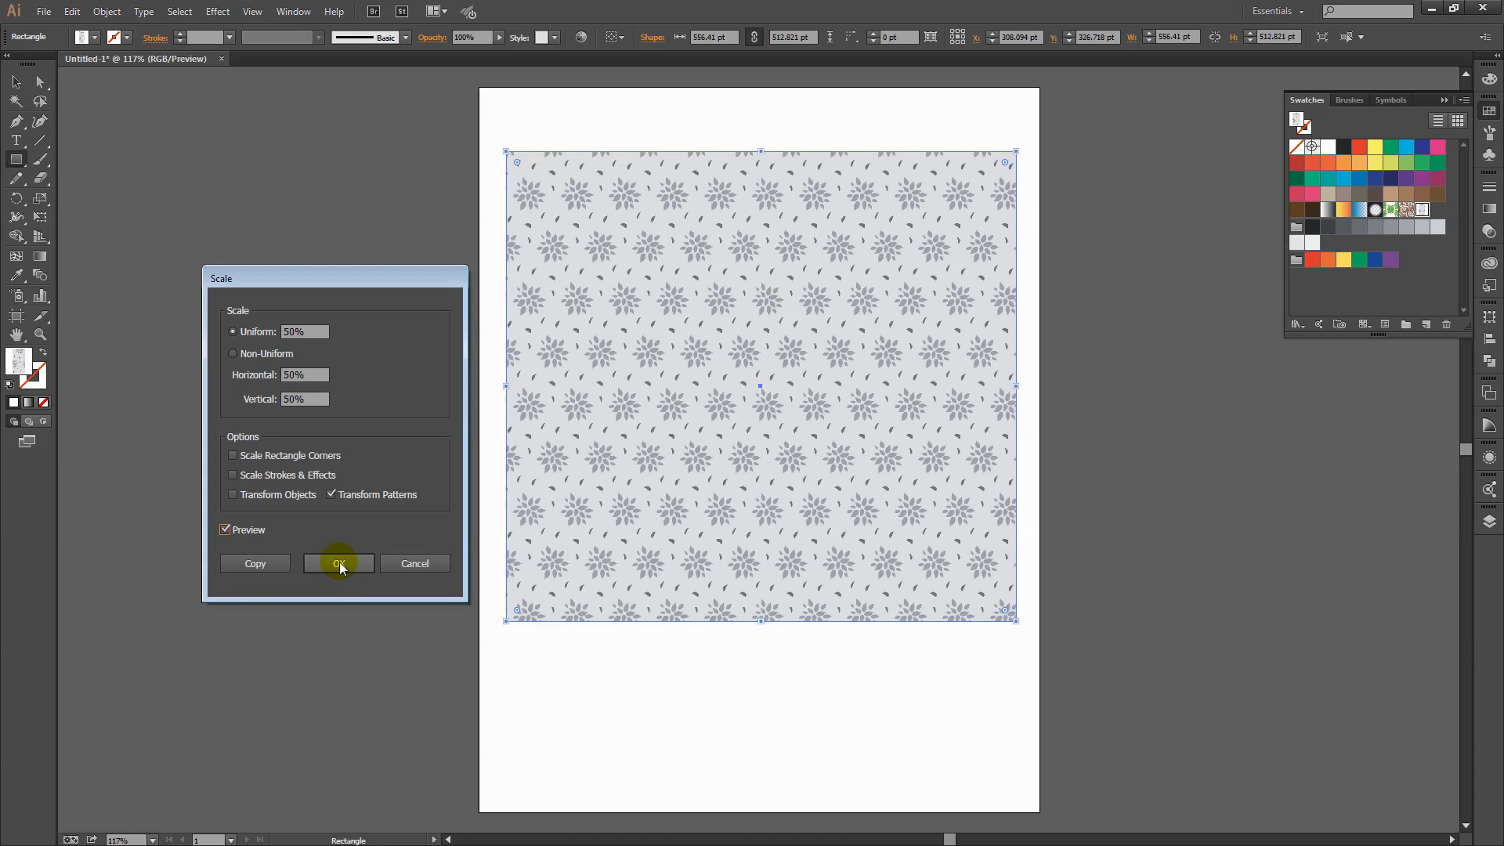
pyautogui.click(339, 563)
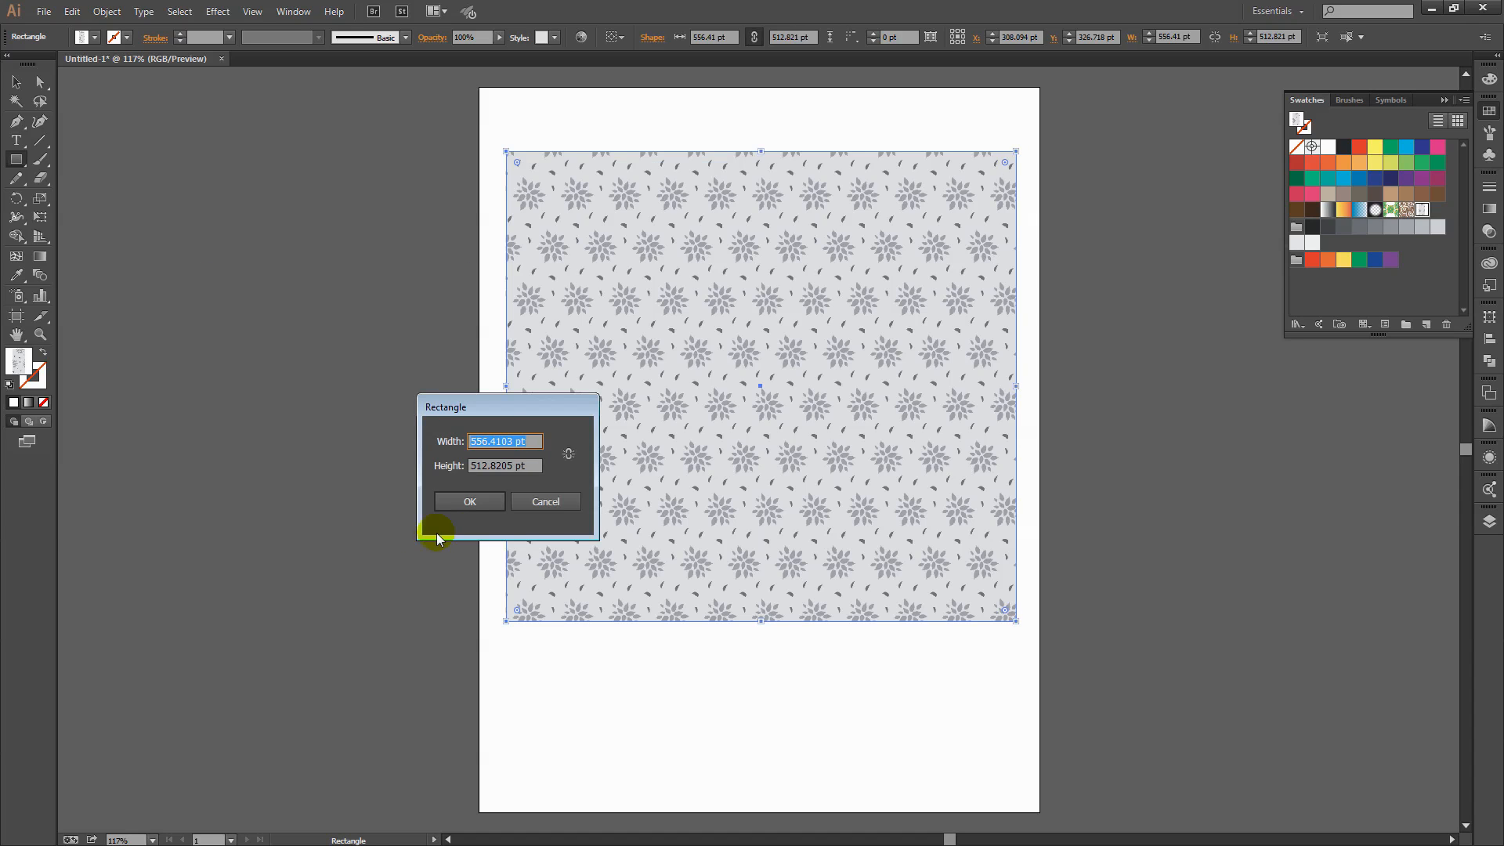
pyautogui.click(469, 501)
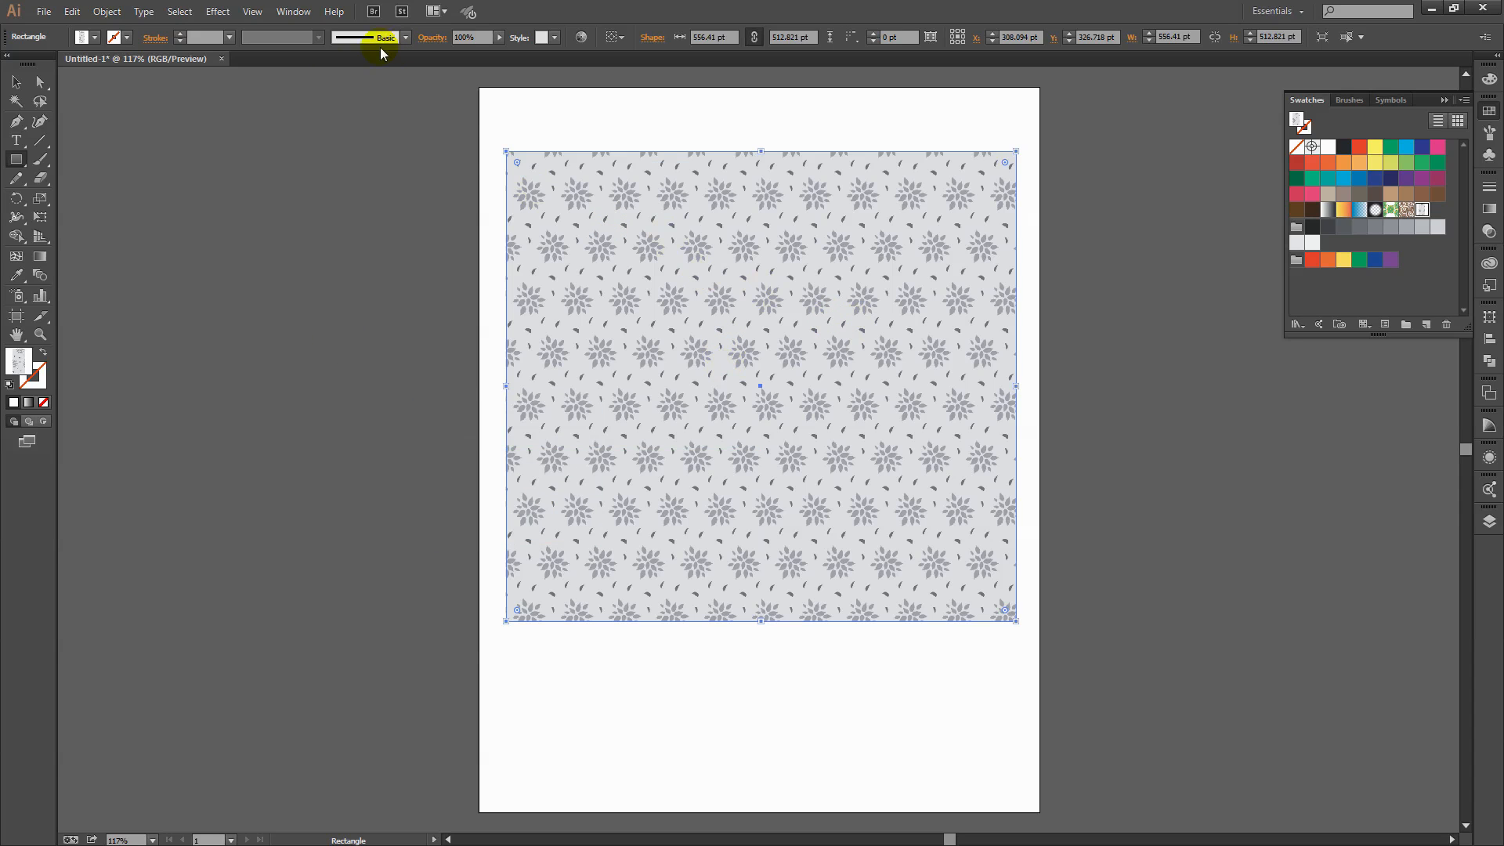
# Step: Rotate only the pattern to a diagonal angle using Object > Transform > Rotate
pyautogui.click(106, 10)
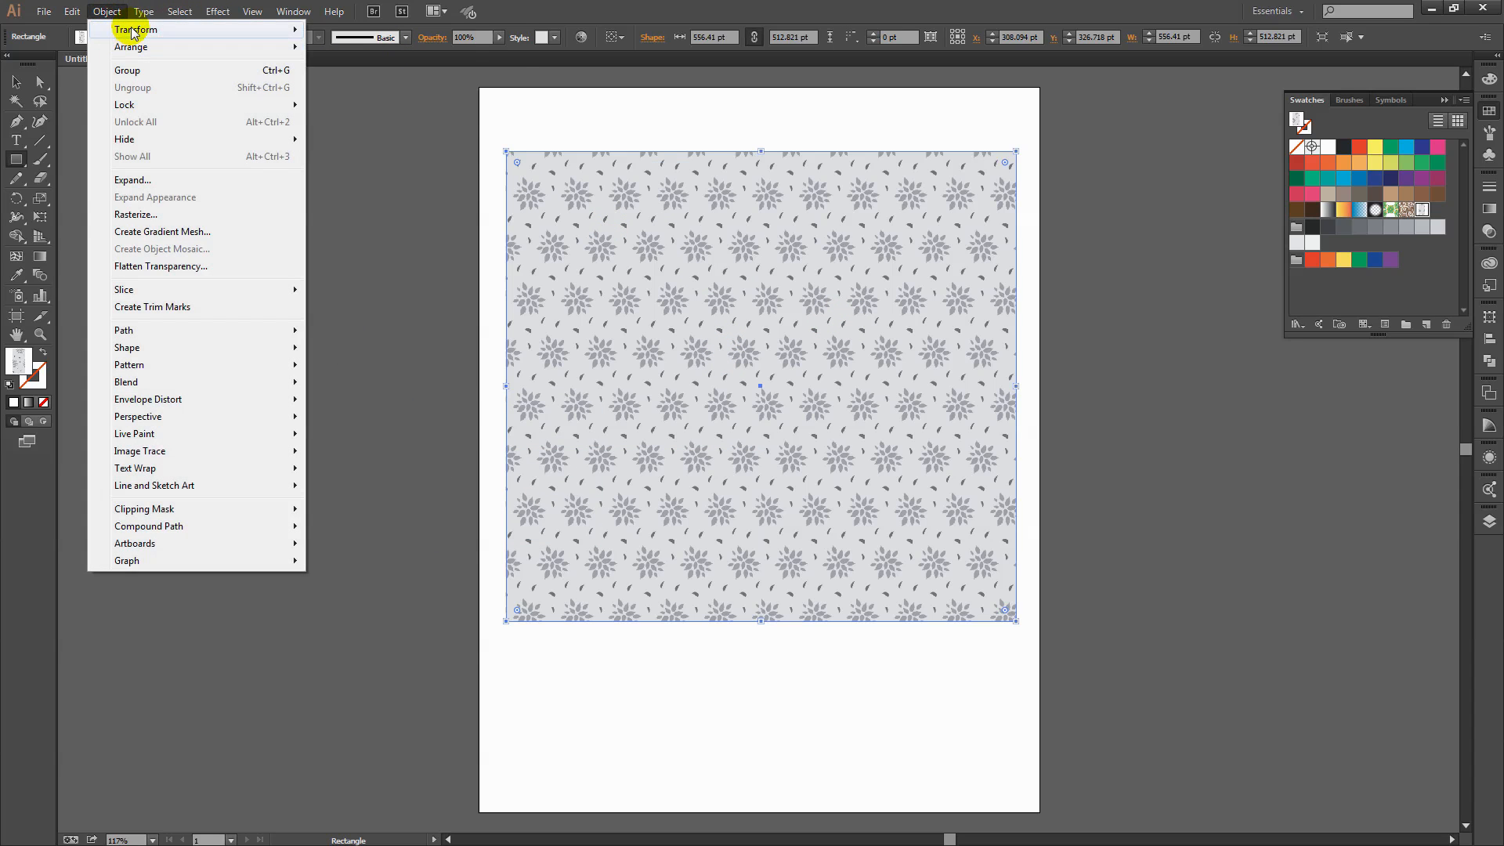
pyautogui.click(136, 29)
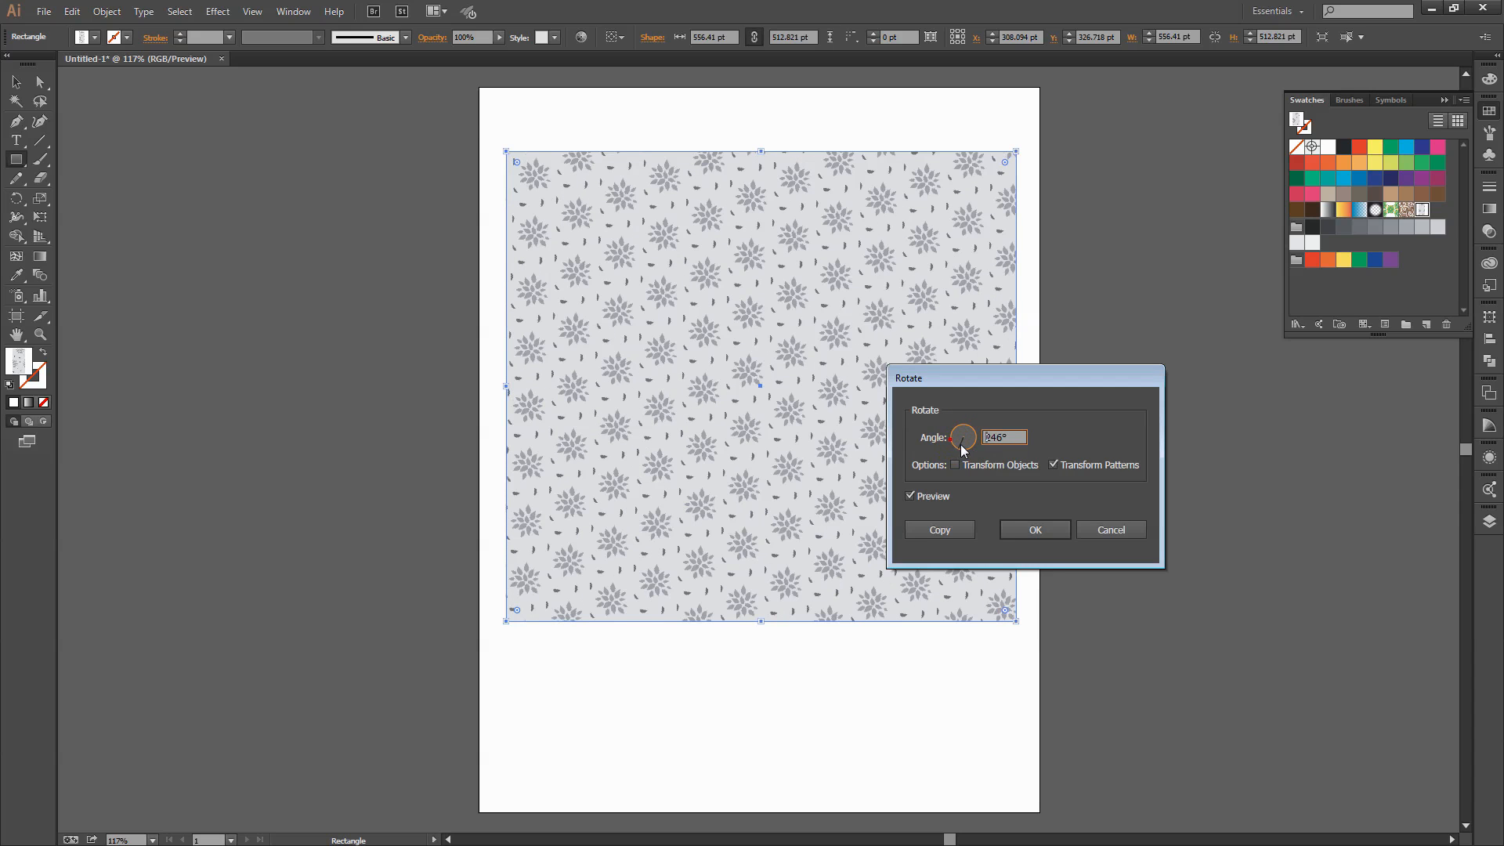
pyautogui.click(1034, 530)
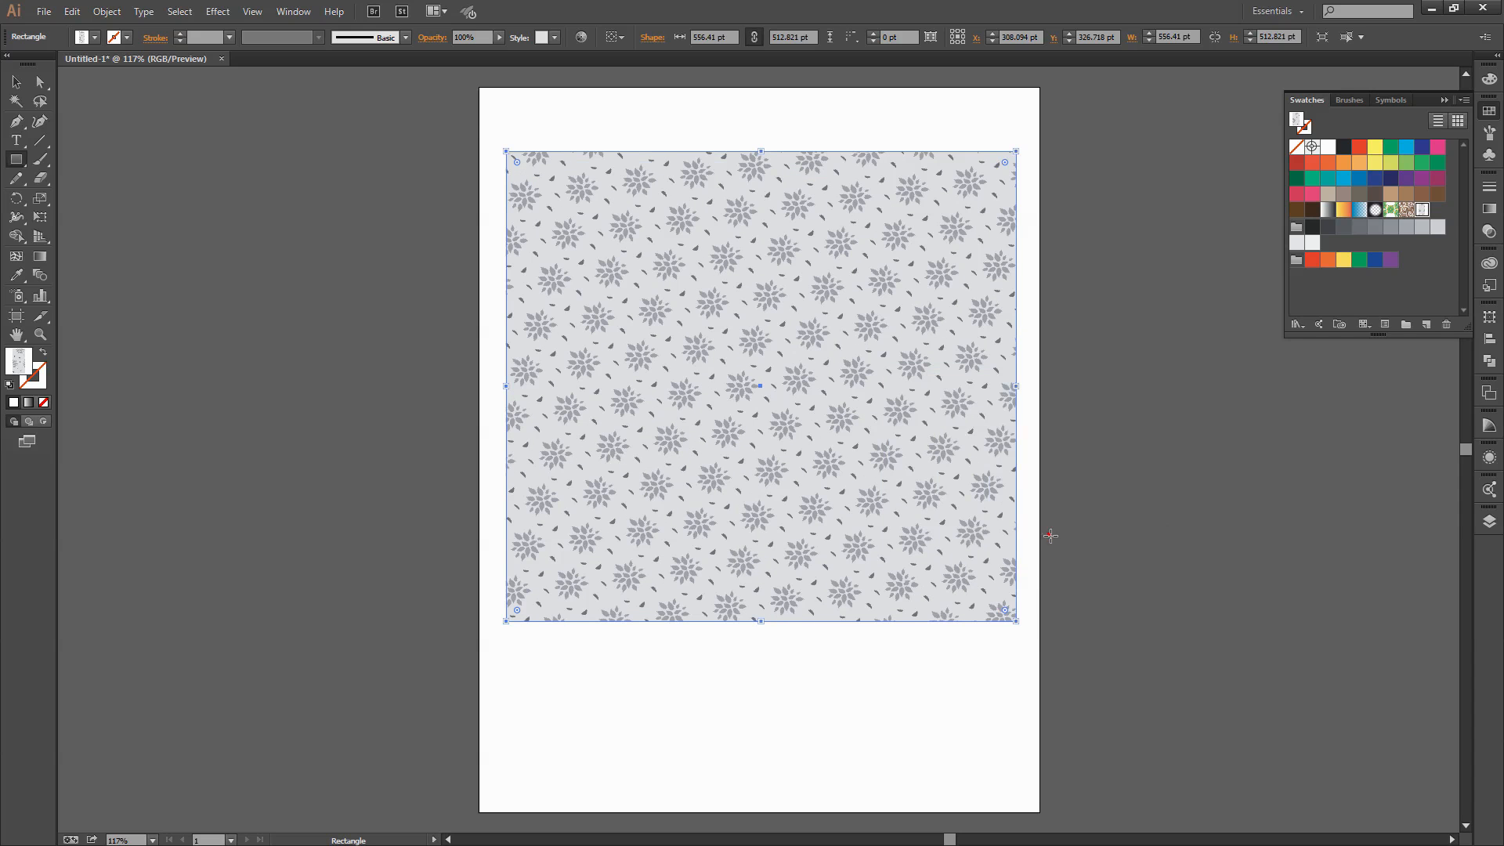
pyautogui.moveTo(1085, 578)
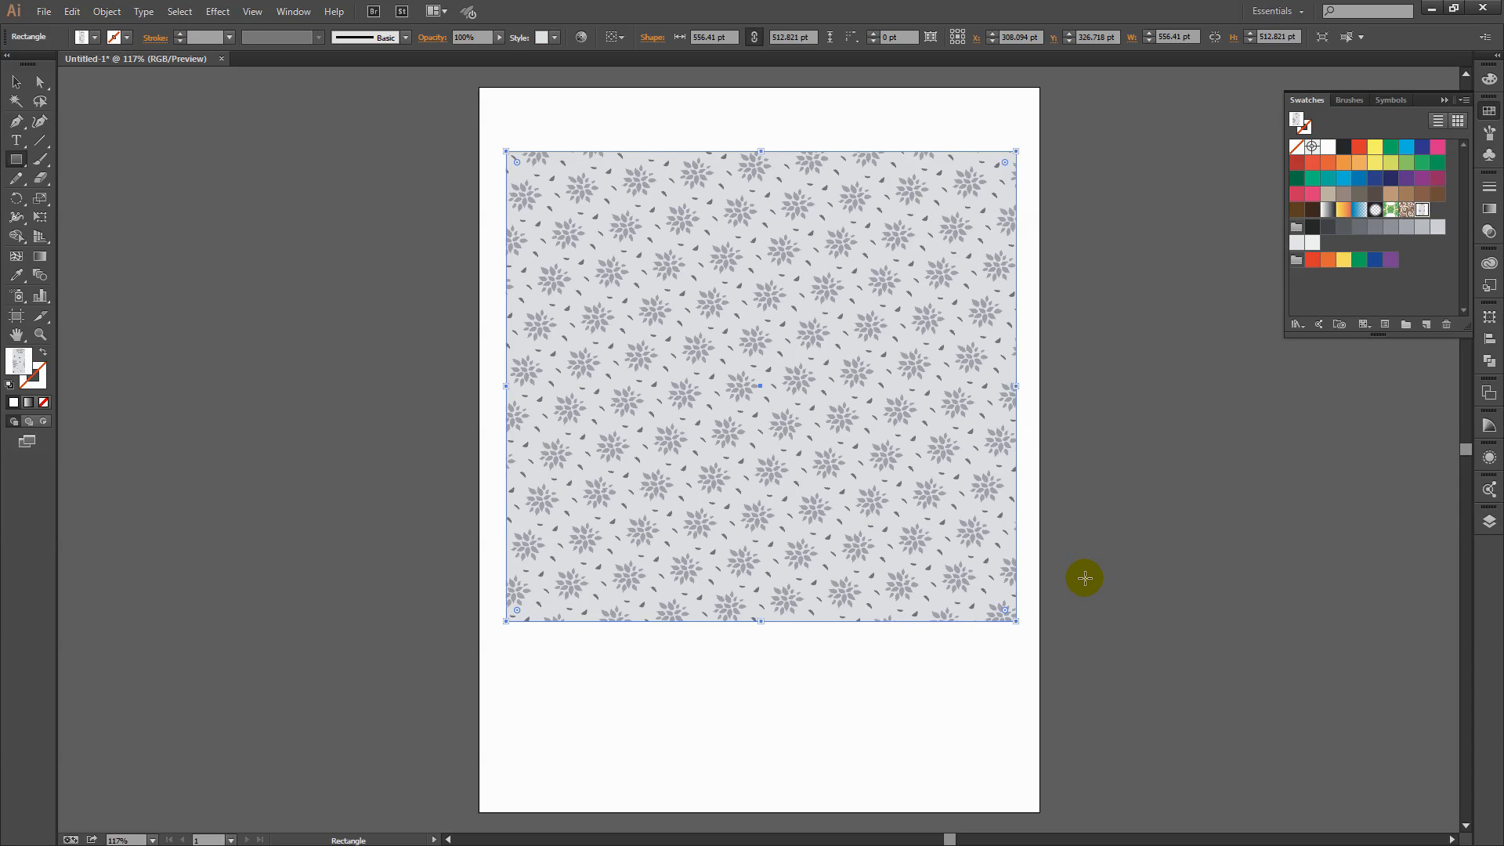